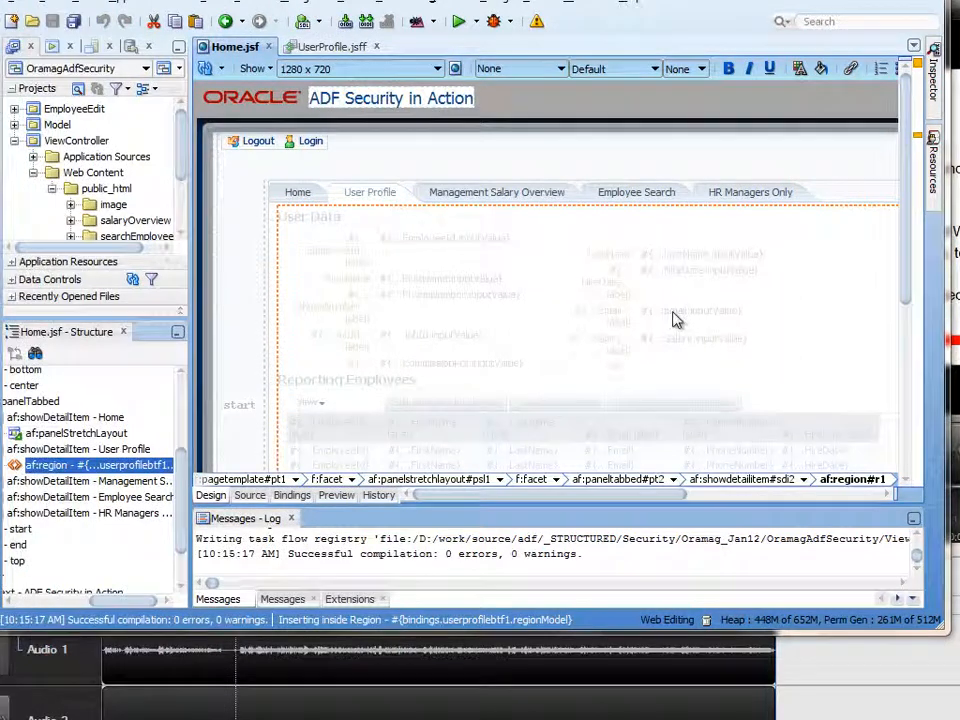
pyautogui.moveTo(662, 296)
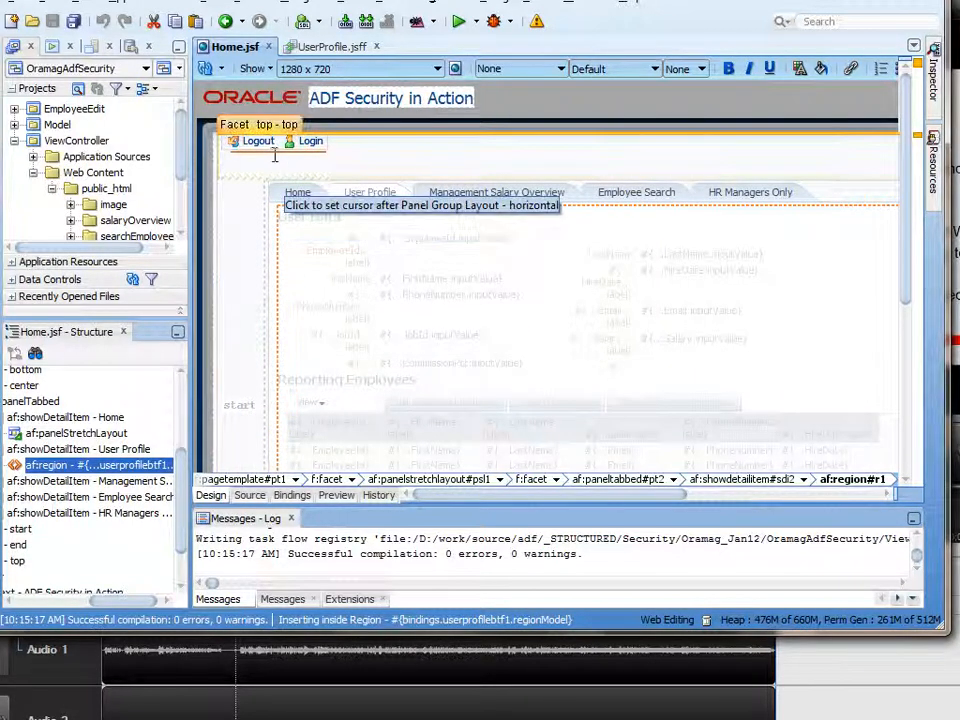
# - Switch to the jazn-data.xml editor to show the Application Roles page
pyautogui.click(144, 8)
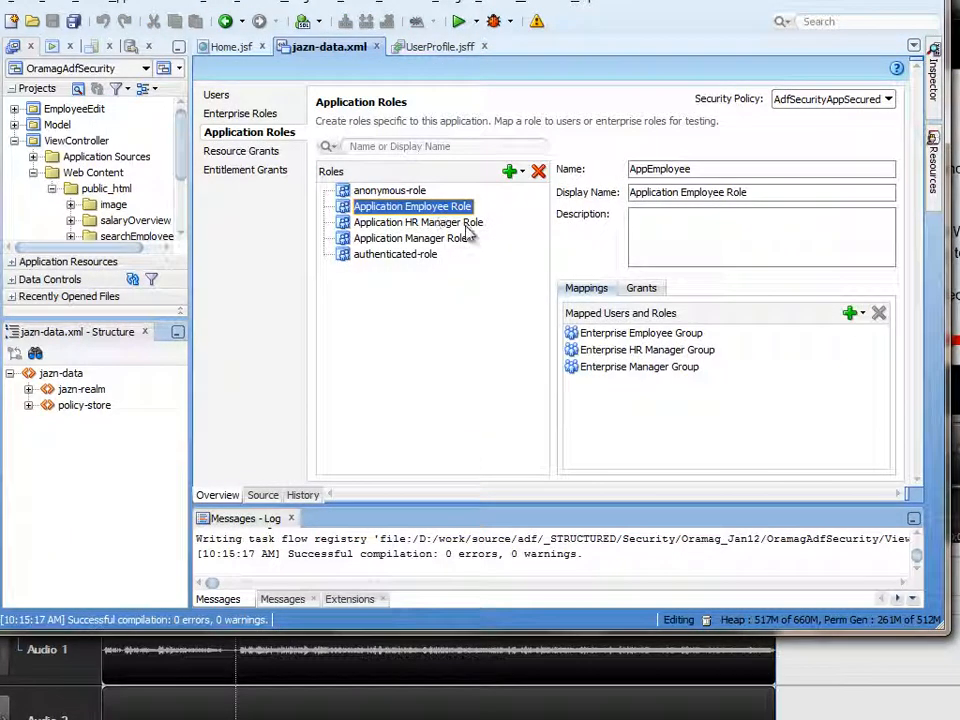
# - Review the HR manager role members, then the Task Flow resource grants for the salaries overview and manager role
pyautogui.click(418, 222)
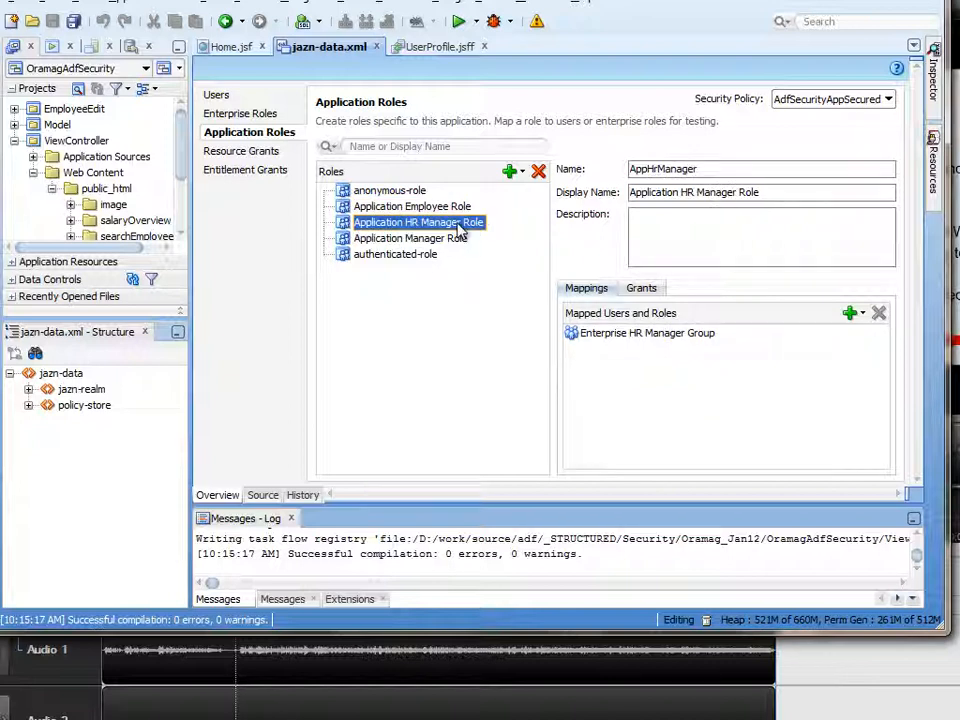
pyautogui.click(240, 150)
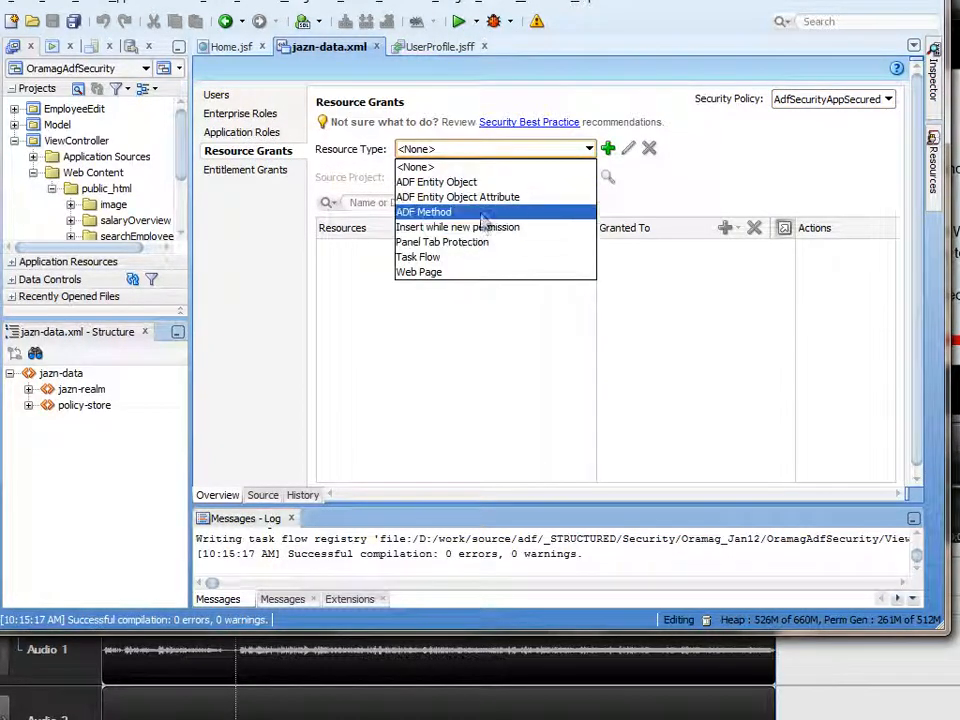
pyautogui.click(418, 256)
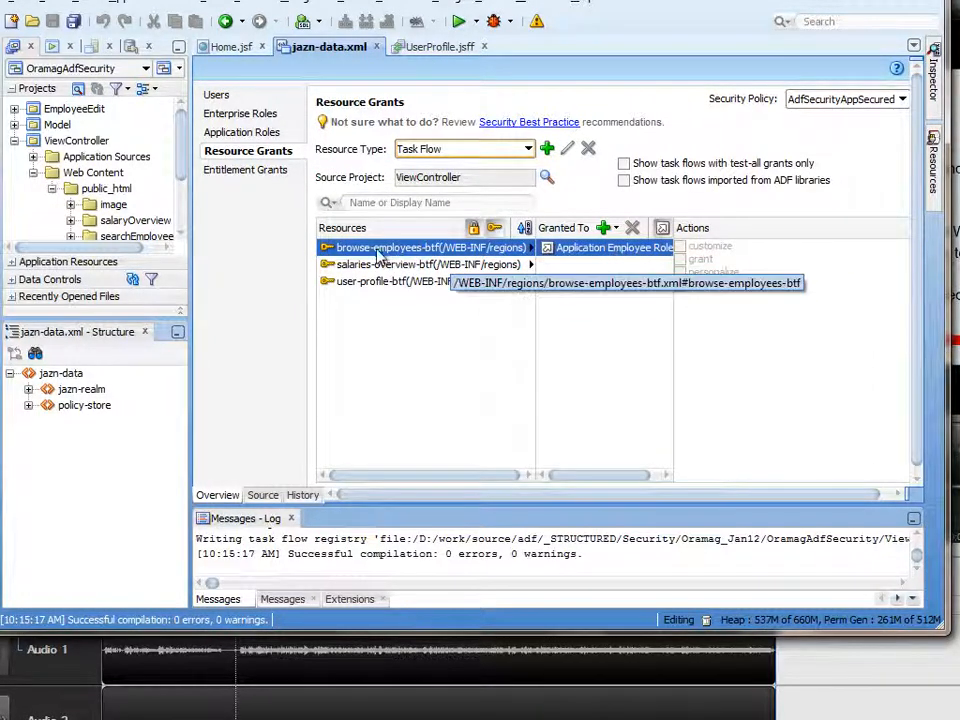
pyautogui.moveTo(418, 264)
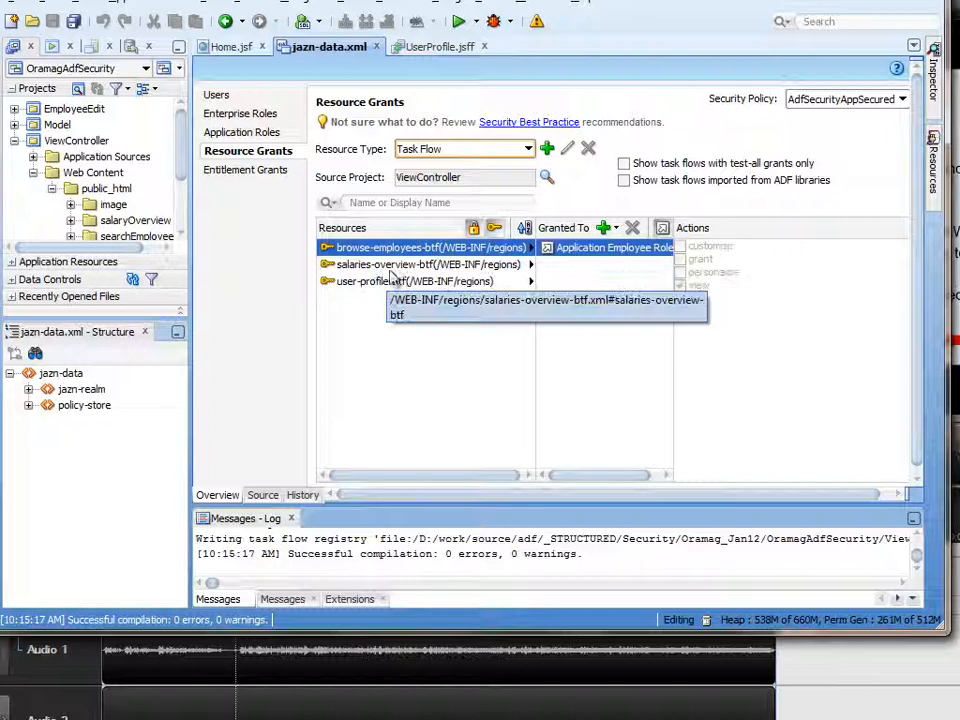
pyautogui.click(424, 264)
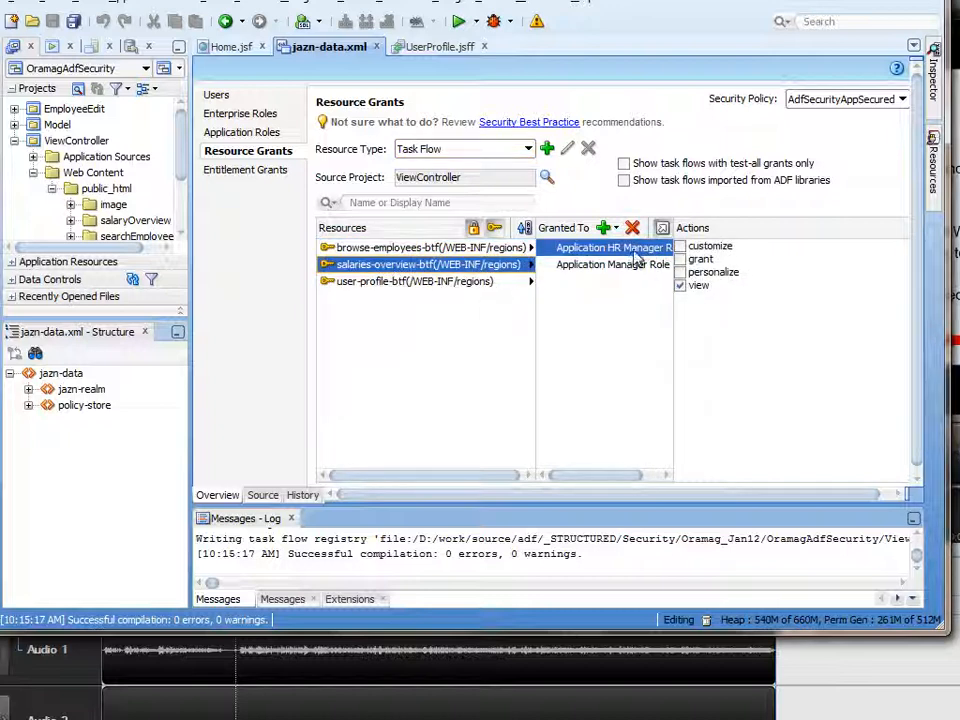
pyautogui.click(610, 264)
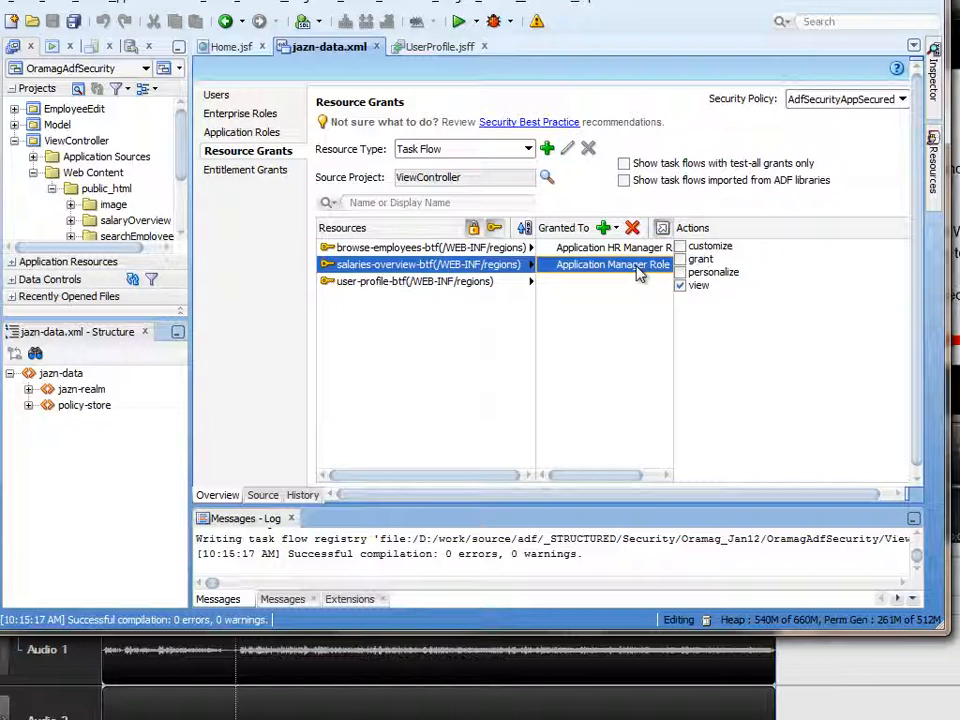
# - Inspect grants for the Employees Entity 'insert while new' permission, then move to Enterprise Roles
pyautogui.click(528, 148)
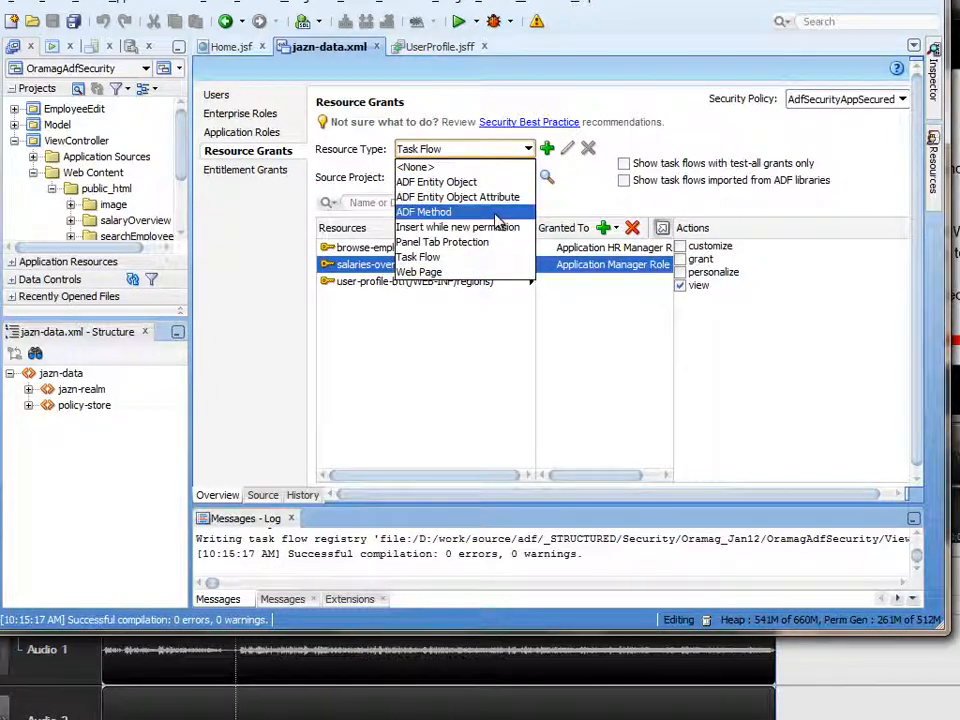
pyautogui.moveTo(456, 228)
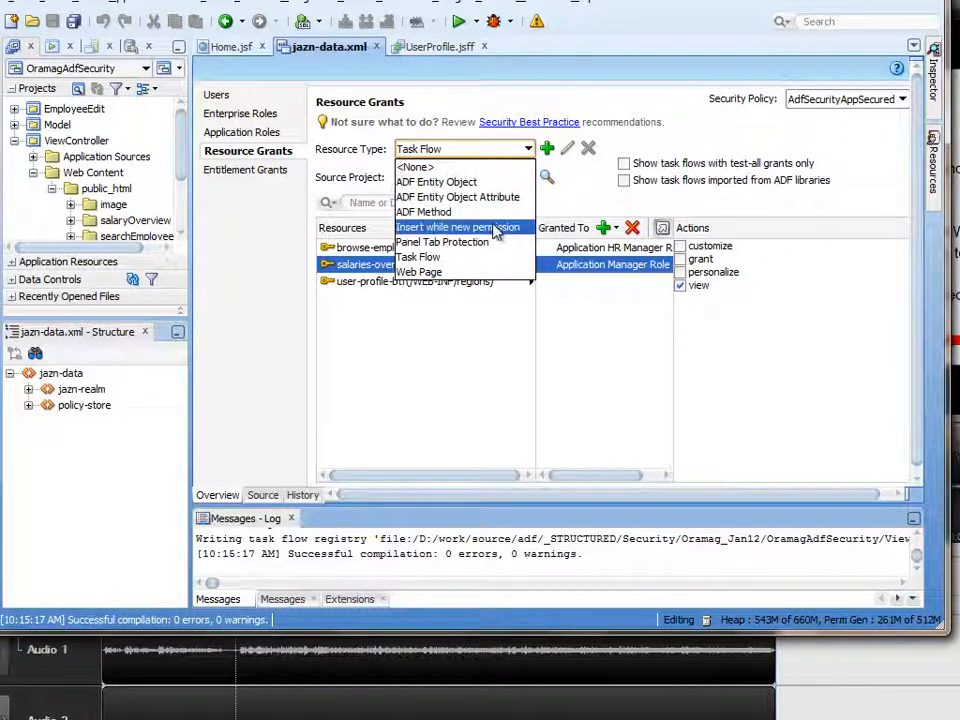
pyautogui.click(440, 242)
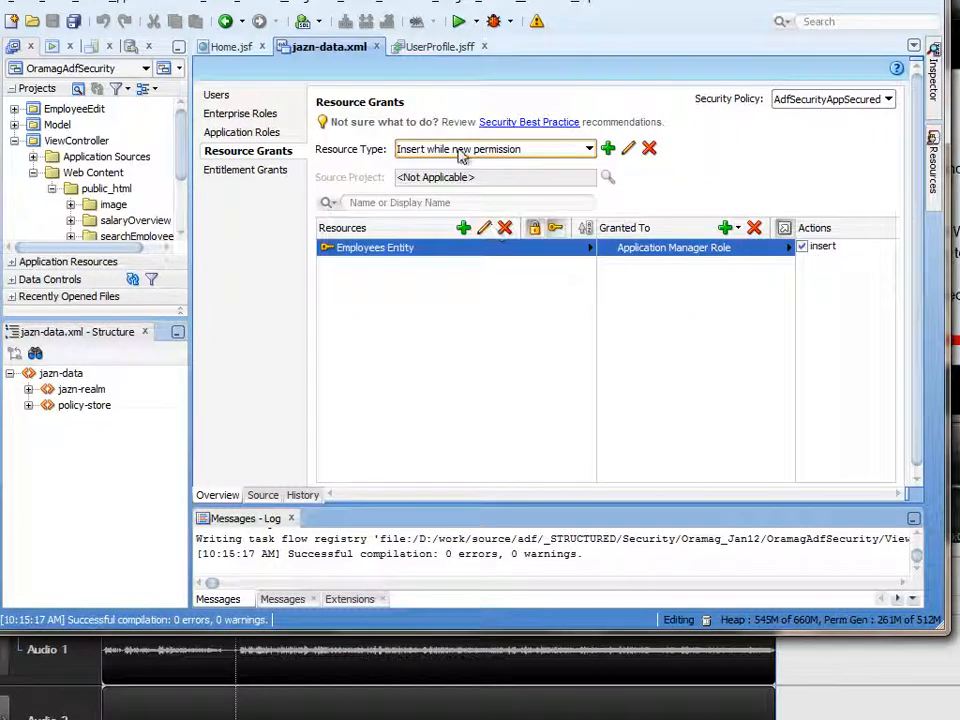
pyautogui.moveTo(514, 168)
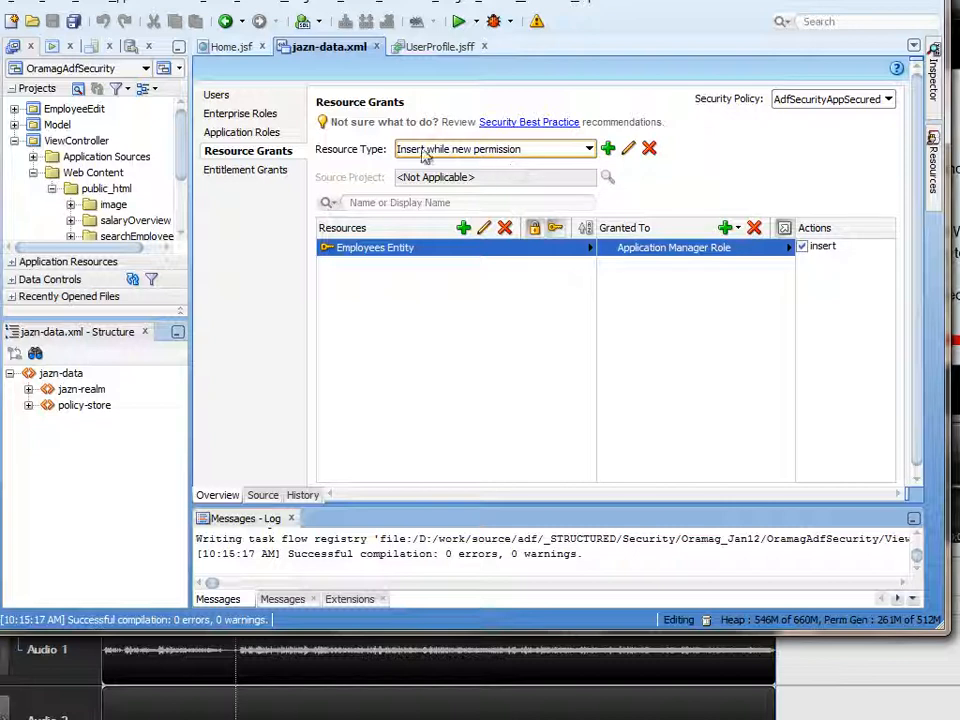
pyautogui.click(240, 112)
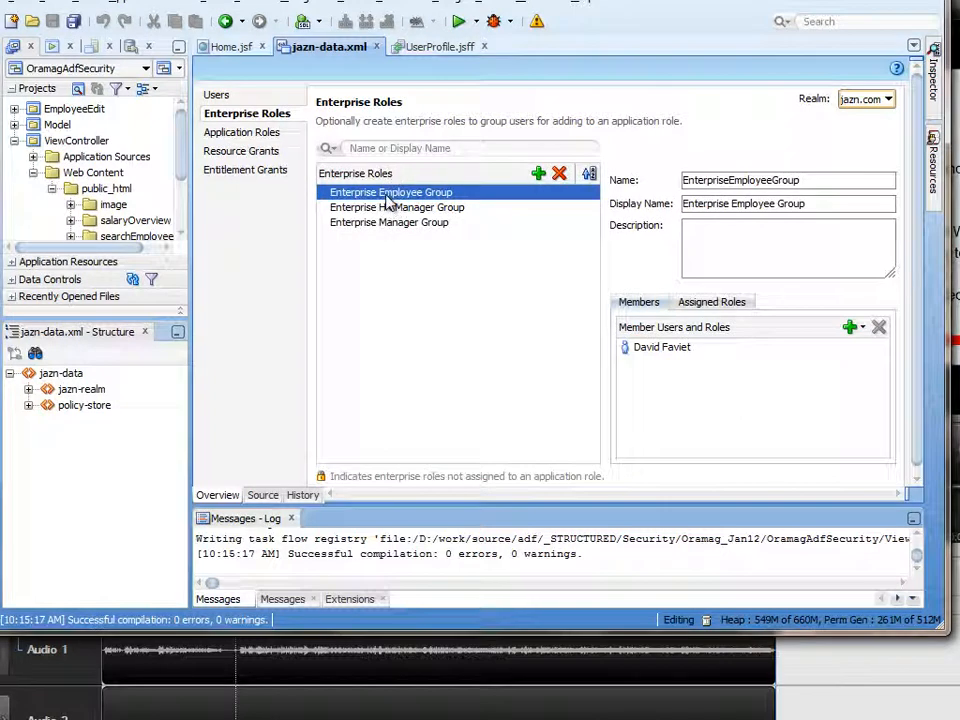
# - Inspect the Enterprise HR Manager Group's members and assigned roles
pyautogui.click(396, 206)
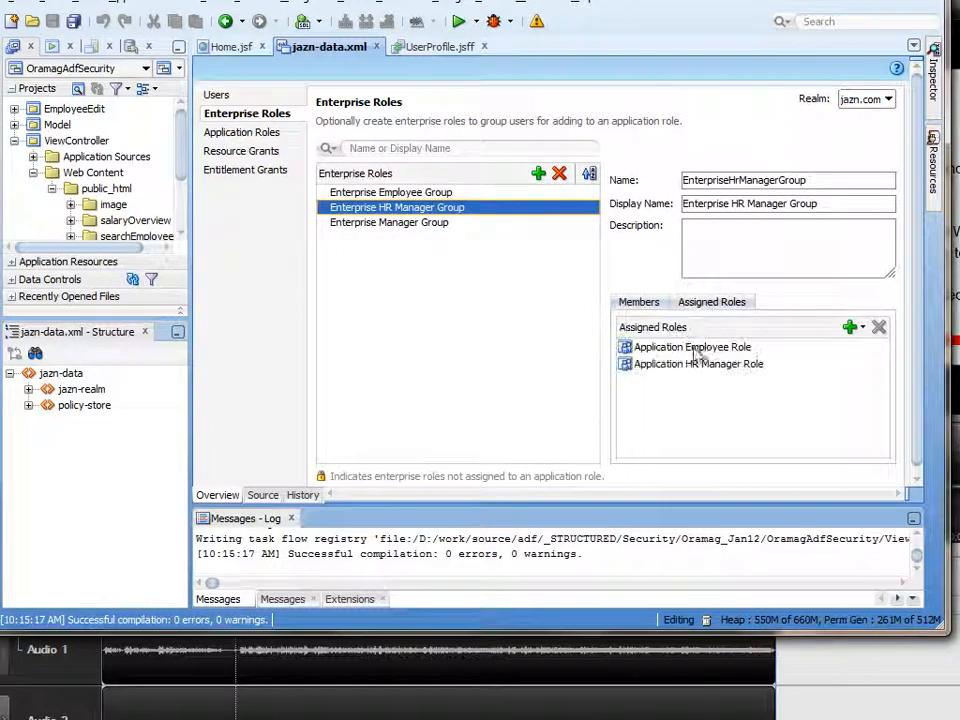
pyautogui.click(698, 364)
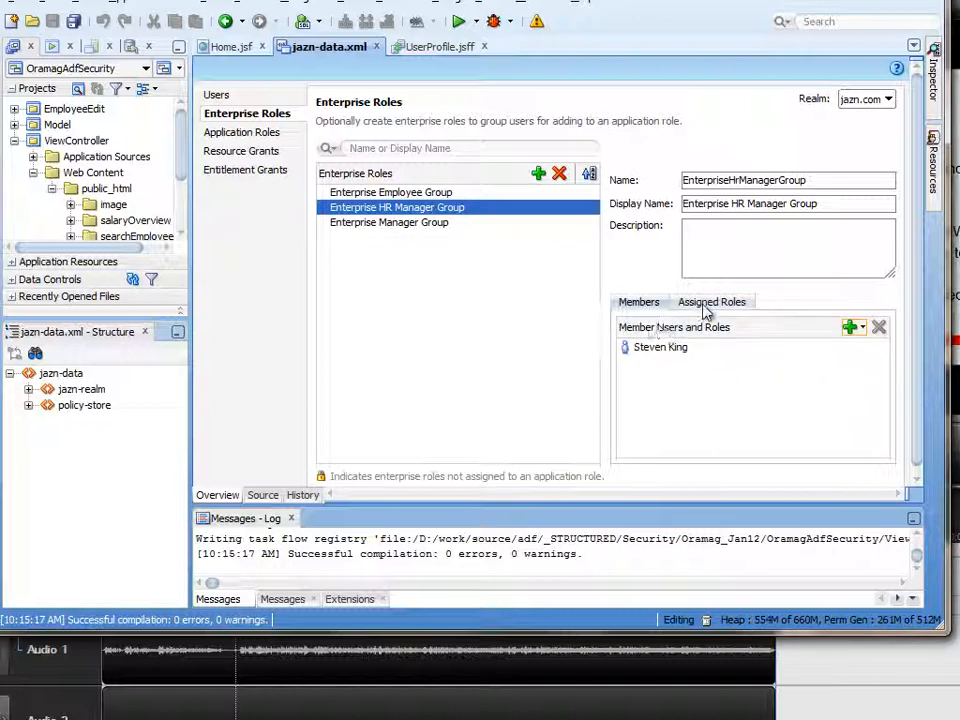
pyautogui.click(712, 300)
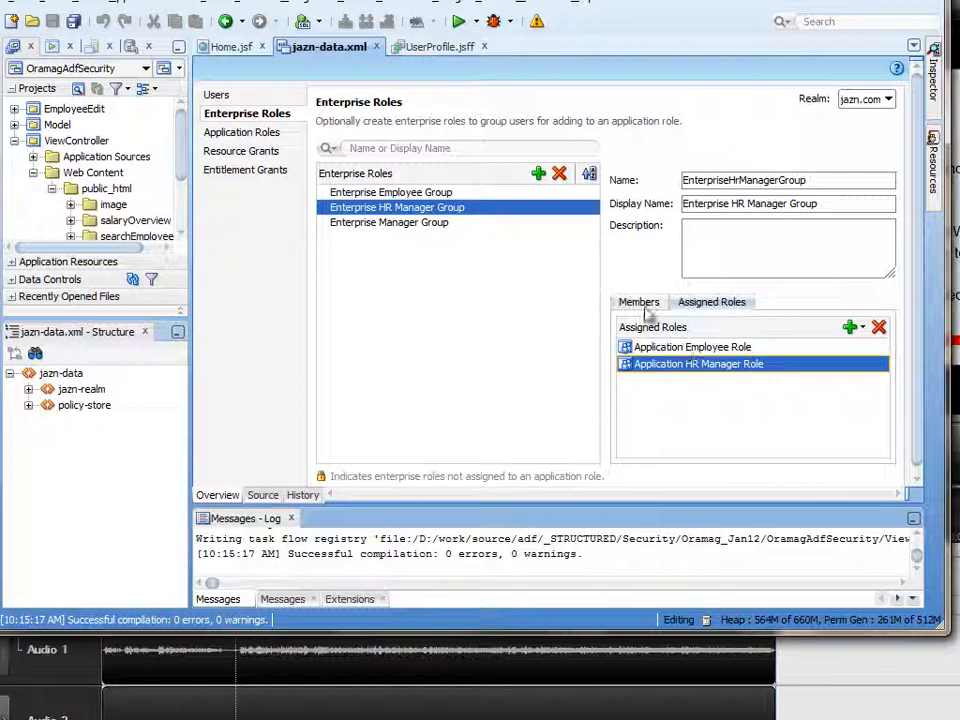
pyautogui.click(218, 94)
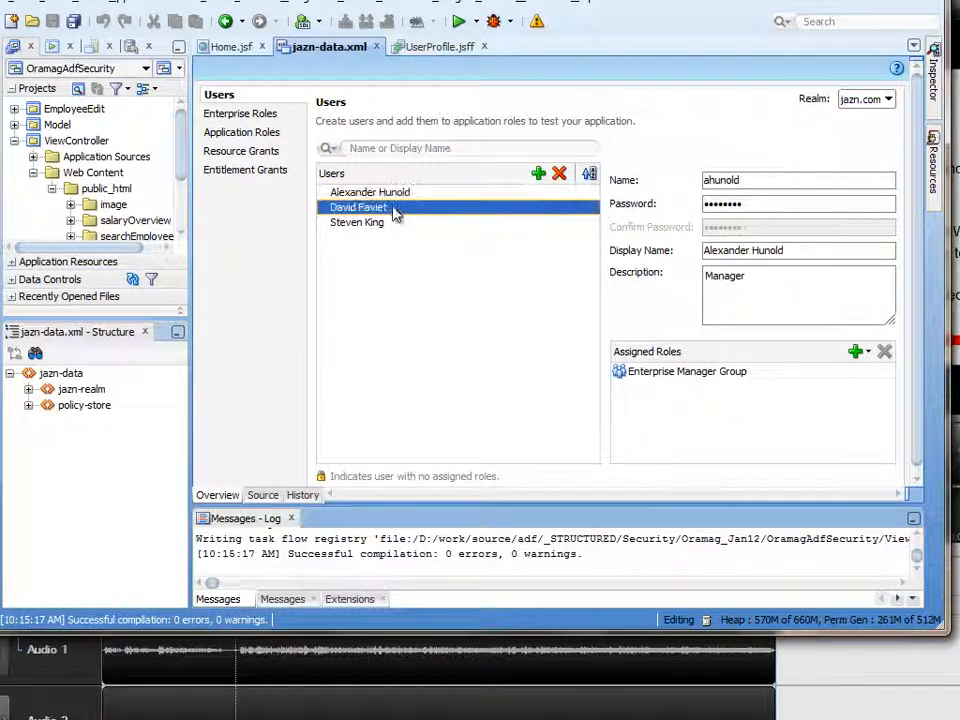
pyautogui.click(358, 206)
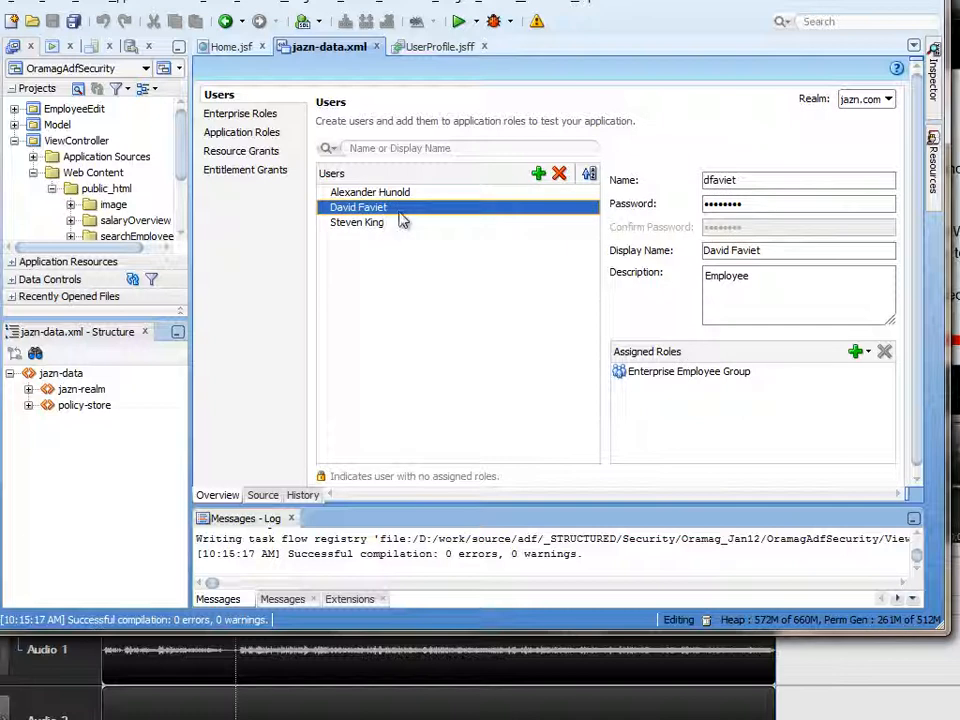
pyautogui.moveTo(696, 378)
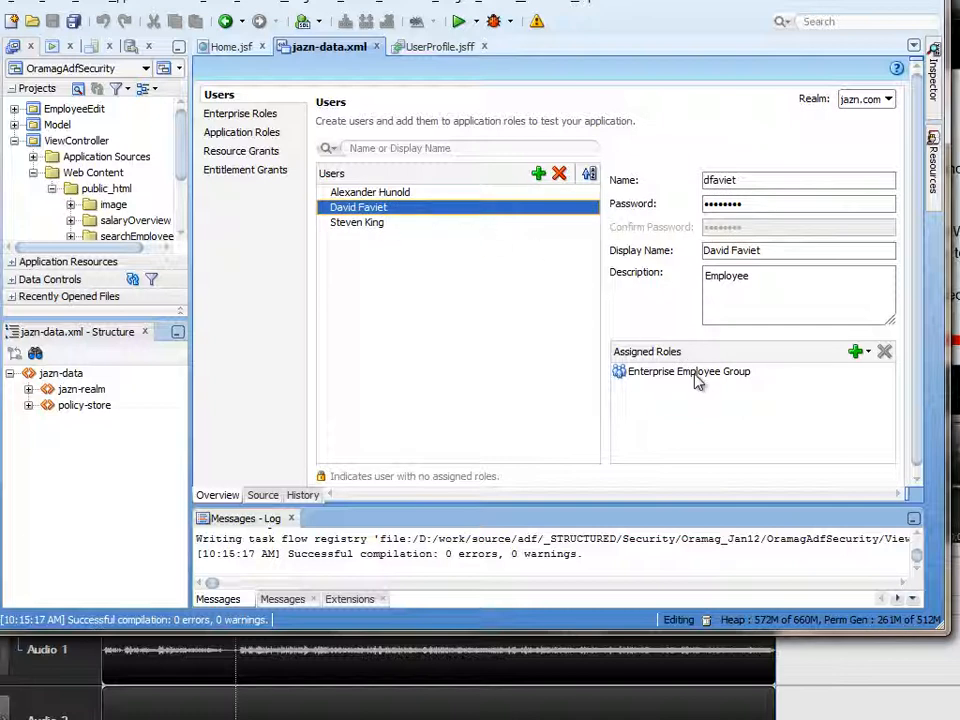
pyautogui.click(688, 370)
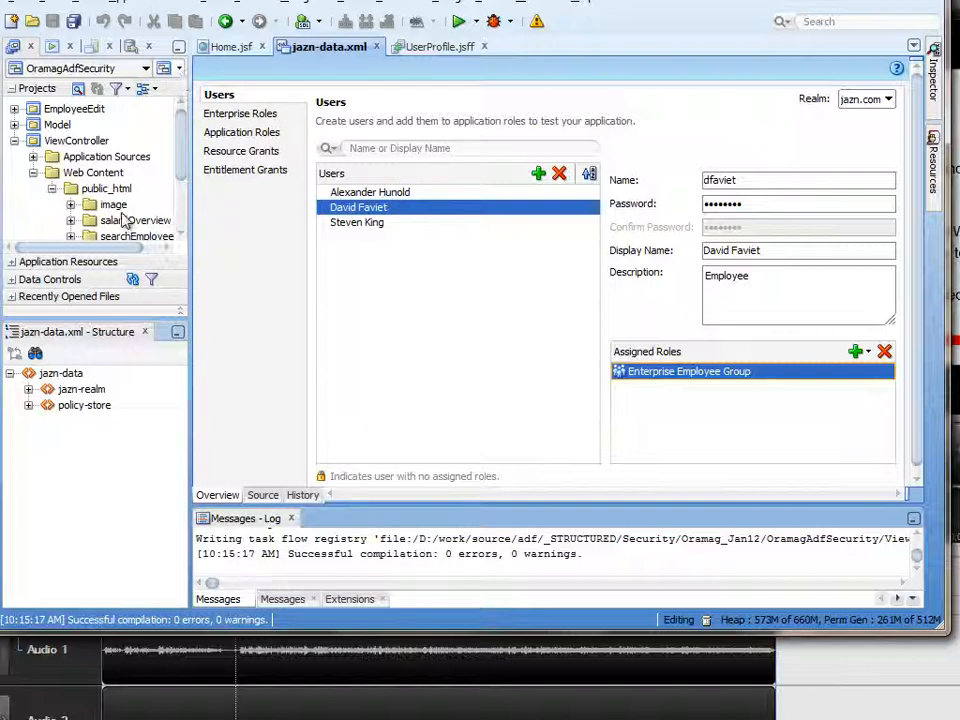
pyautogui.click(76, 140)
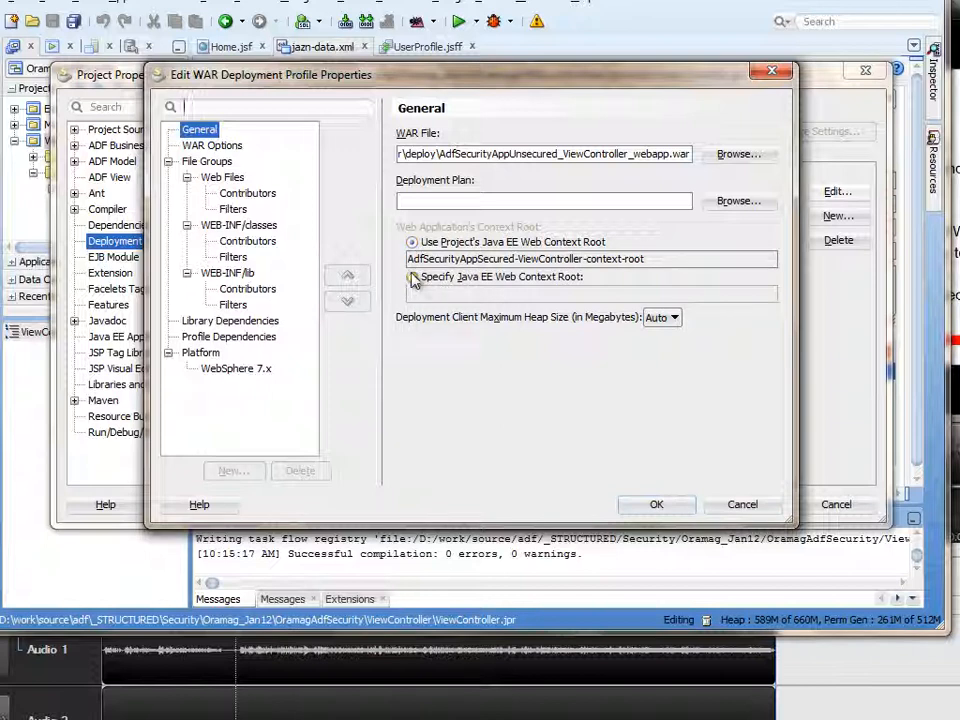
# - Set the WAR profile's Java EE web context root to AdfSecurity
pyautogui.write('AdfSecurity')
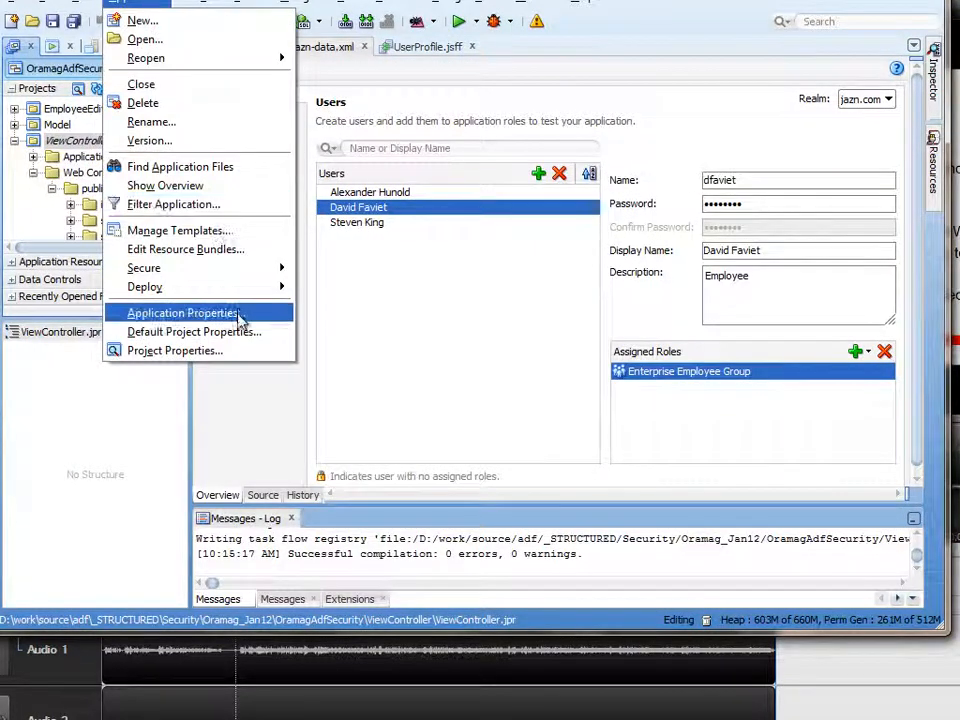
# - Edit the application's EAR deployment profile and rename the application to AdfSecurity
pyautogui.click(184, 312)
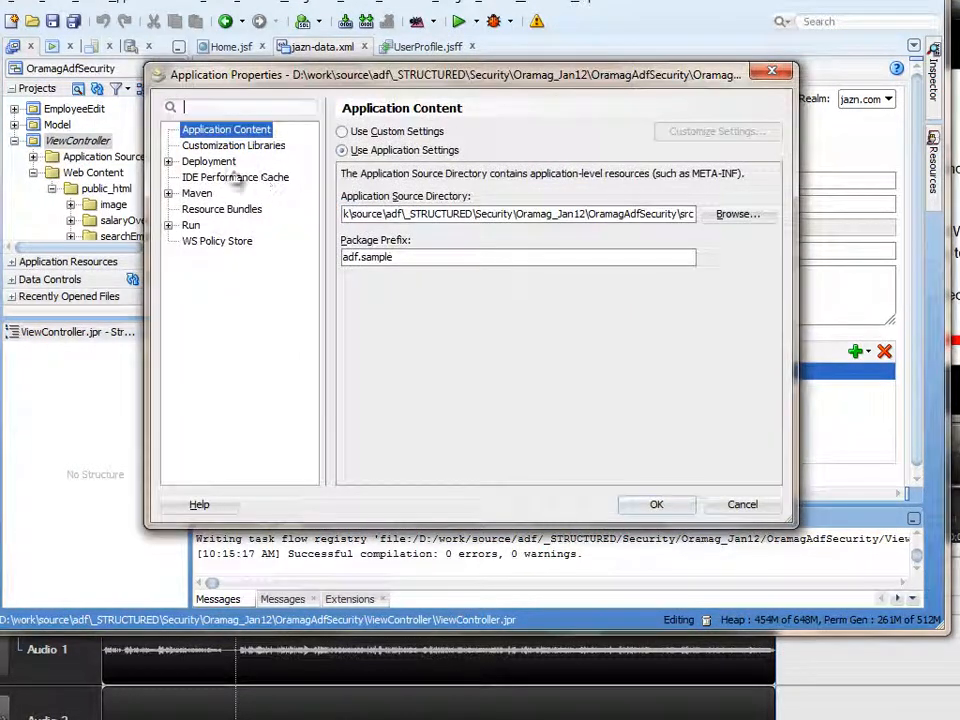
pyautogui.click(208, 160)
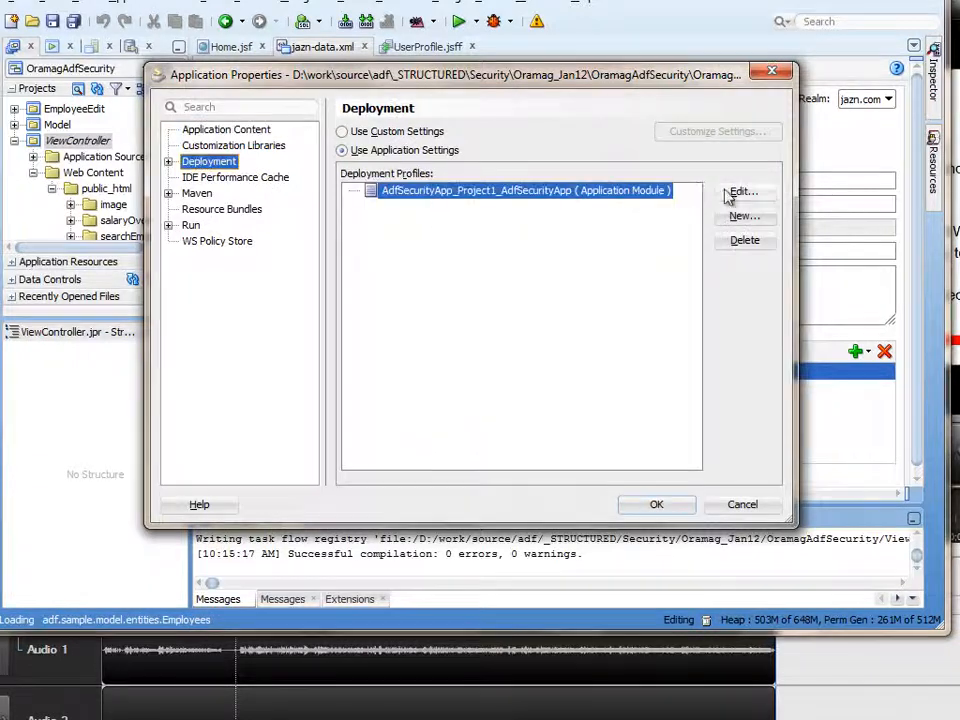
pyautogui.click(744, 192)
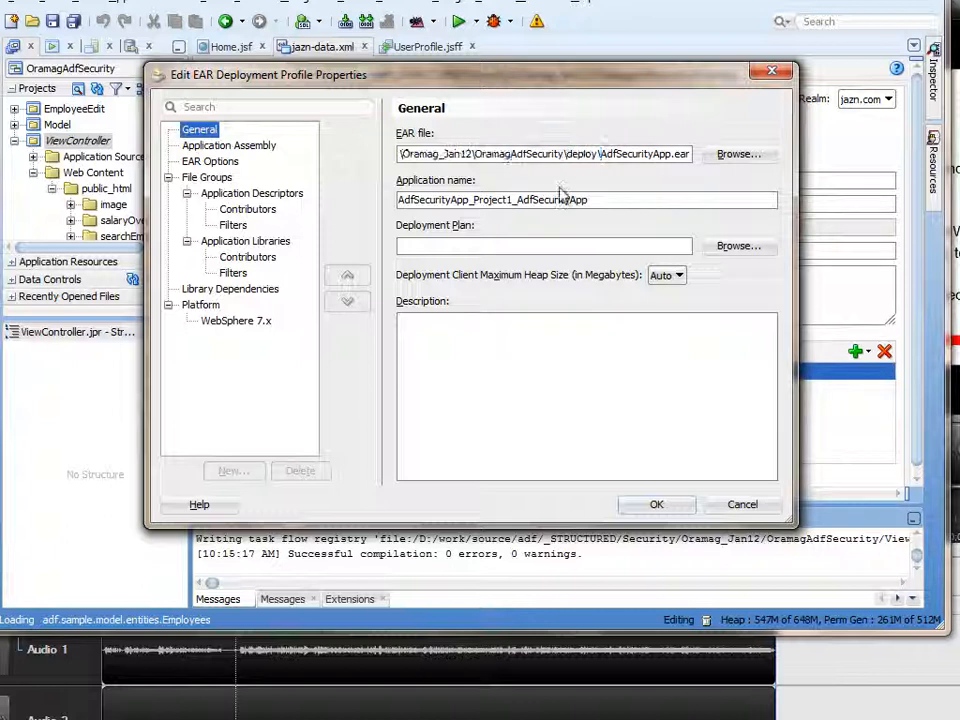
pyautogui.tripleClick(492, 200)
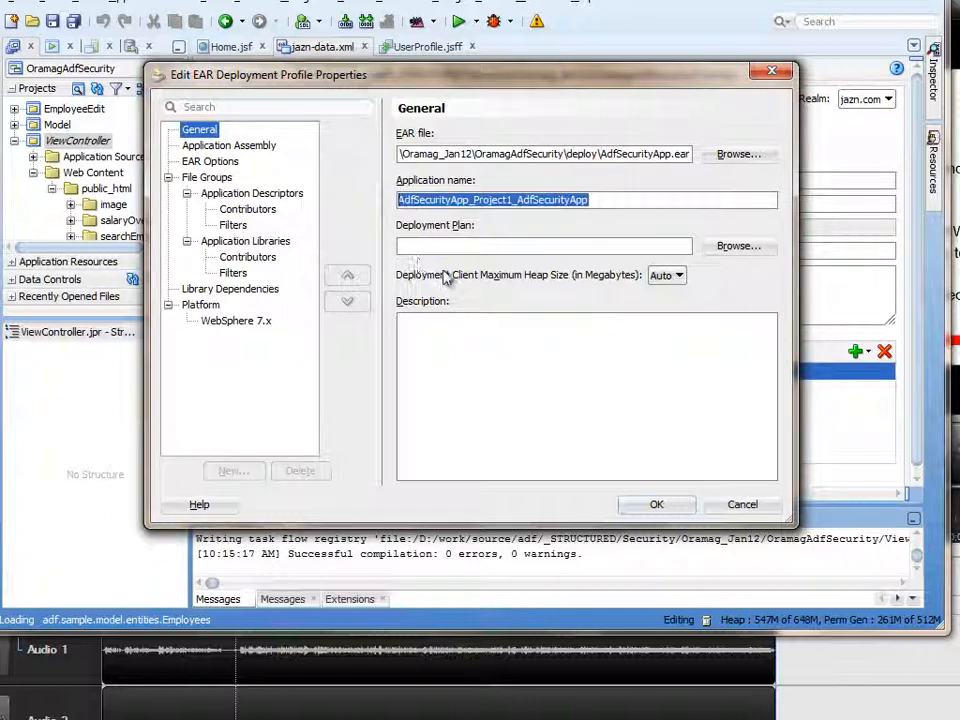
pyautogui.write('AdfSecurity')
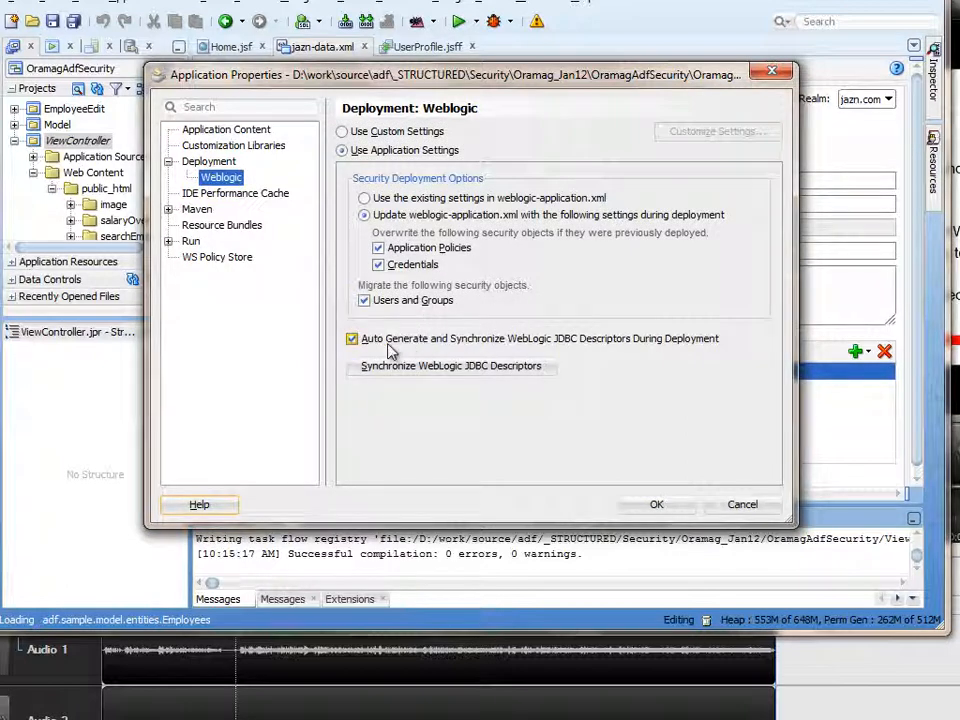
pyautogui.moveTo(402, 344)
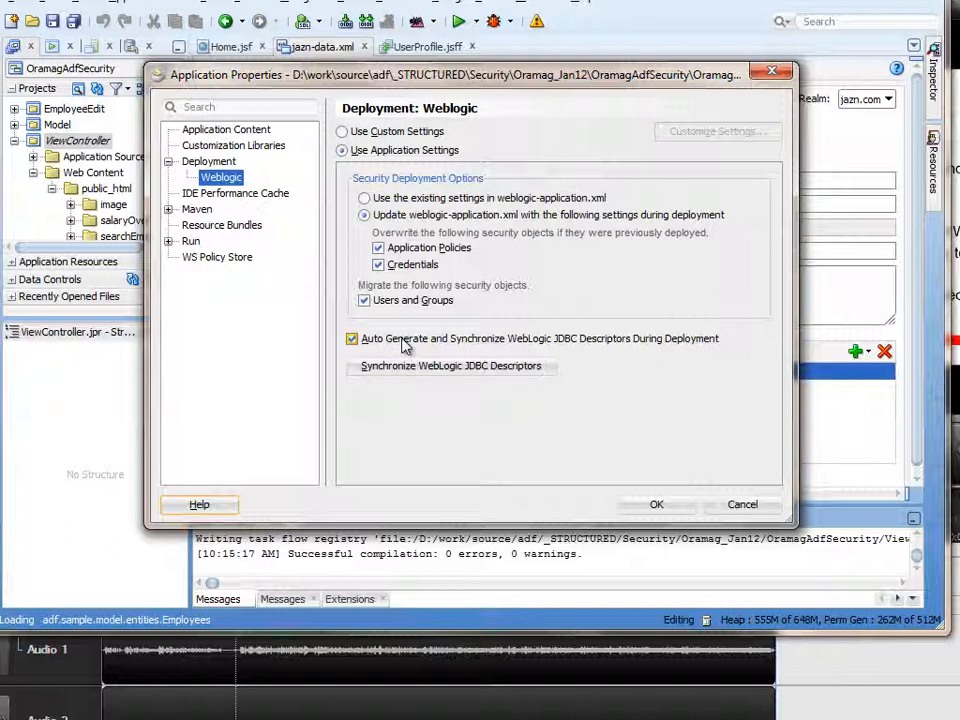
pyautogui.moveTo(396, 352)
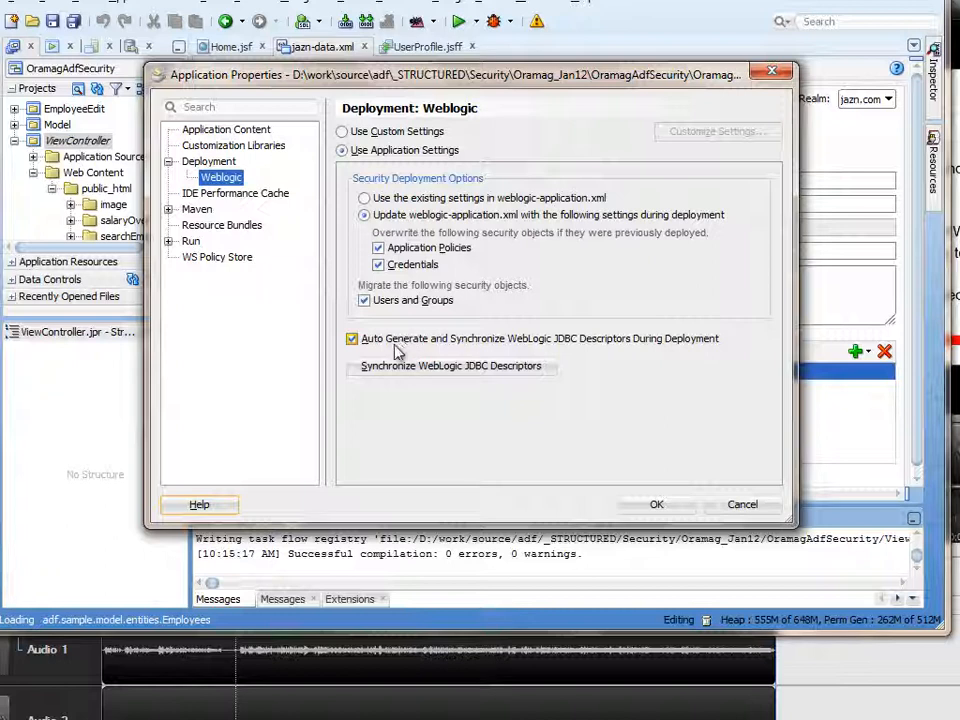
# - Turn off auto-generation of WebLogic JDBC descriptors during deployment and save the properties
pyautogui.click(352, 338)
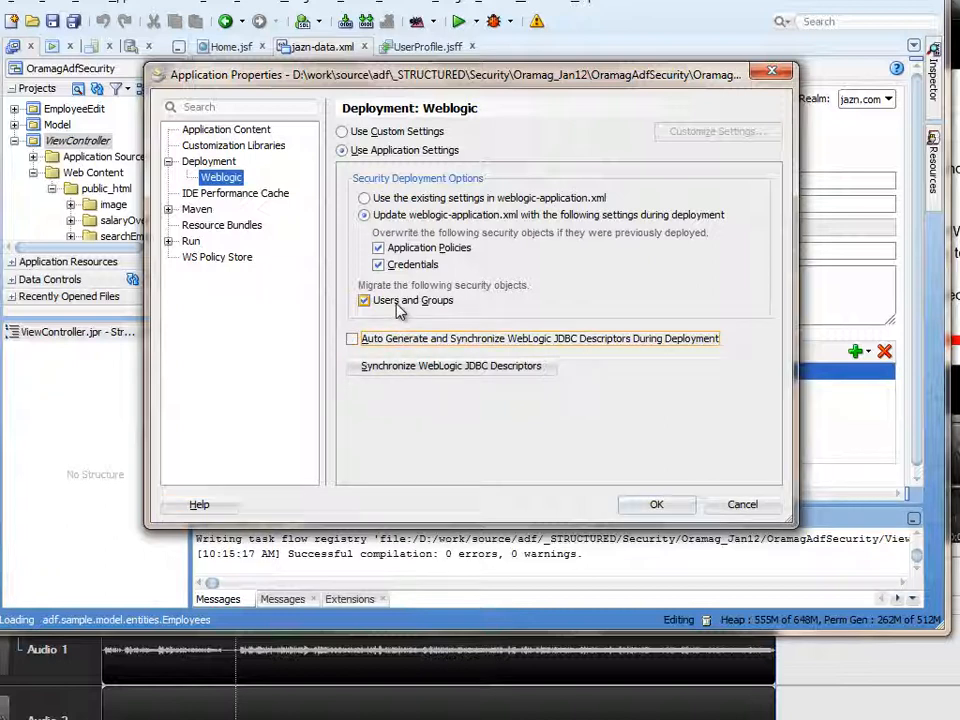
pyautogui.click(364, 300)
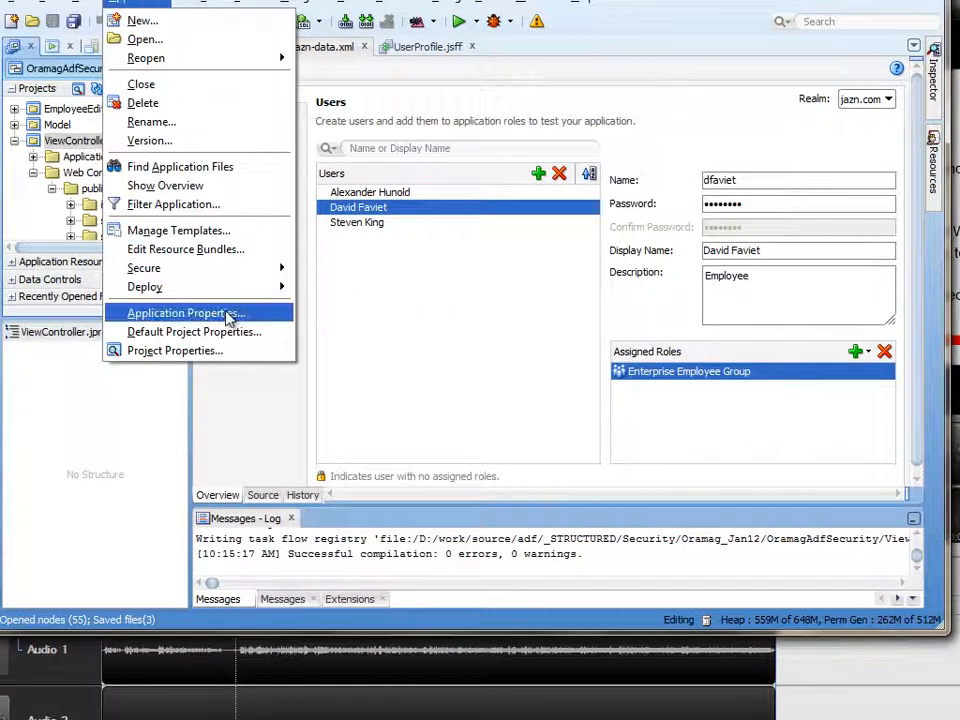
# - Reopen the EAR profile's Application Assembly page and expand a project's modules
pyautogui.click(180, 312)
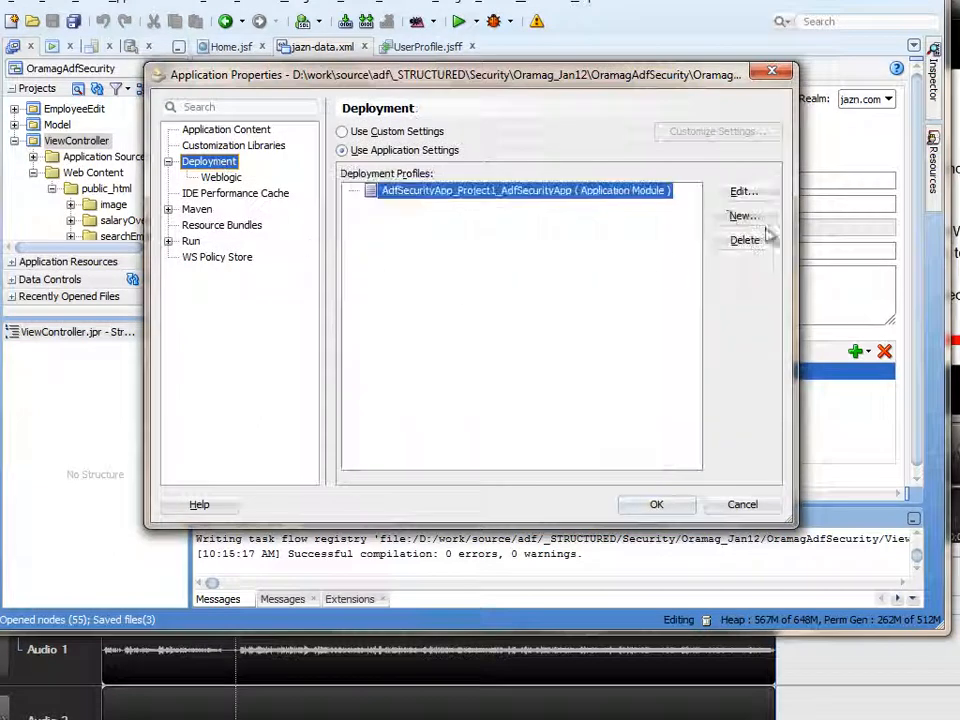
pyautogui.click(744, 192)
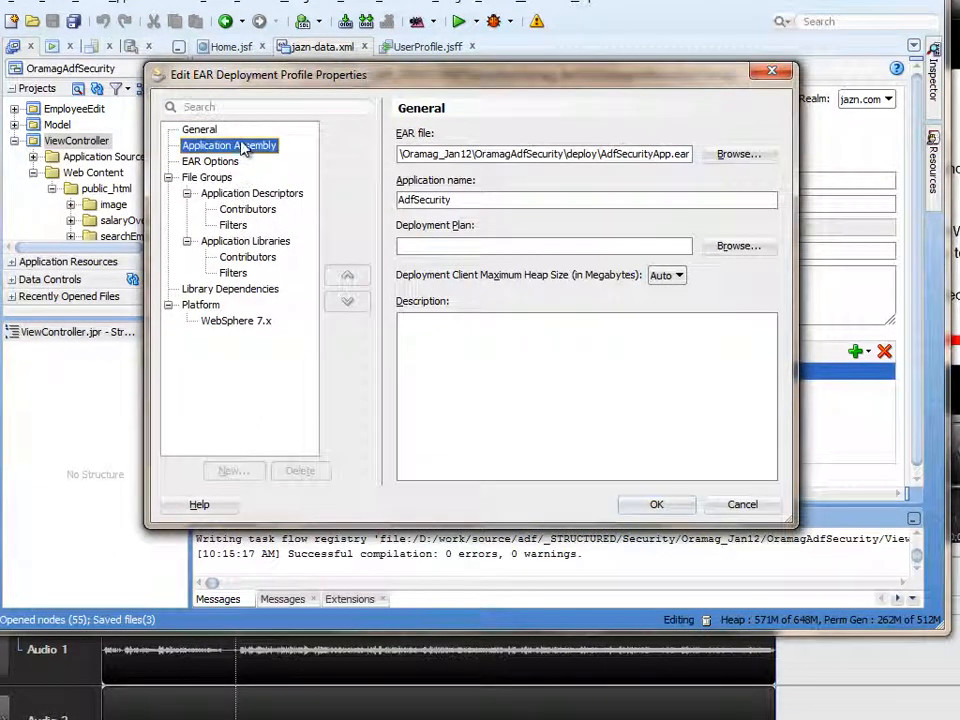
pyautogui.click(228, 144)
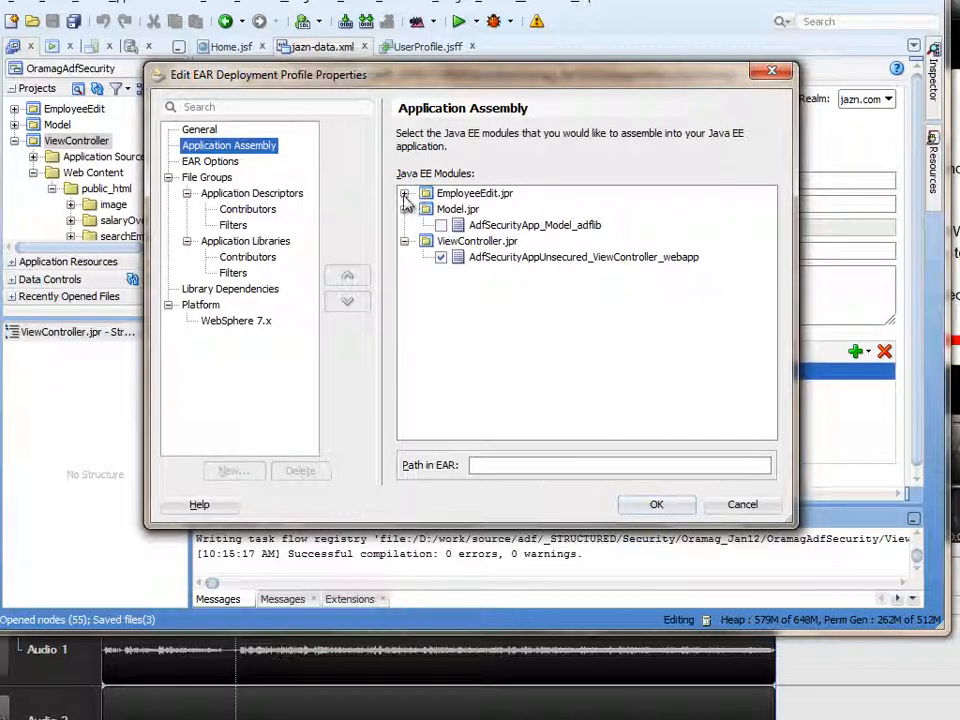
pyautogui.click(406, 192)
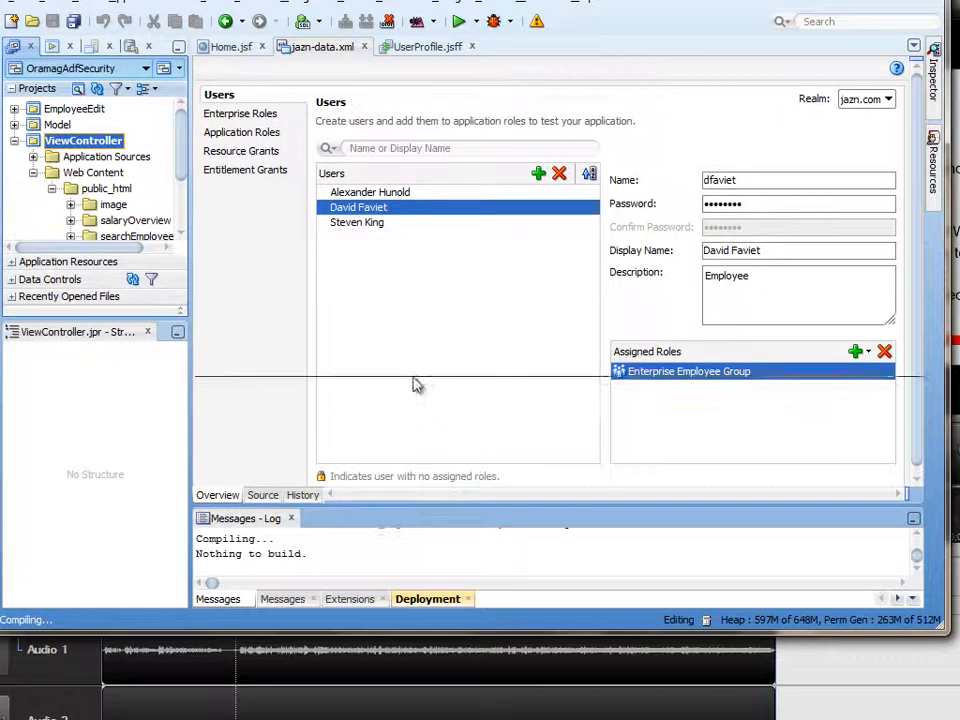
# - Show the Deployment log reporting three profiles being deployed
pyautogui.click(428, 600)
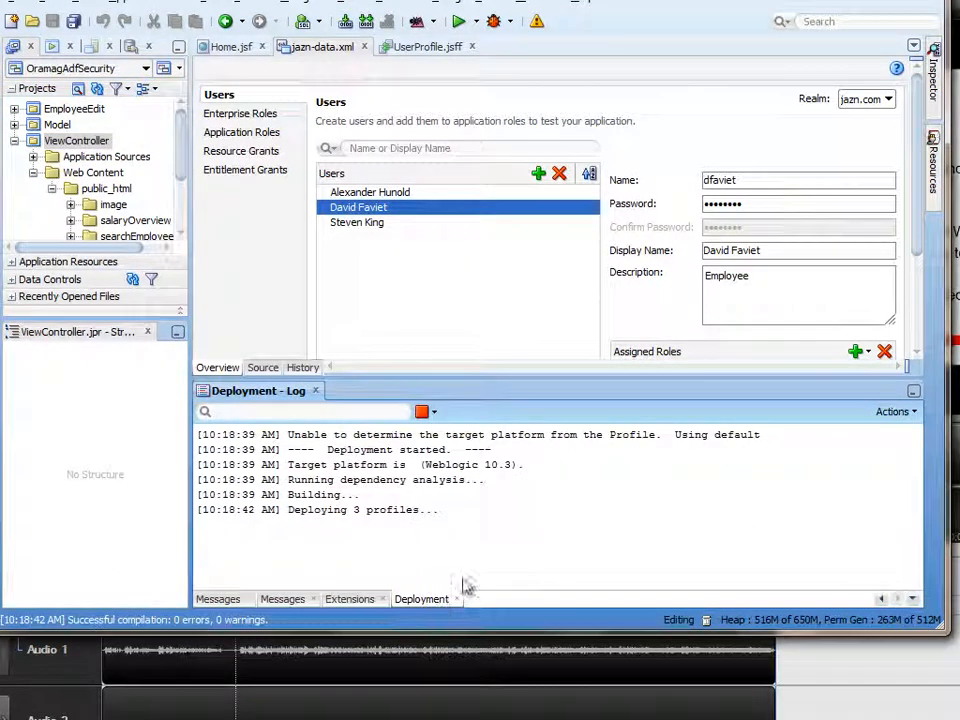
pyautogui.moveTo(584, 532)
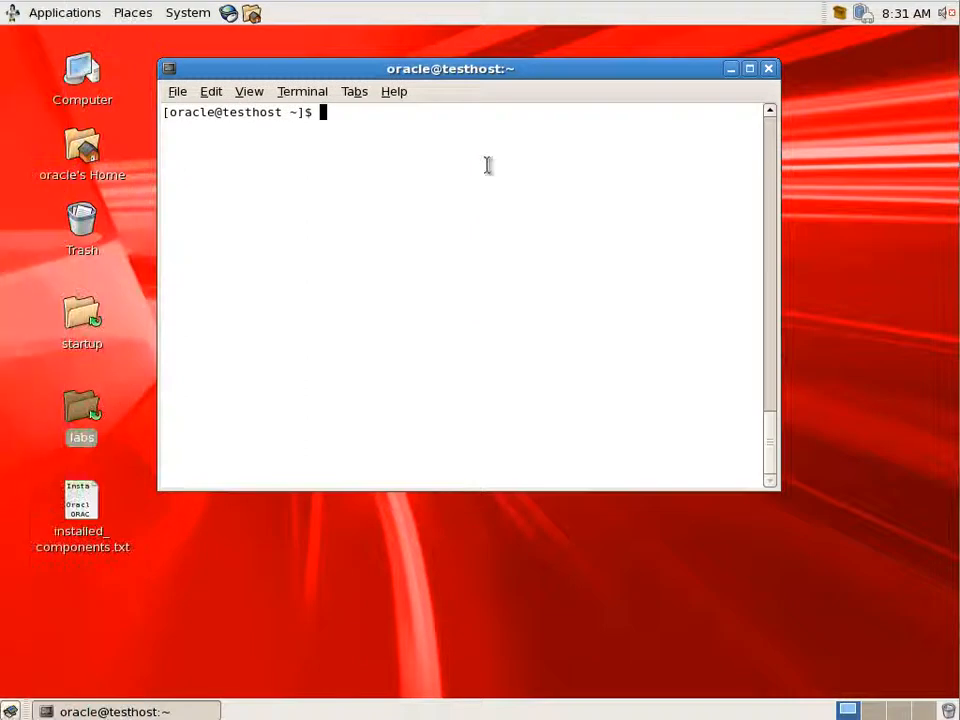
# - Run ./startup/start_adf_domain_AdminServer.sh to start the Admin Server
pyautogui.write('./s')
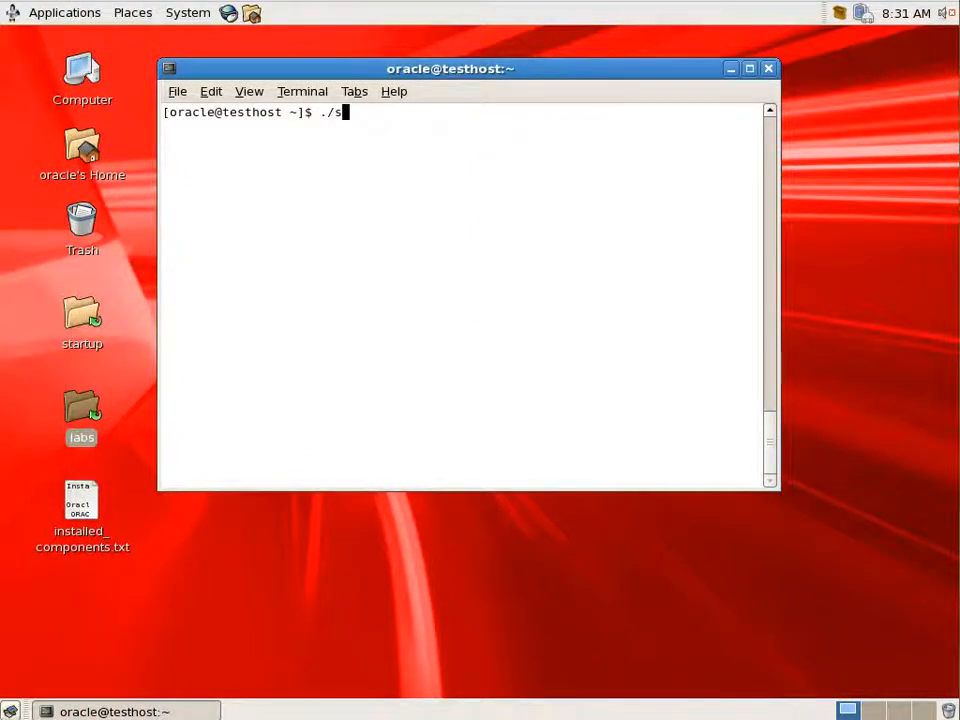
pyautogui.write('tartup/')
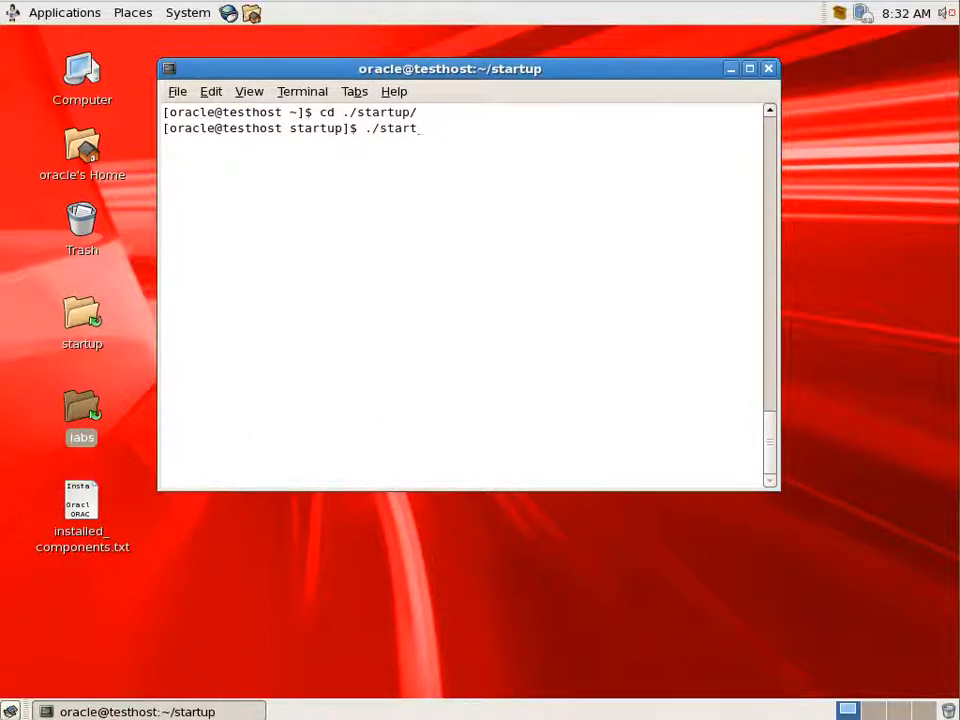
pyautogui.write('adf_domain_AdminServer.sh')
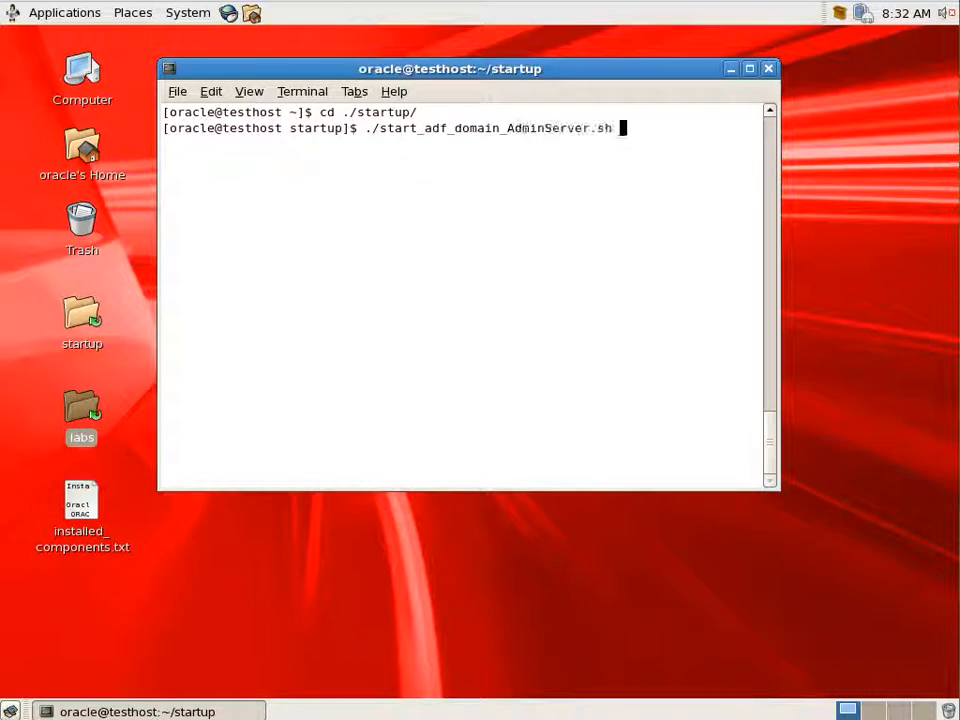
pyautogui.press('Return')
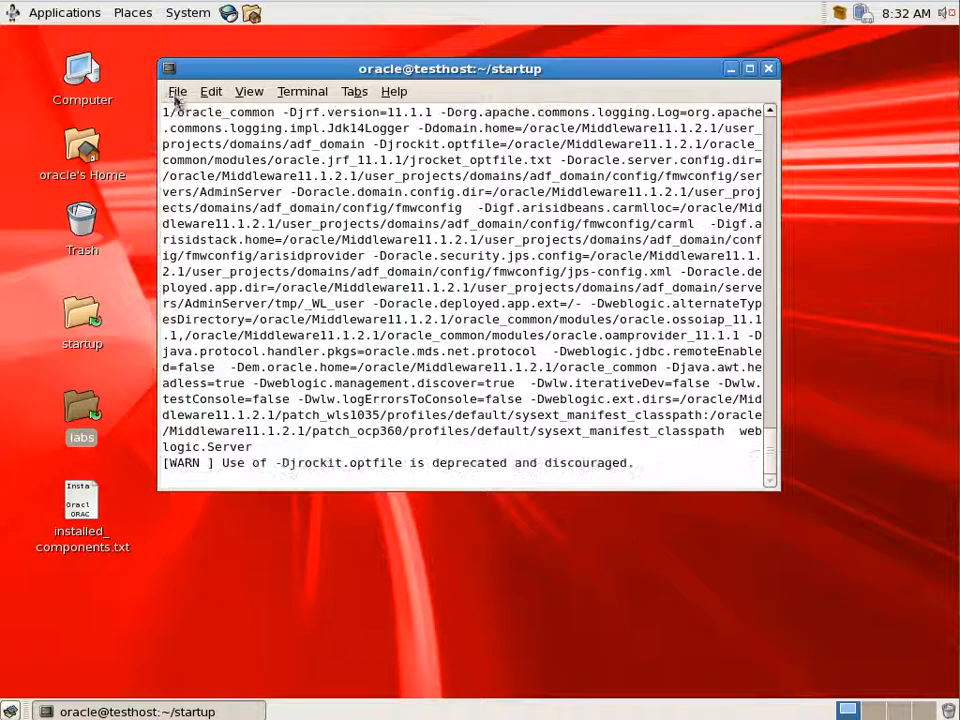
# - In a second terminal tab, run the start_adf_domain managed server startup script
pyautogui.click(176, 92)
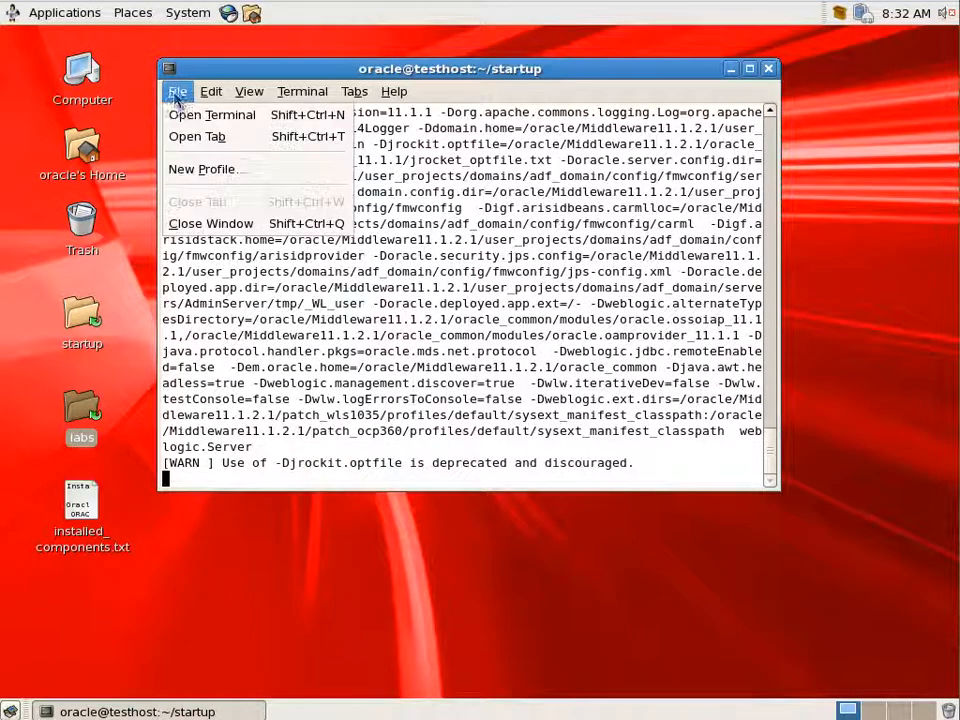
pyautogui.click(196, 136)
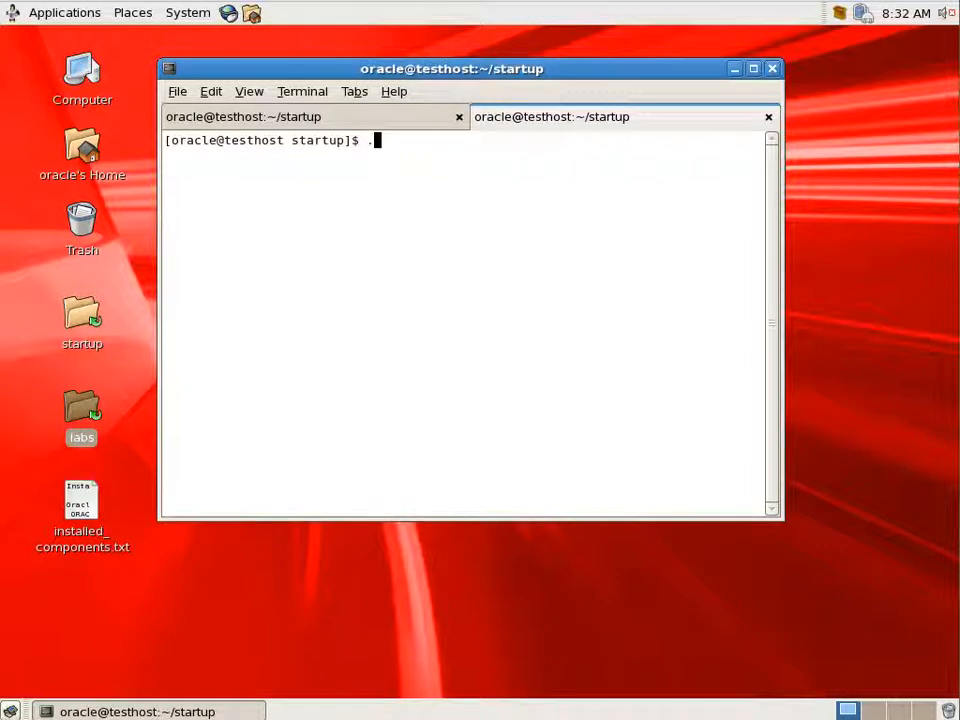
pyautogui.write('/start')
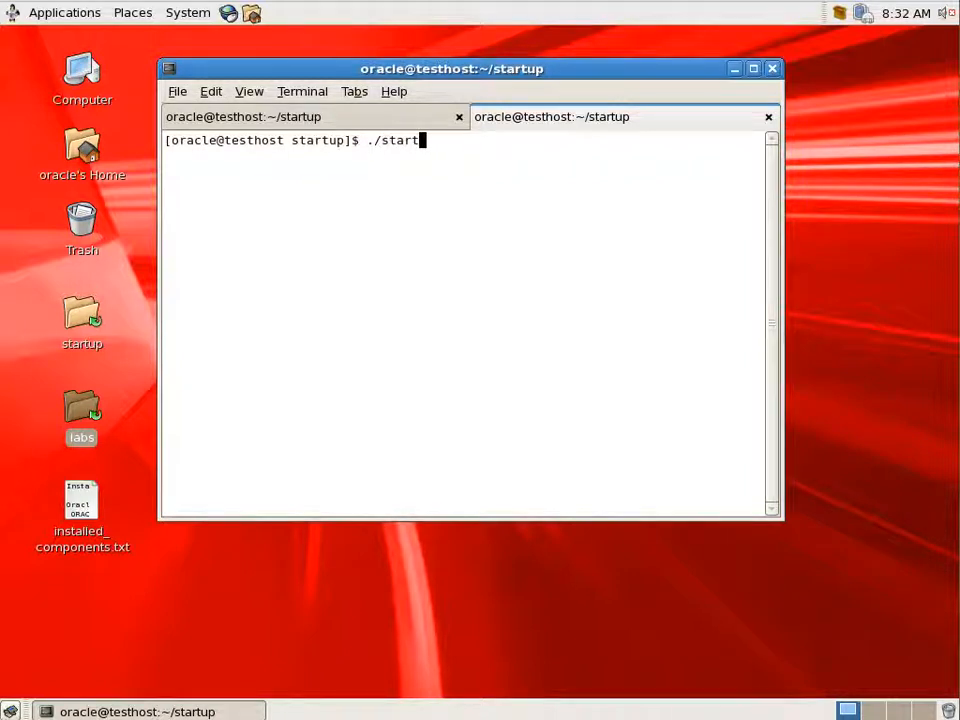
pyautogui.write('_a')
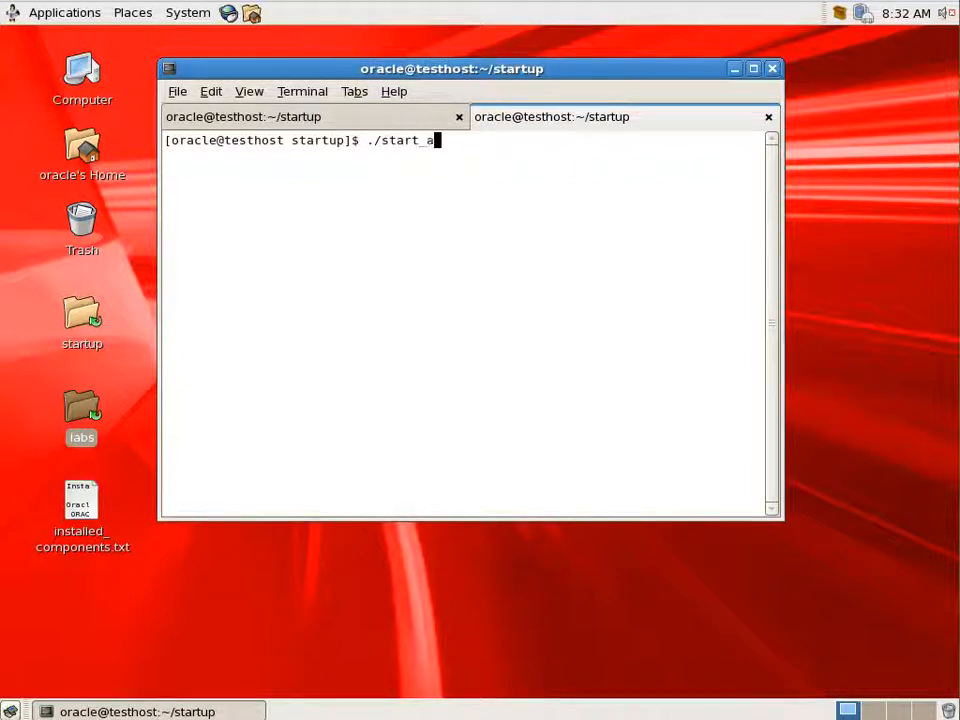
pyautogui.write('df_domain_M')
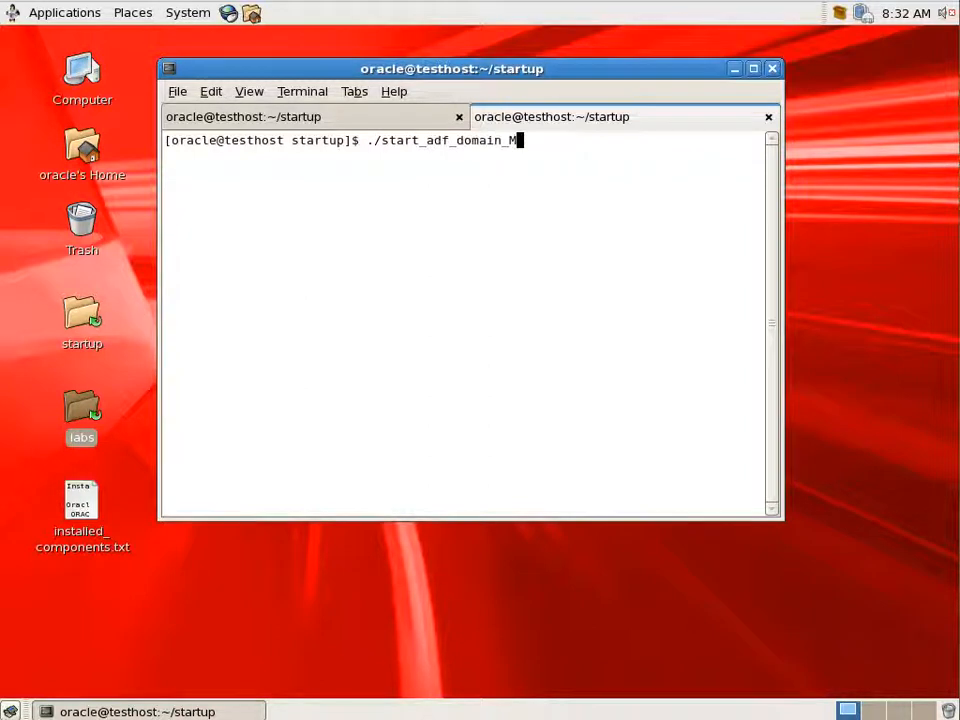
pyautogui.write('A')
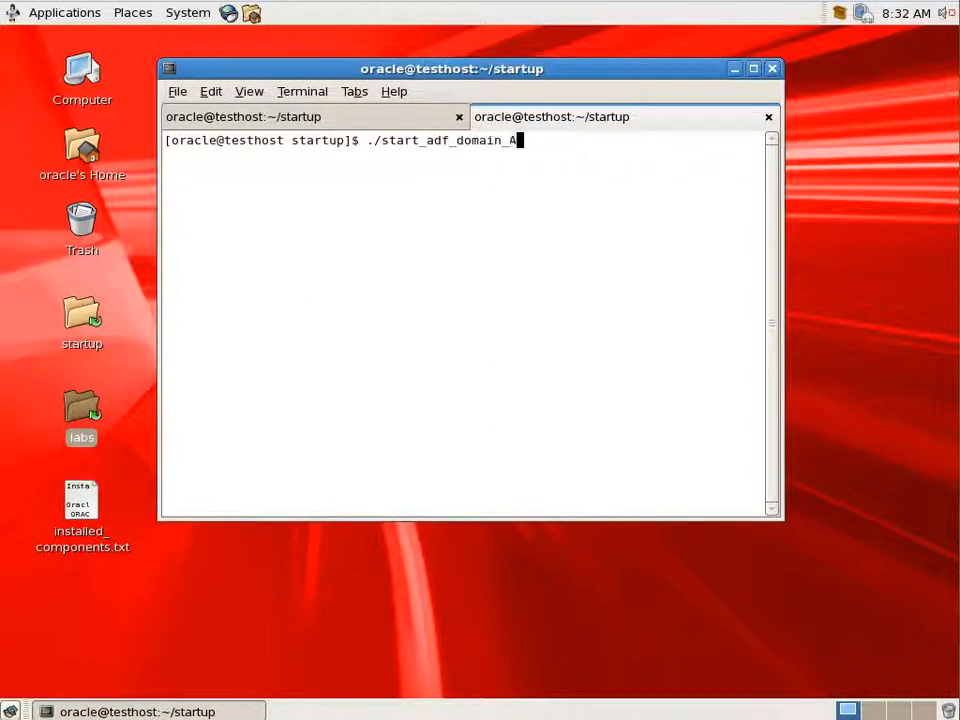
pyautogui.press('Tab')
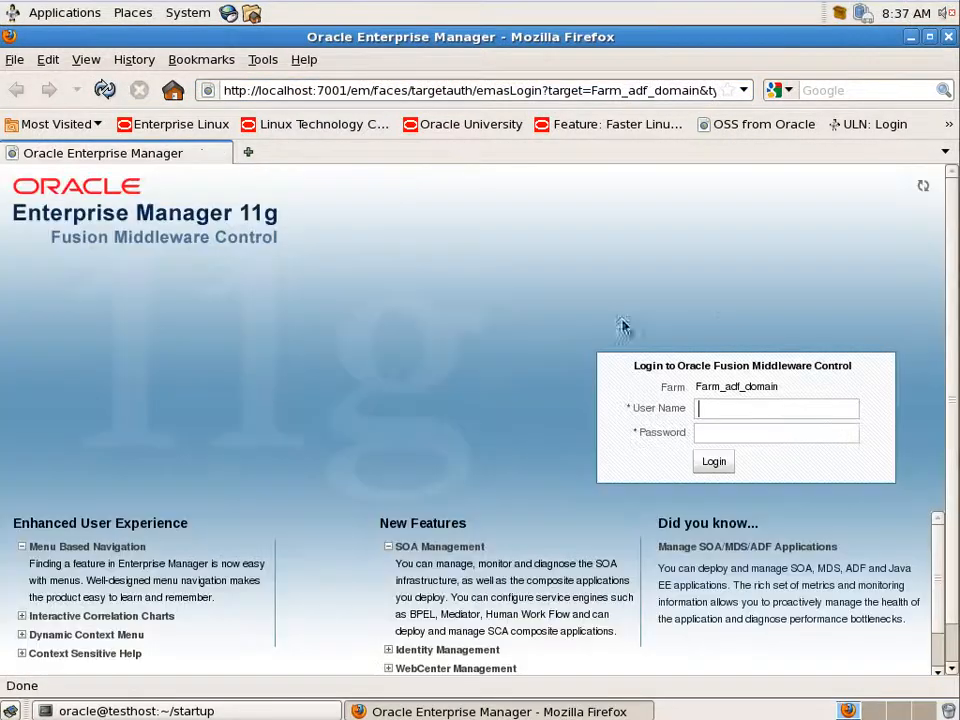
# - Log in to Fusion Middleware Control and bring up the Farm_adf_domain page
pyautogui.write('weblogic')
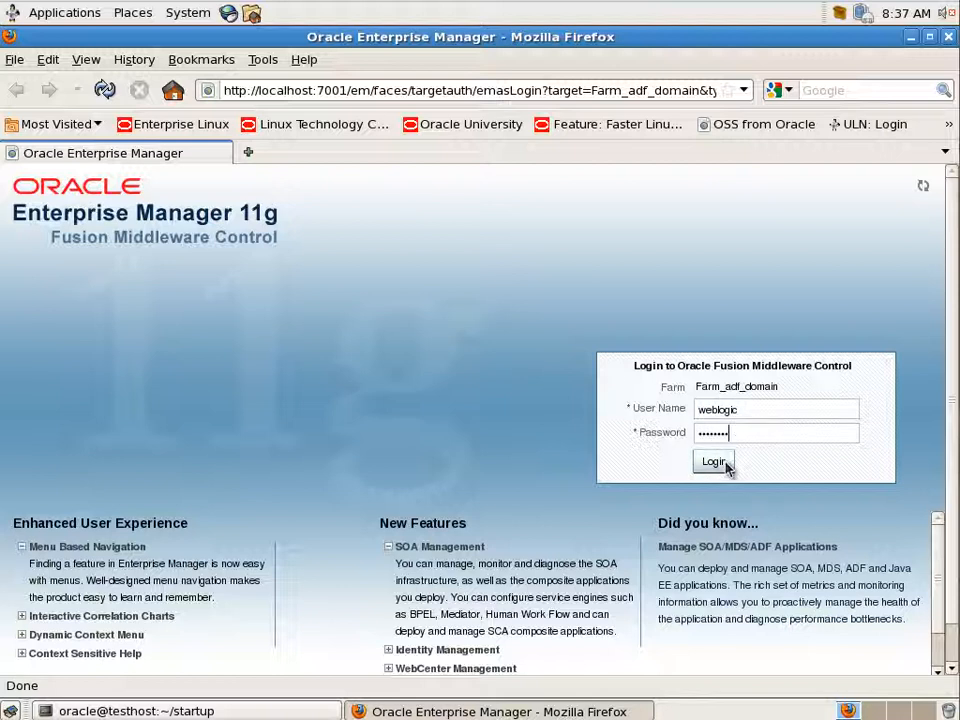
pyautogui.click(710, 460)
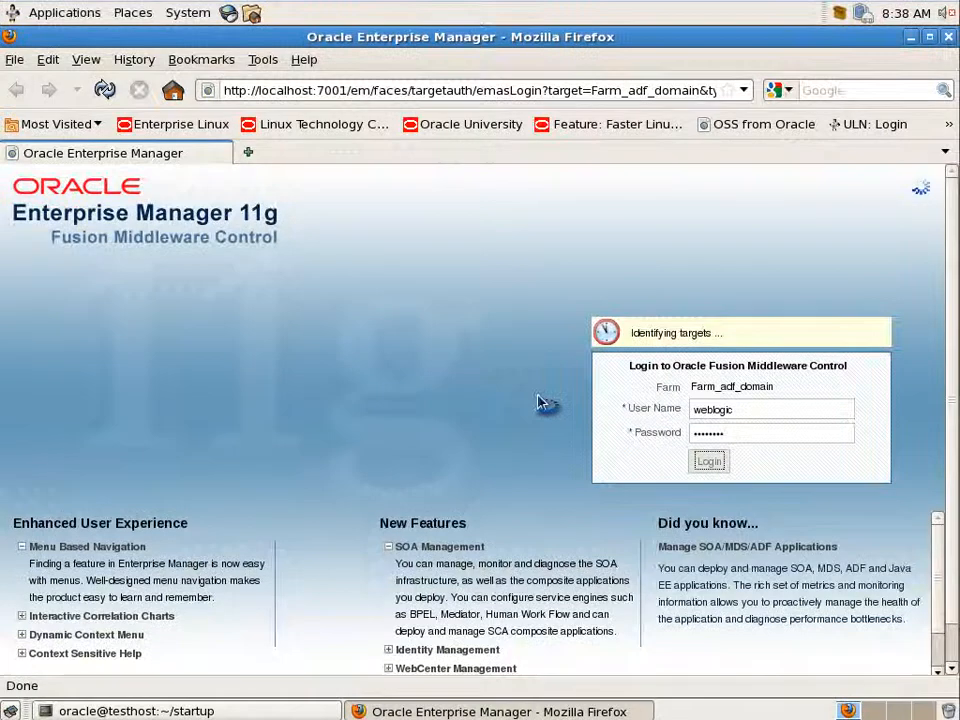
pyautogui.click(708, 460)
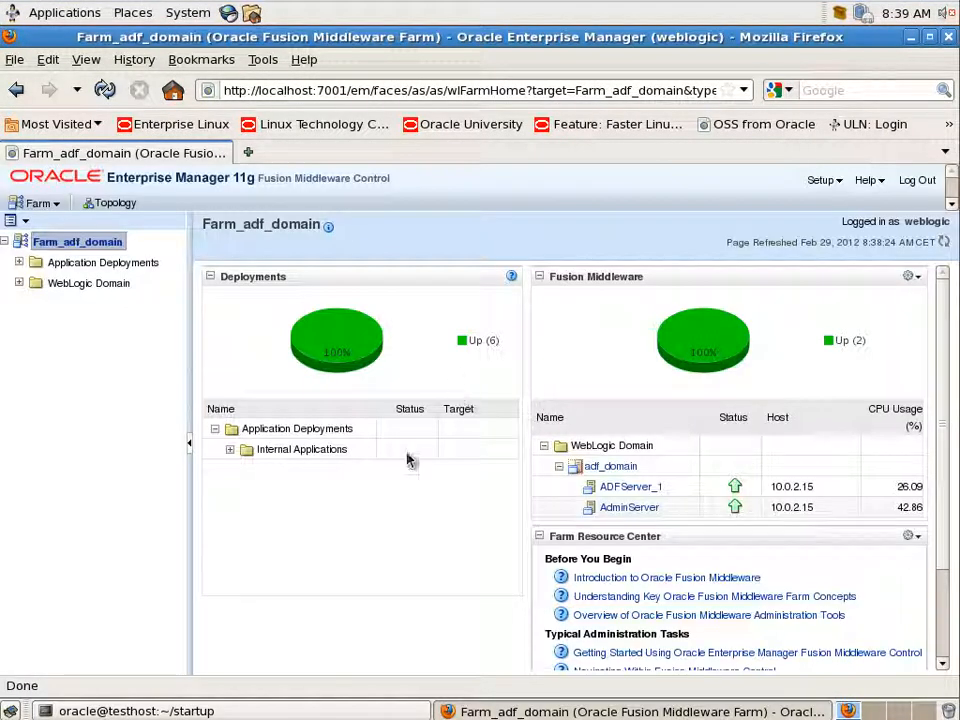
pyautogui.moveTo(610, 466)
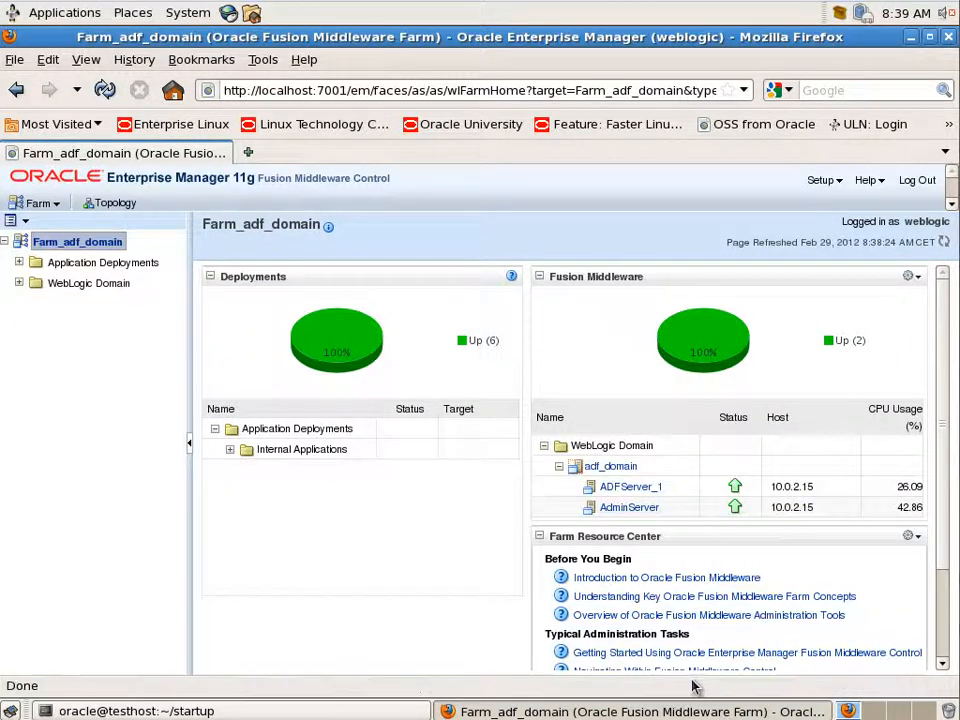
pyautogui.scroll(-3)
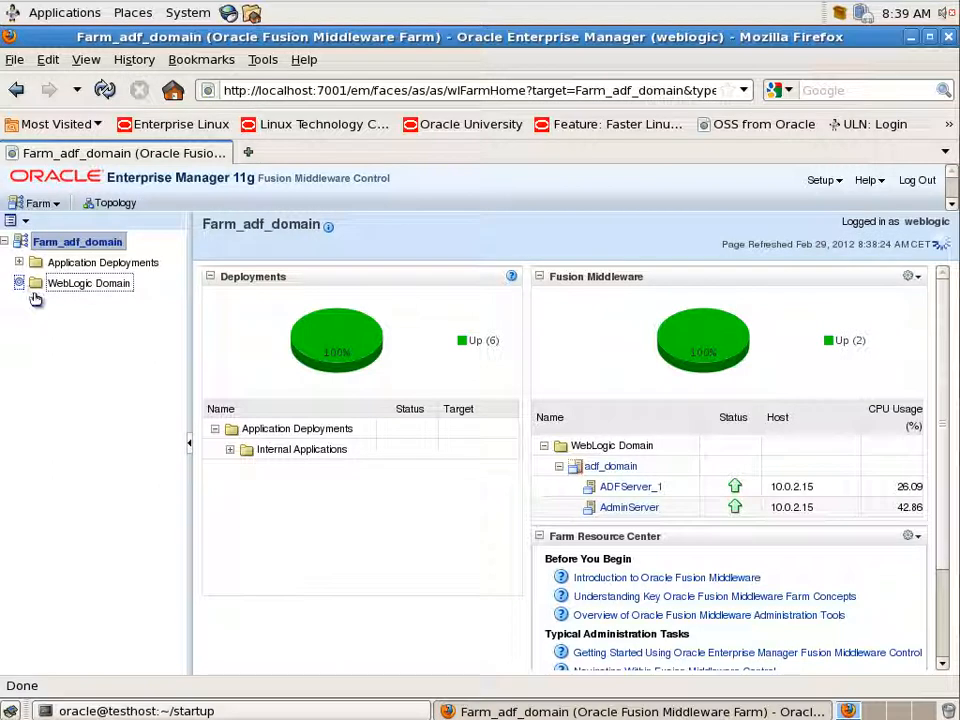
# - Expand adf_domain to see ADFServer_1 and AdminServer up, and review the internal application deployments
pyautogui.click(18, 282)
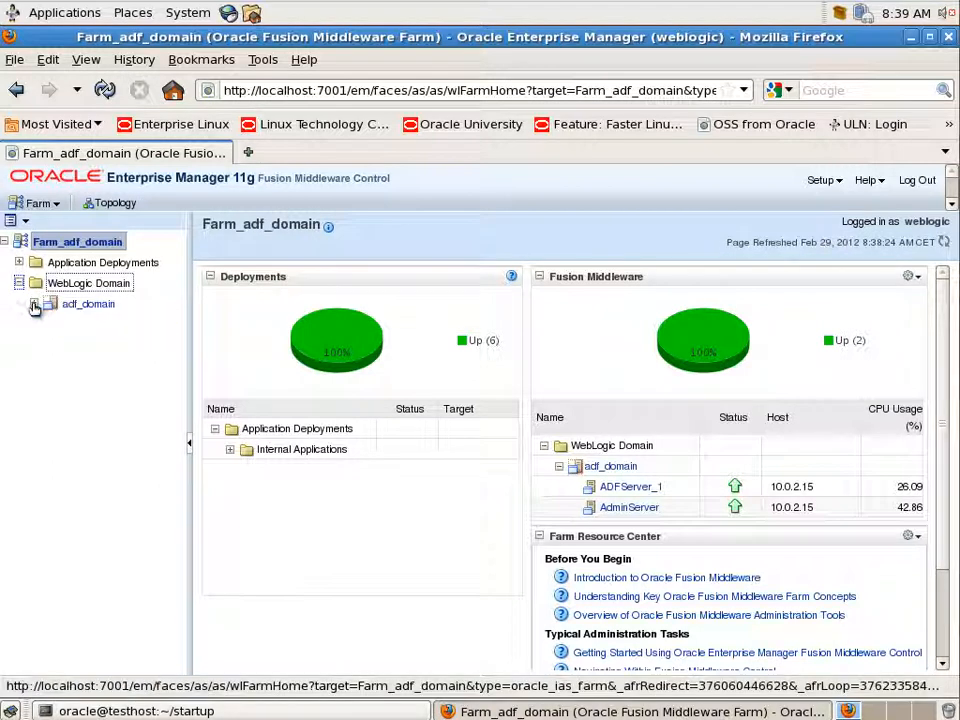
pyautogui.click(34, 304)
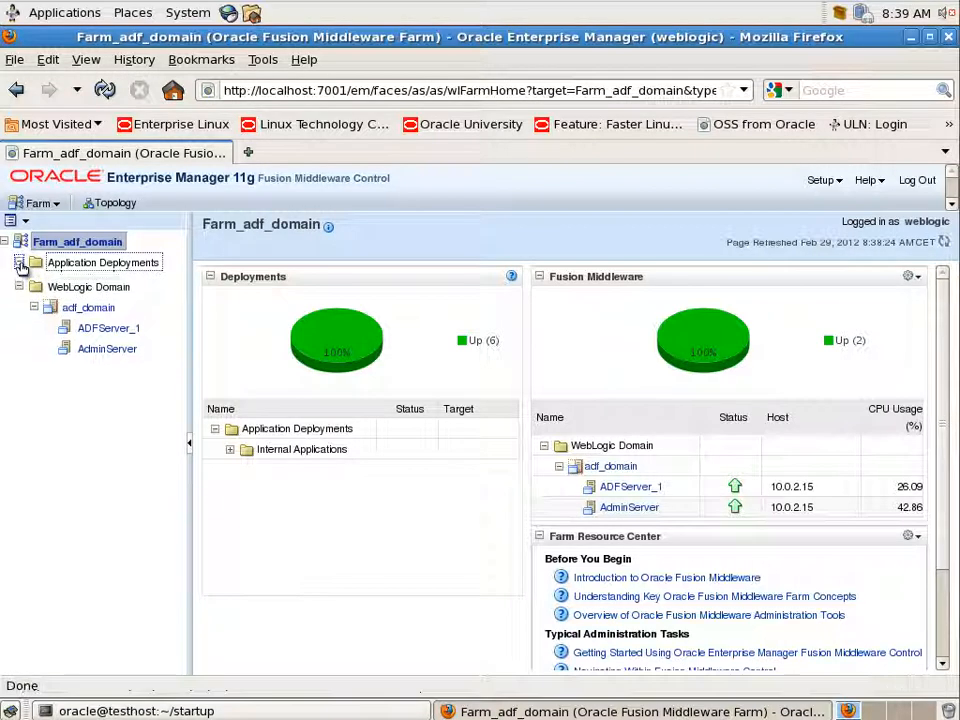
pyautogui.click(32, 284)
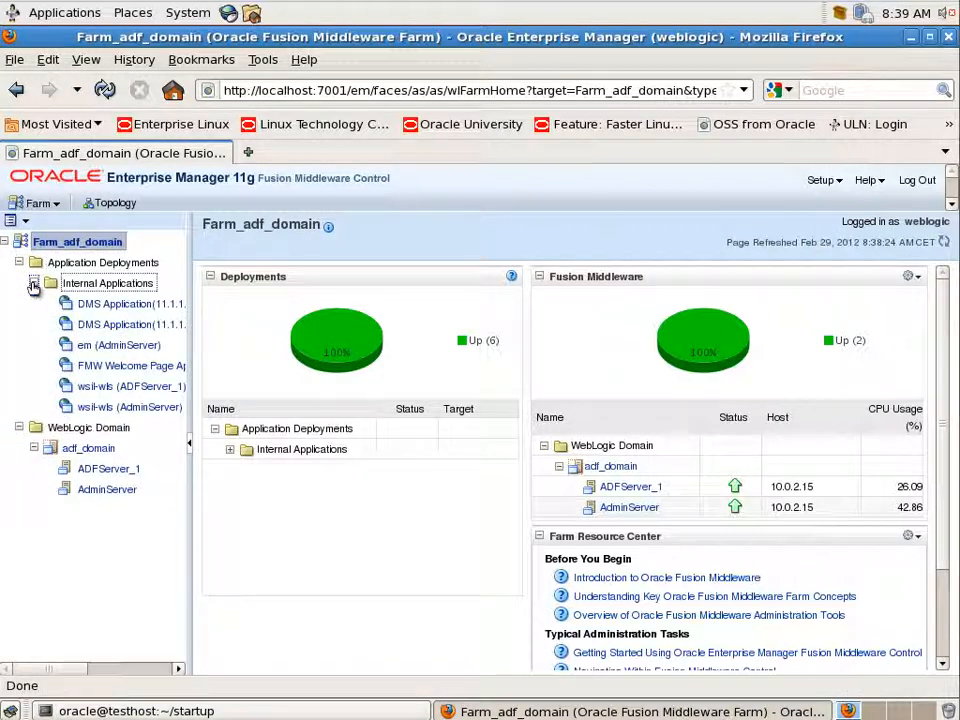
pyautogui.click(32, 284)
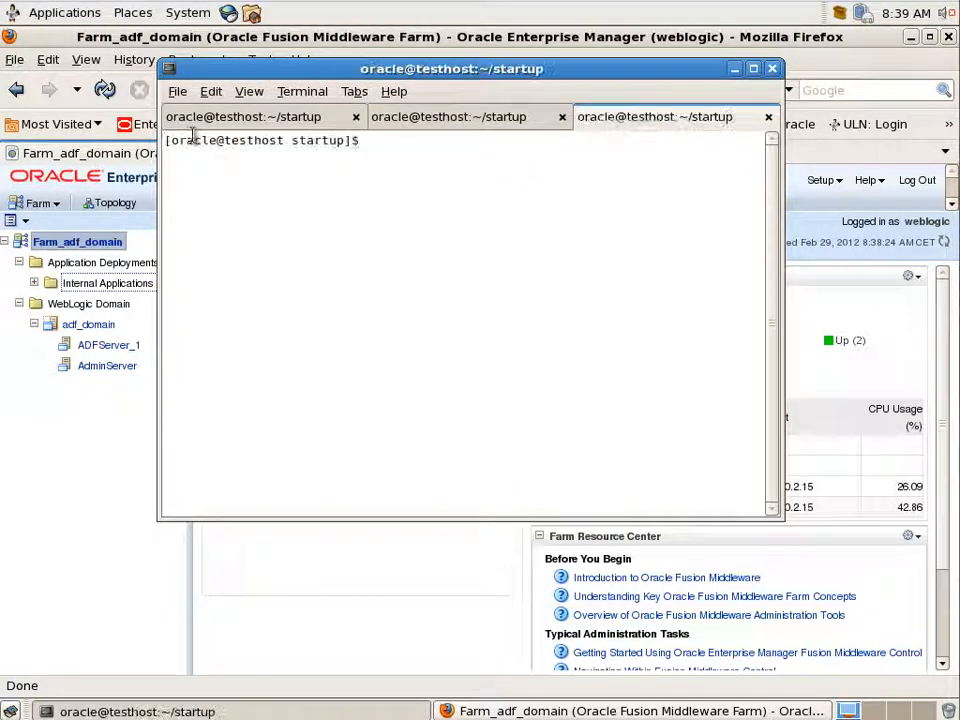
# - Run ./start_oid.sh and check that the OID processes are alive
pyautogui.write('./s')
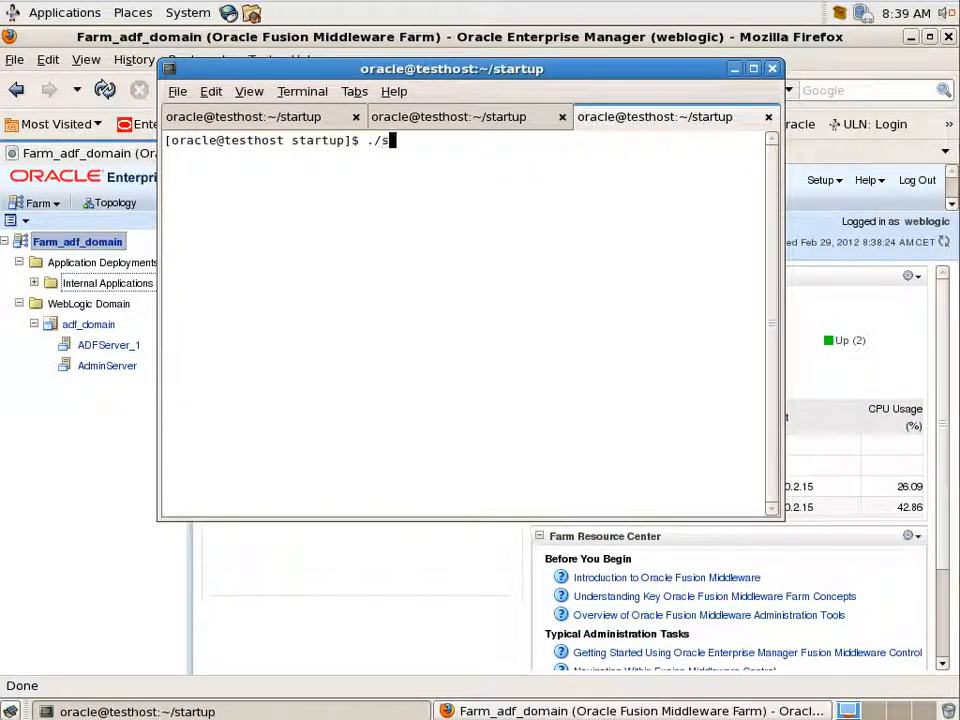
pyautogui.press('Tab')
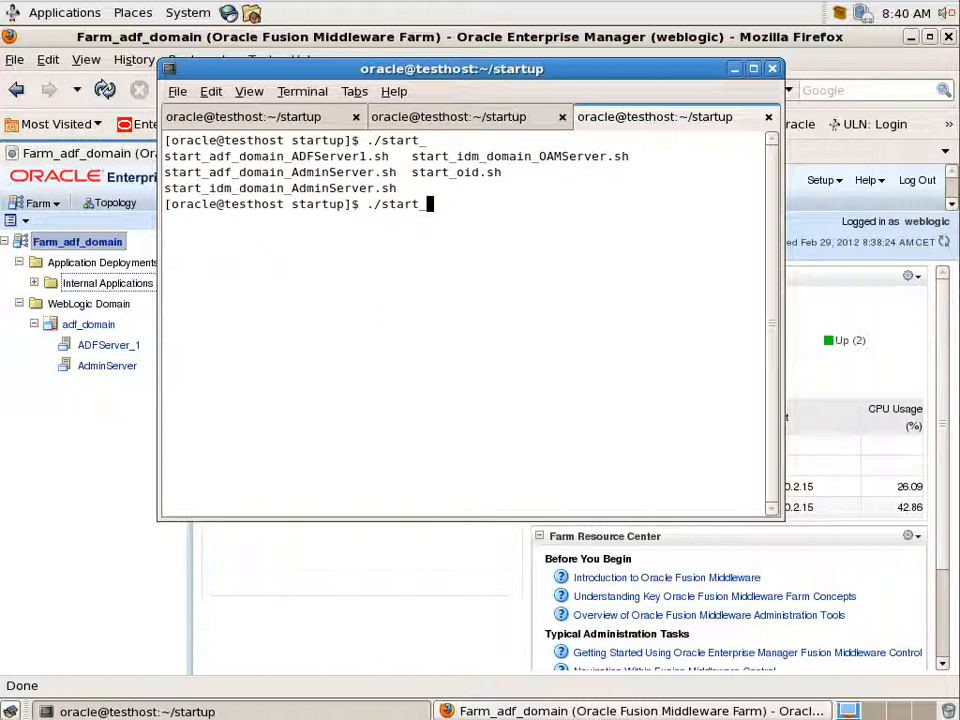
pyautogui.write('oid.sh')
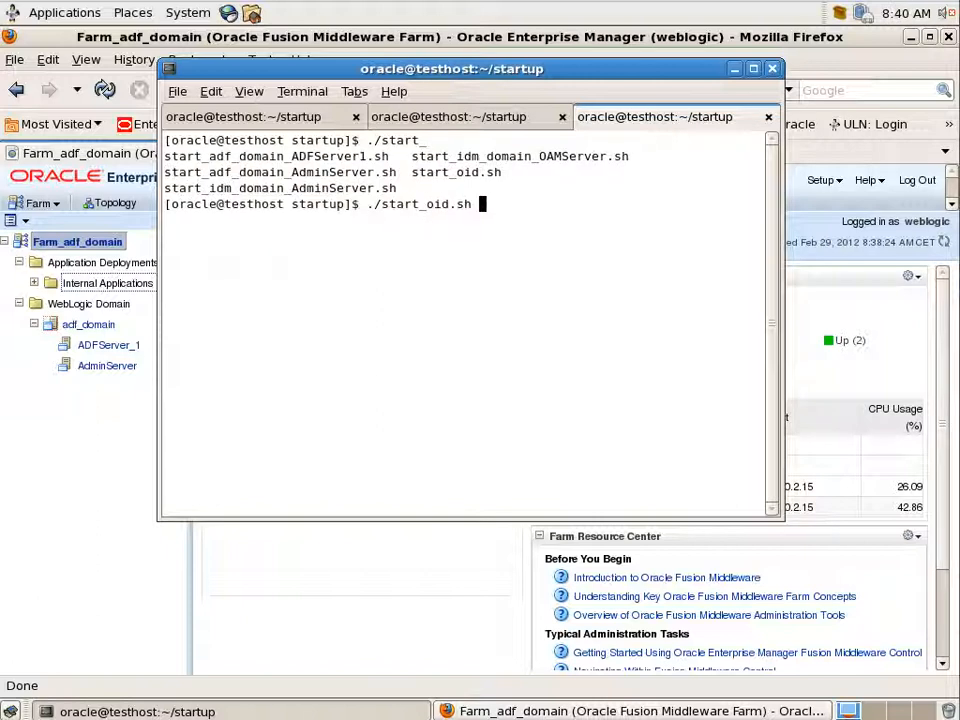
pyautogui.press('Return')
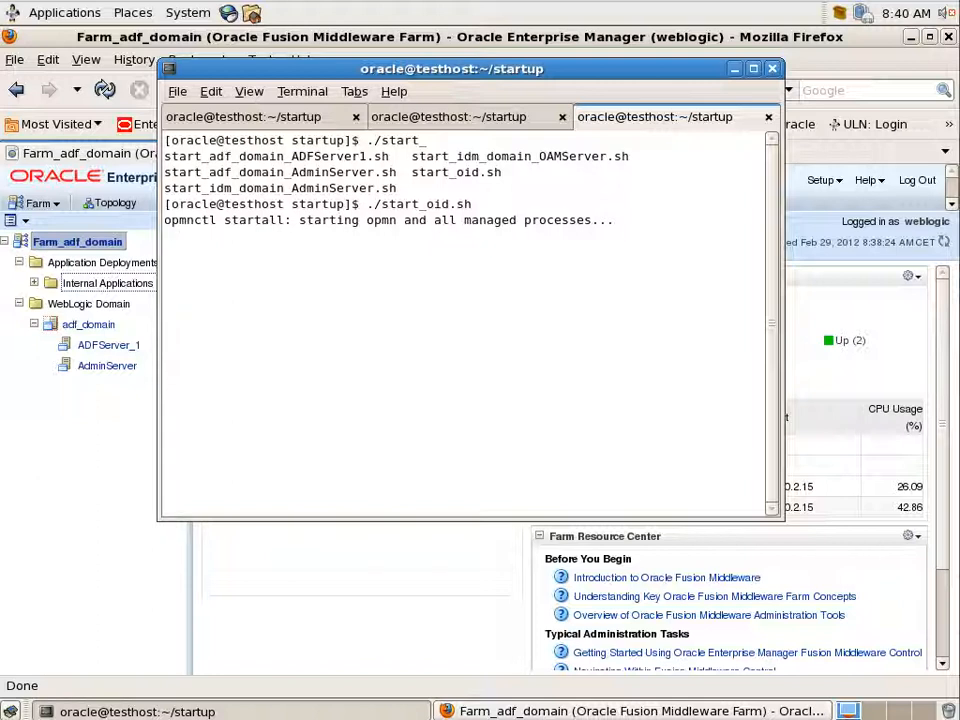
pyautogui.press('Return')
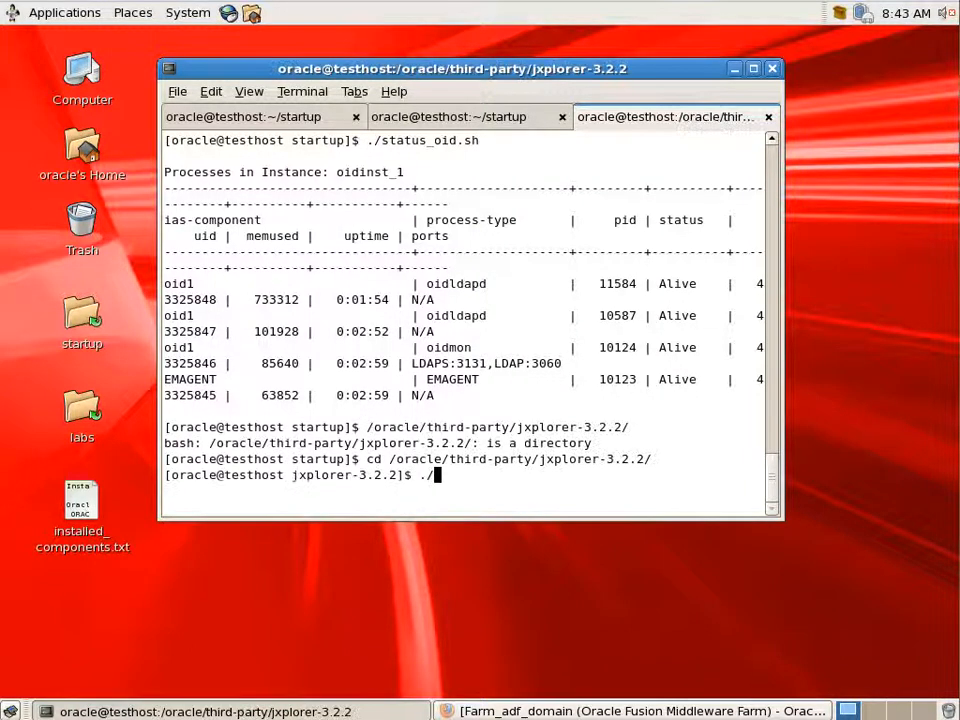
# - Launch JXplorer with ./jxplorer.sh from the jxplorer-3.2.2 folder
pyautogui.write('jxplorer.sh')
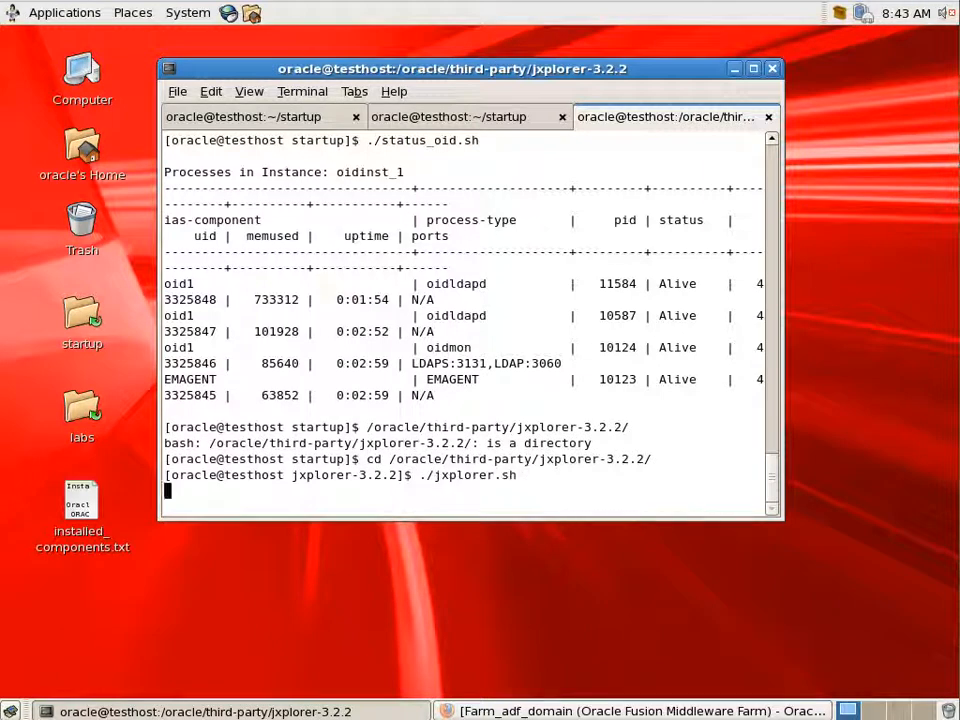
pyautogui.press('Return')
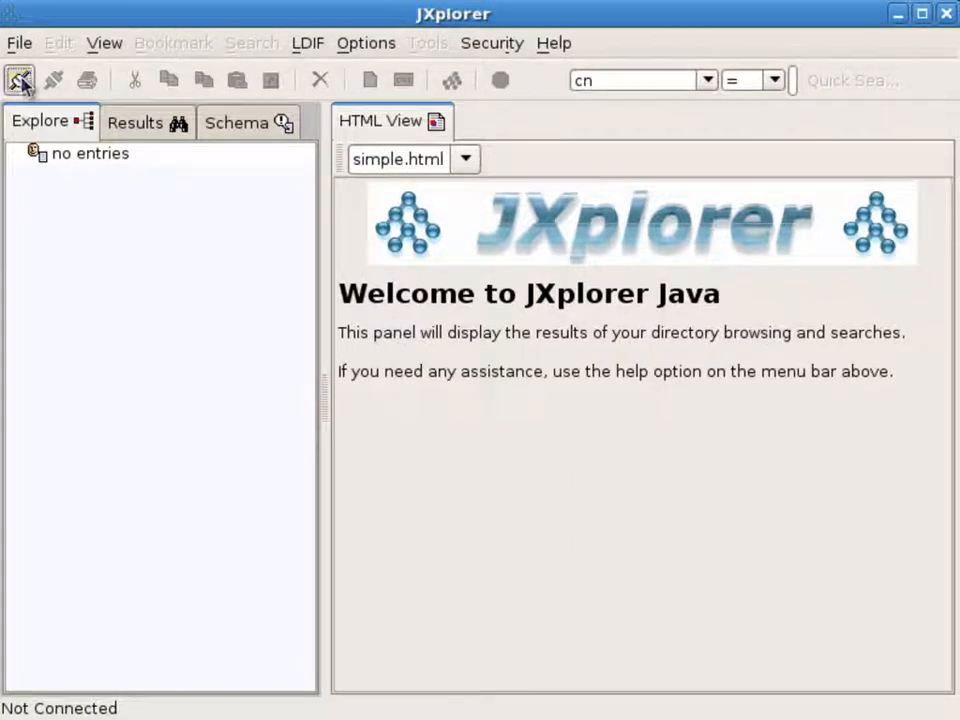
# - Connect JXplorer to the directory on localhost:3060 as cn=orcladmin
pyautogui.click(20, 80)
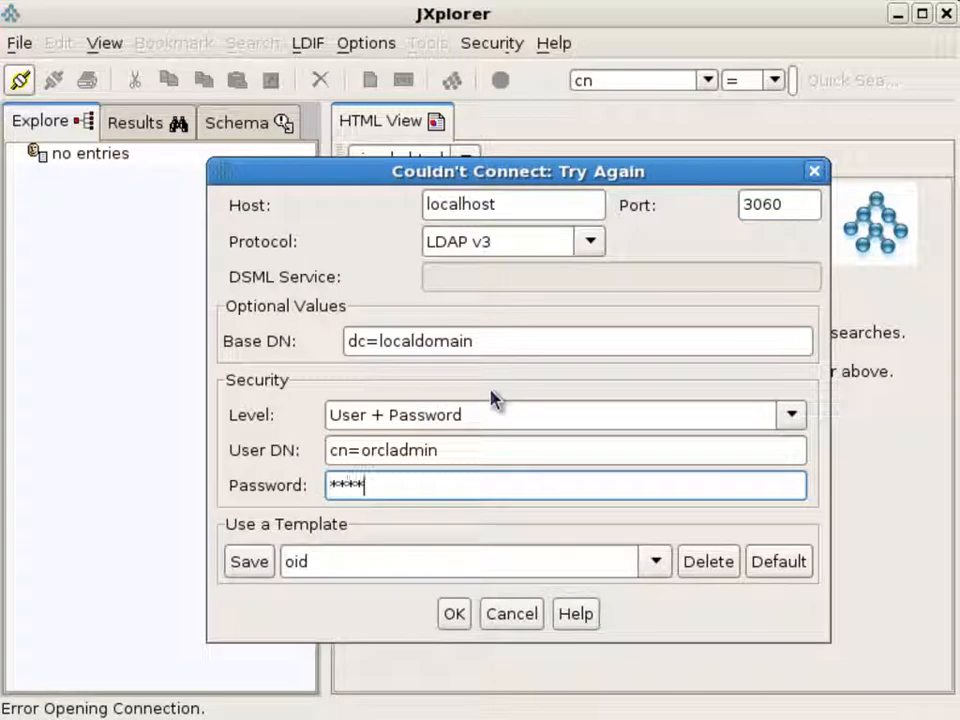
pyautogui.click(512, 612)
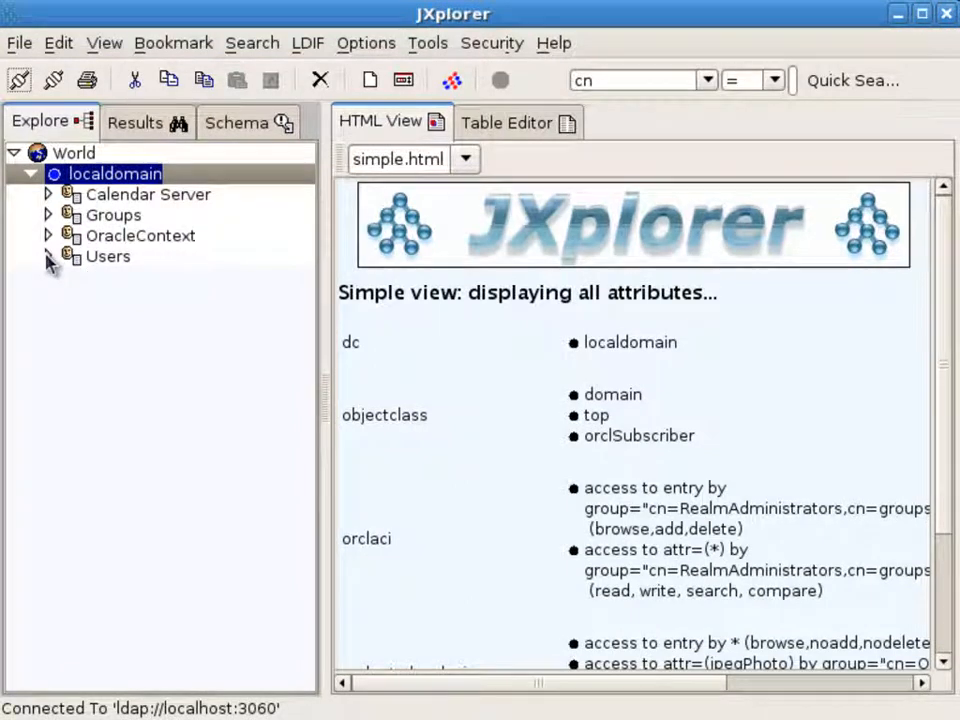
# - Review the users under the Users entry, including ahunold and dlorentz
pyautogui.click(48, 256)
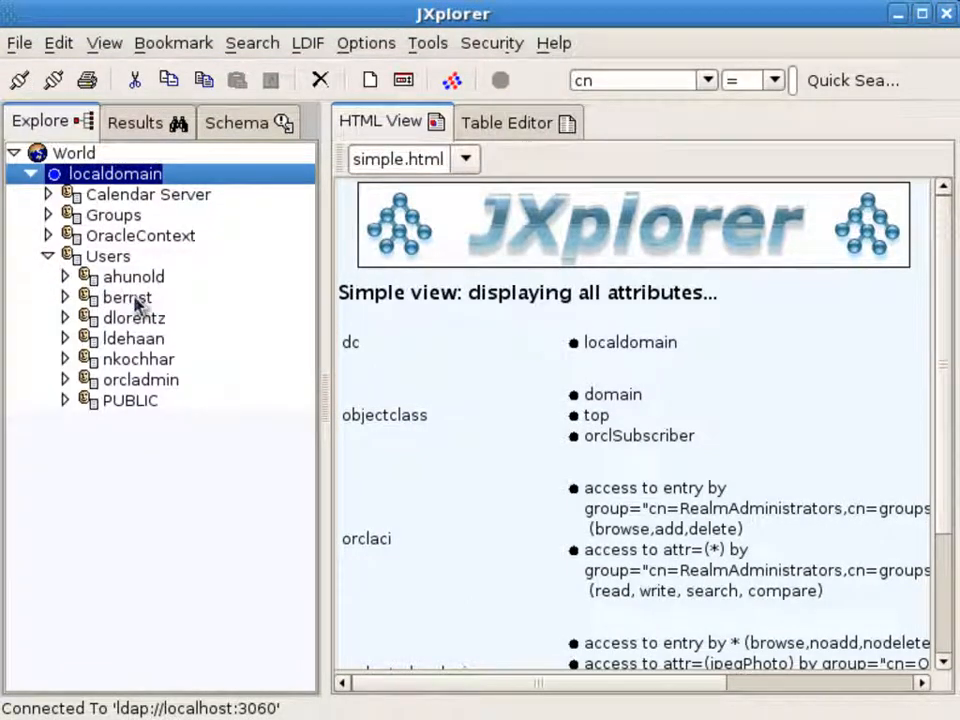
pyautogui.click(132, 276)
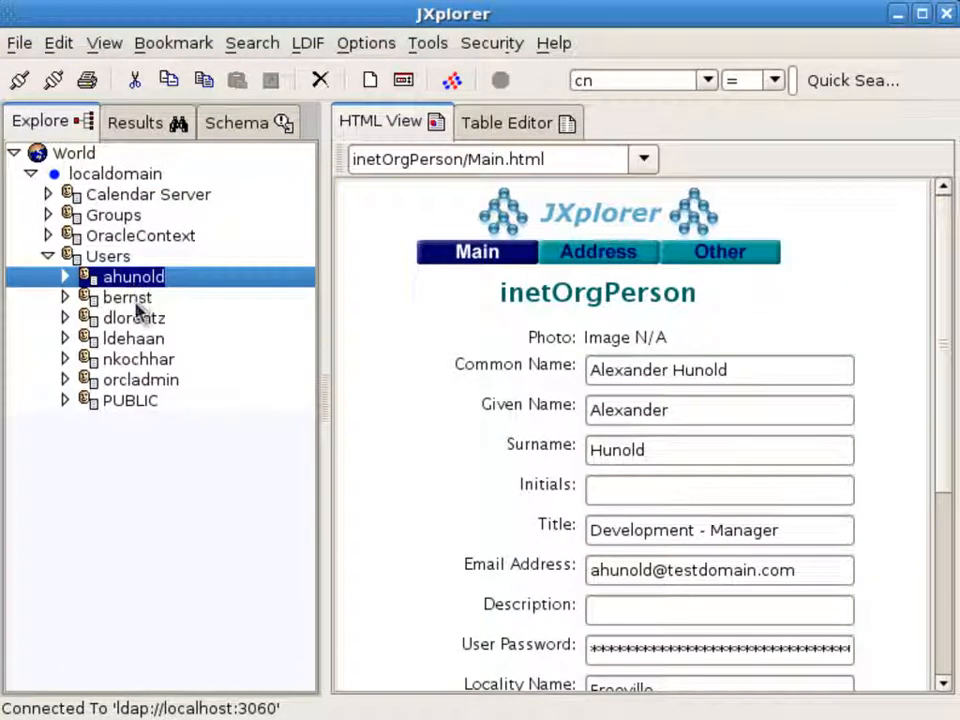
pyautogui.click(132, 316)
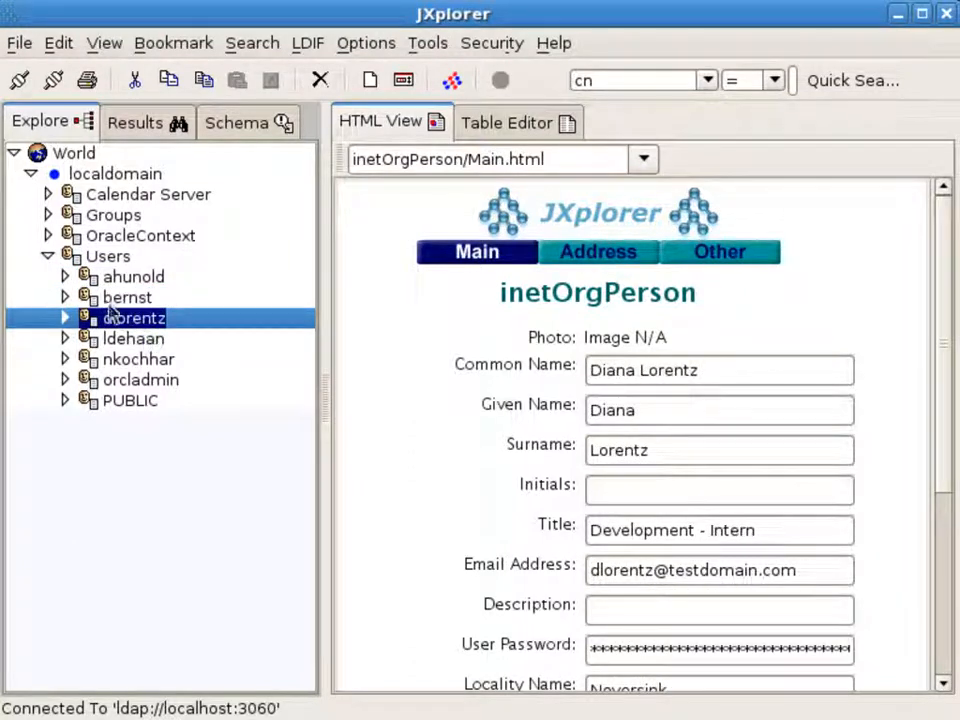
# - Review the Administrators, Developers and LineManagers group members in the Table Editor
pyautogui.click(48, 214)
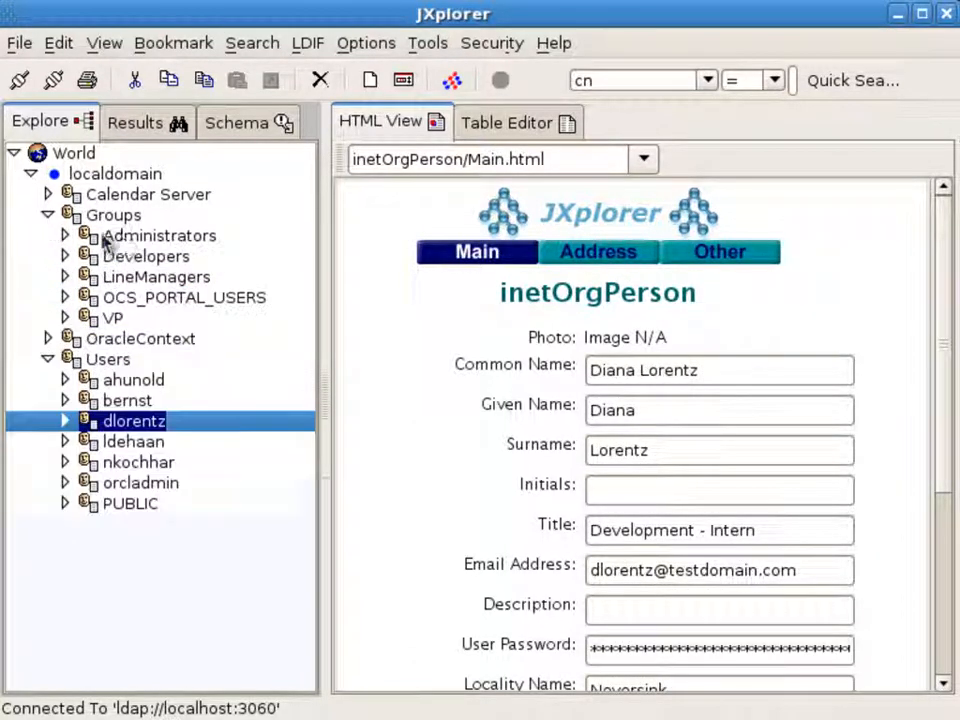
pyautogui.click(160, 236)
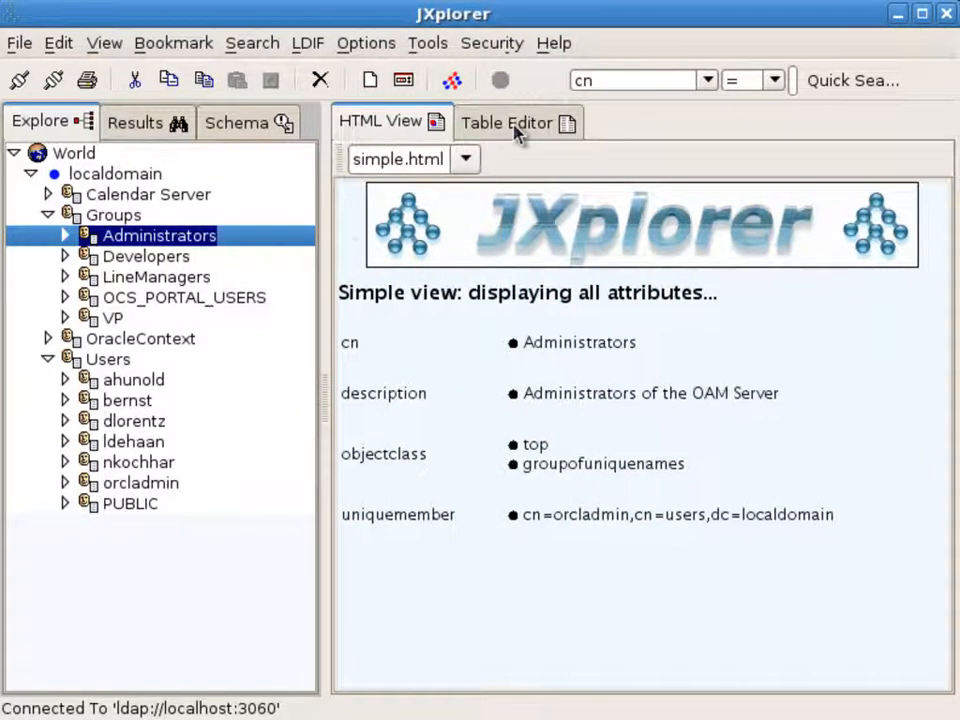
pyautogui.click(508, 122)
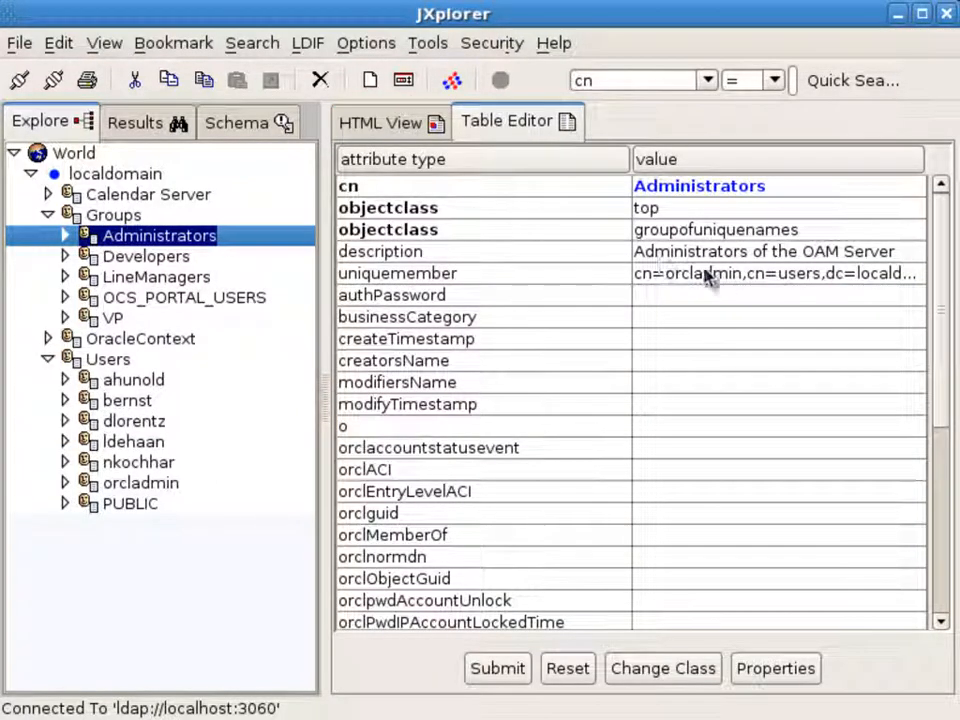
pyautogui.click(144, 256)
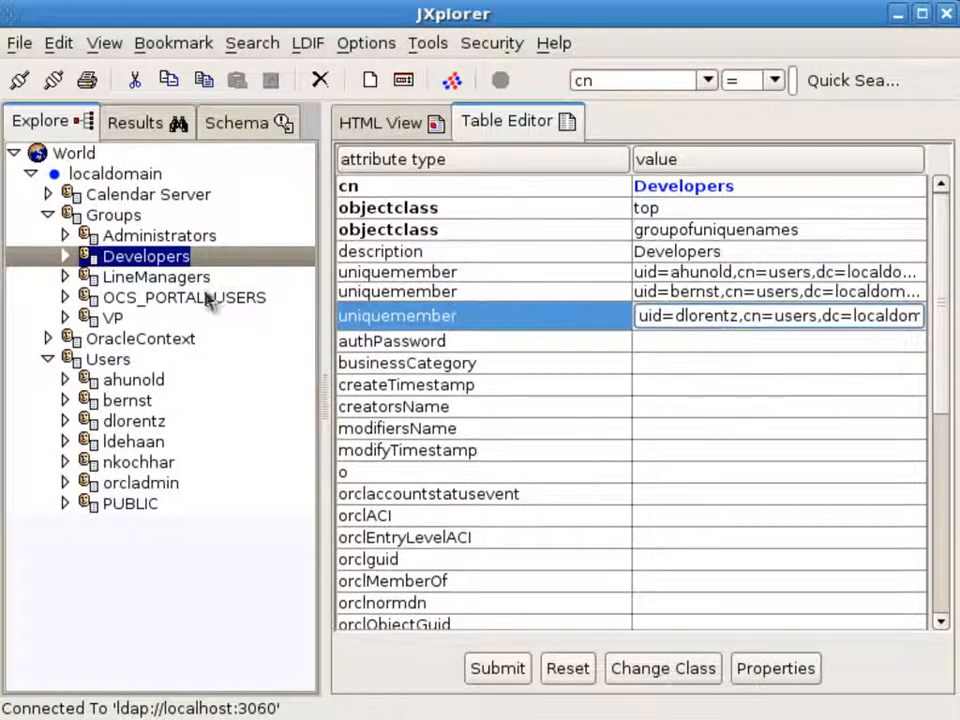
pyautogui.click(156, 276)
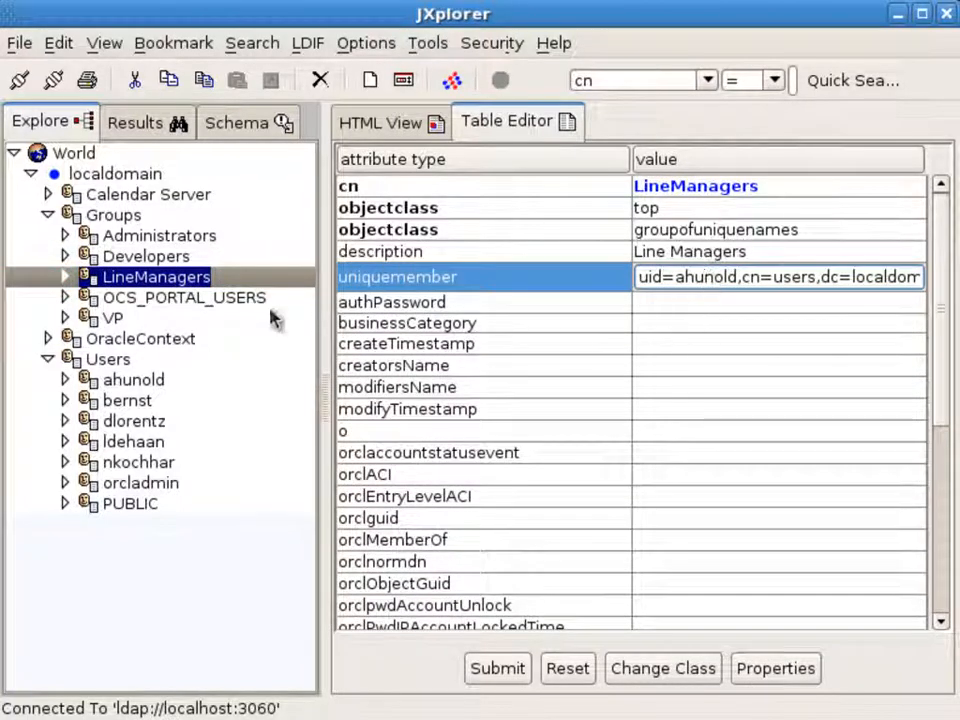
pyautogui.click(112, 316)
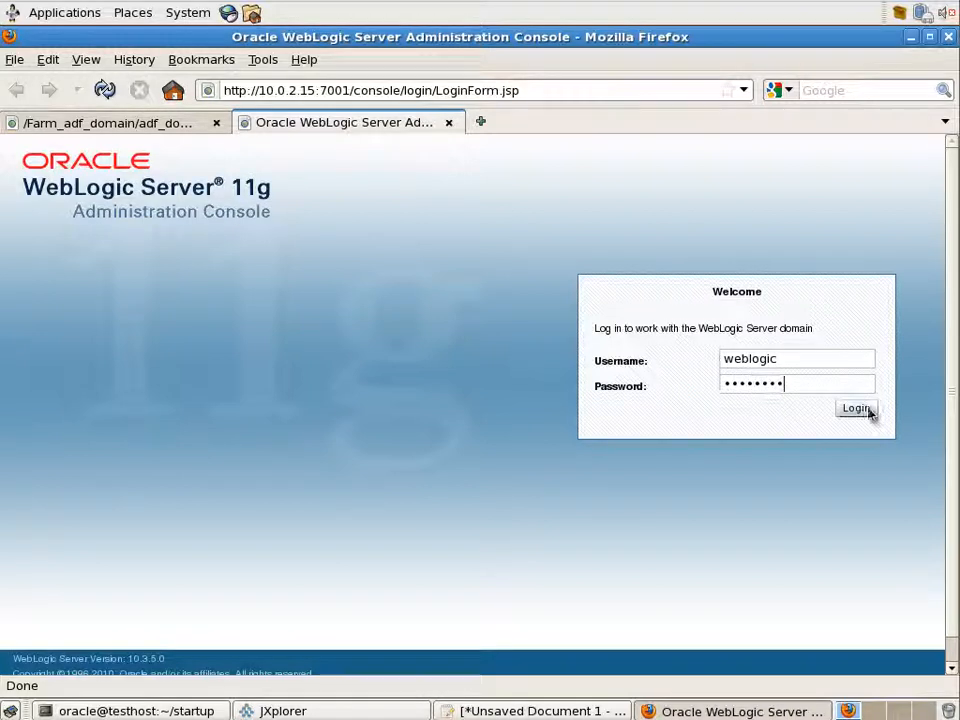
# - Log in as weblogic and go to myrealm's Providers page
pyautogui.click(854, 408)
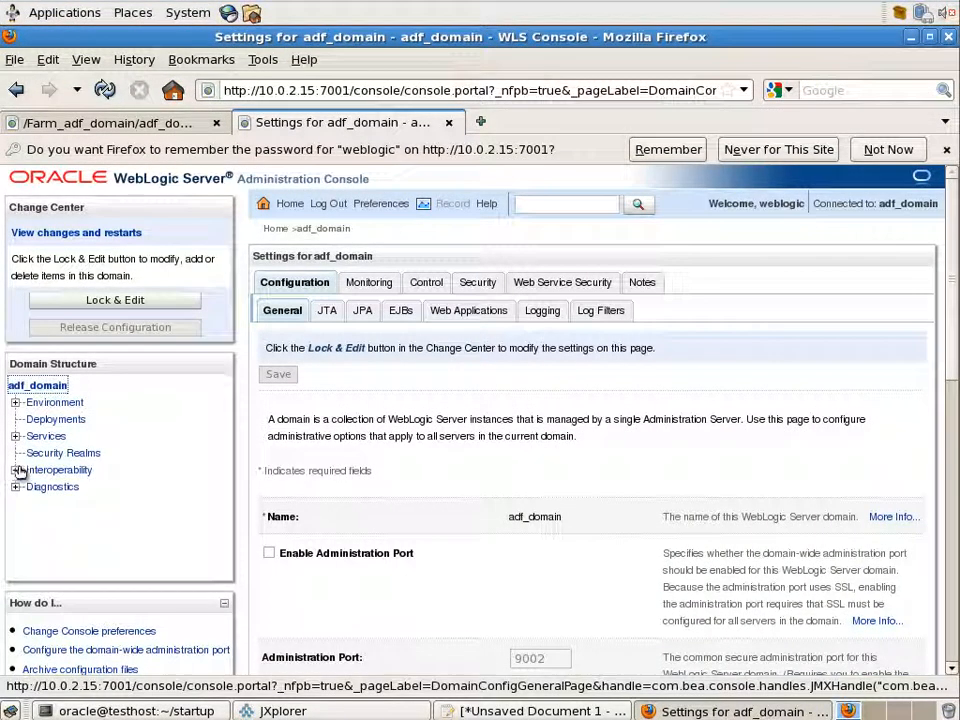
pyautogui.click(62, 452)
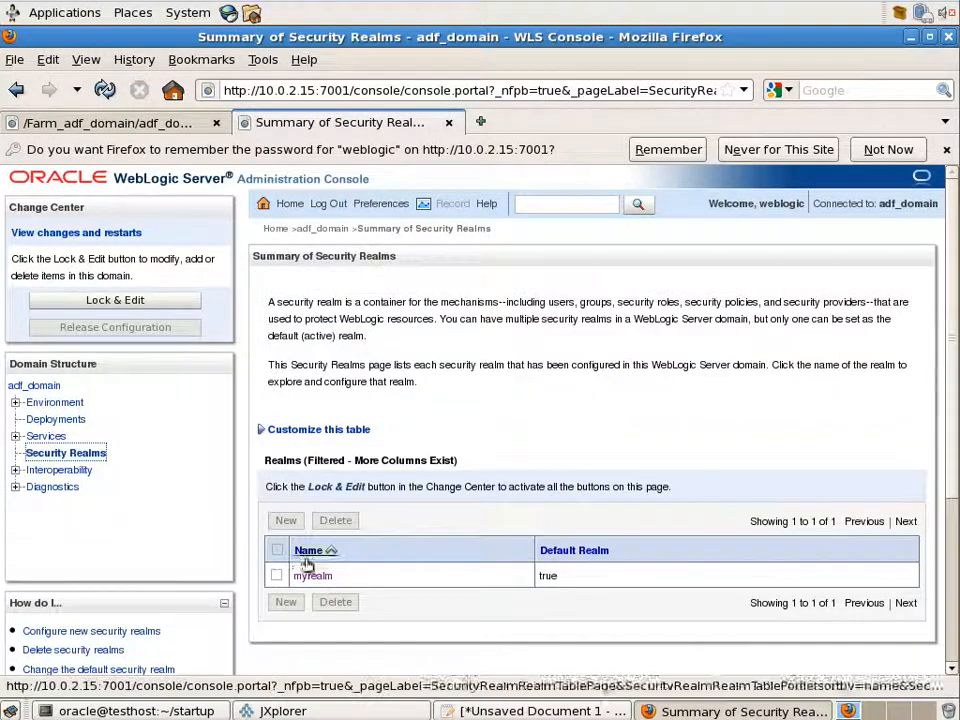
pyautogui.click(312, 576)
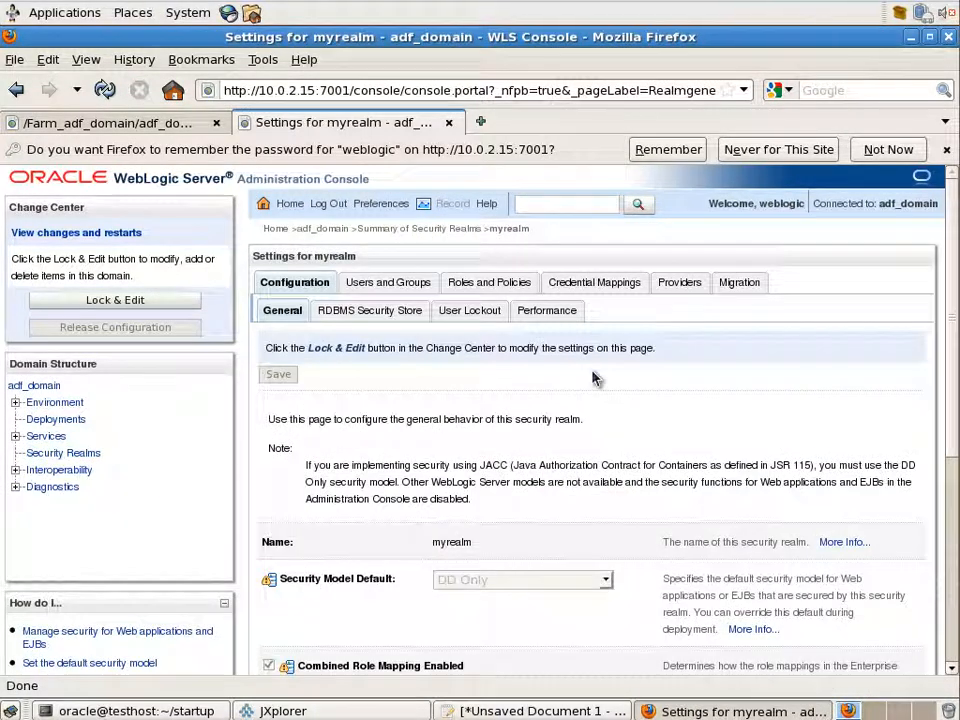
pyautogui.click(678, 282)
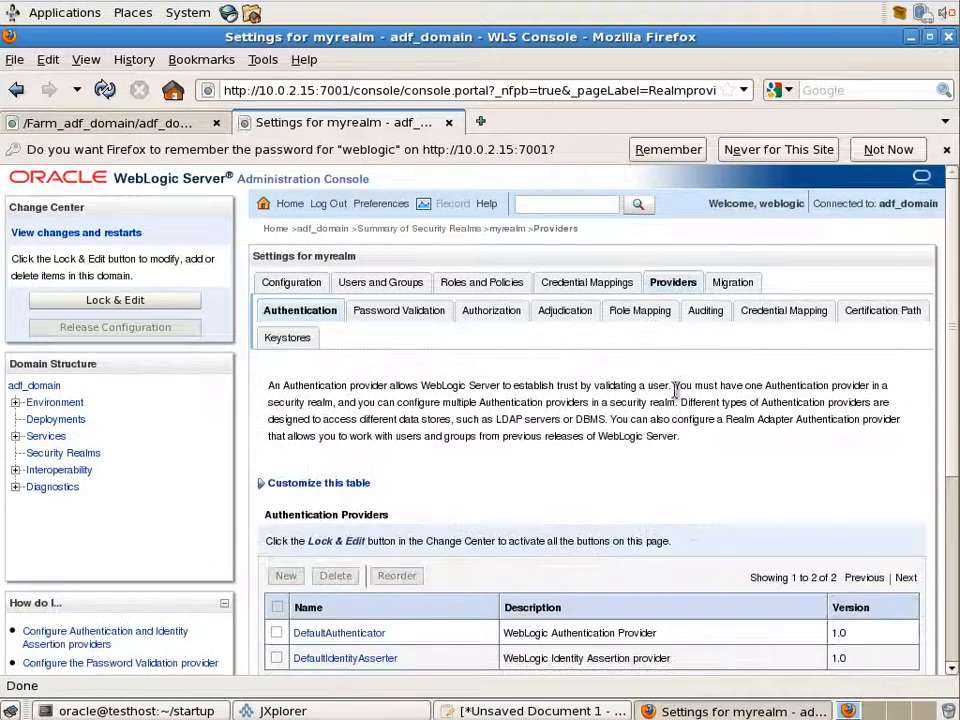
# - Lock the configuration and start a new authentication provider
pyautogui.scroll(-3)
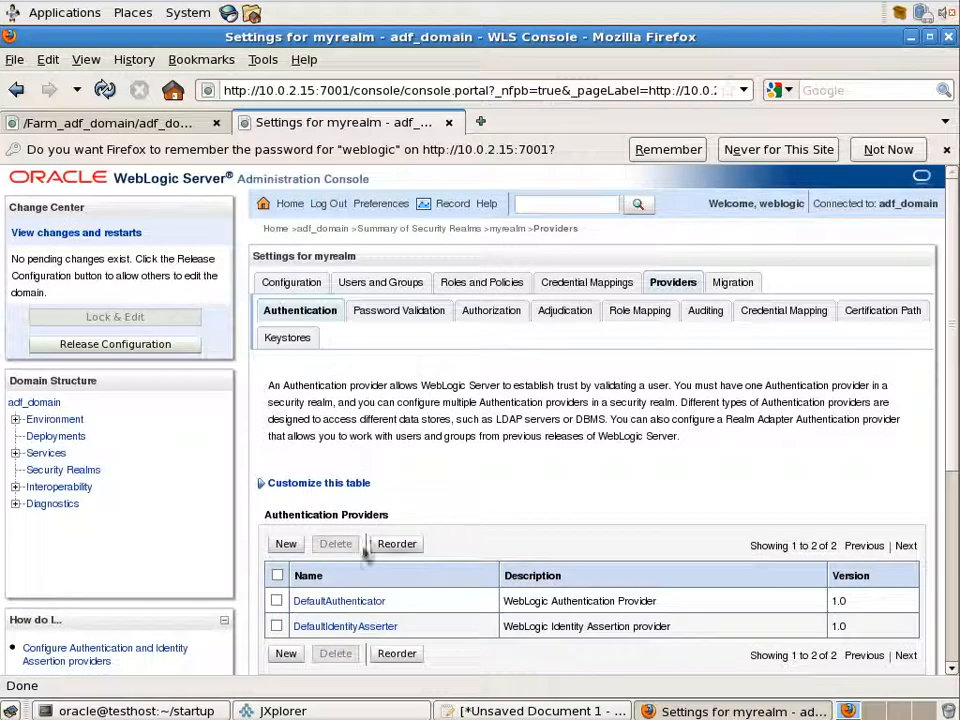
pyautogui.click(284, 544)
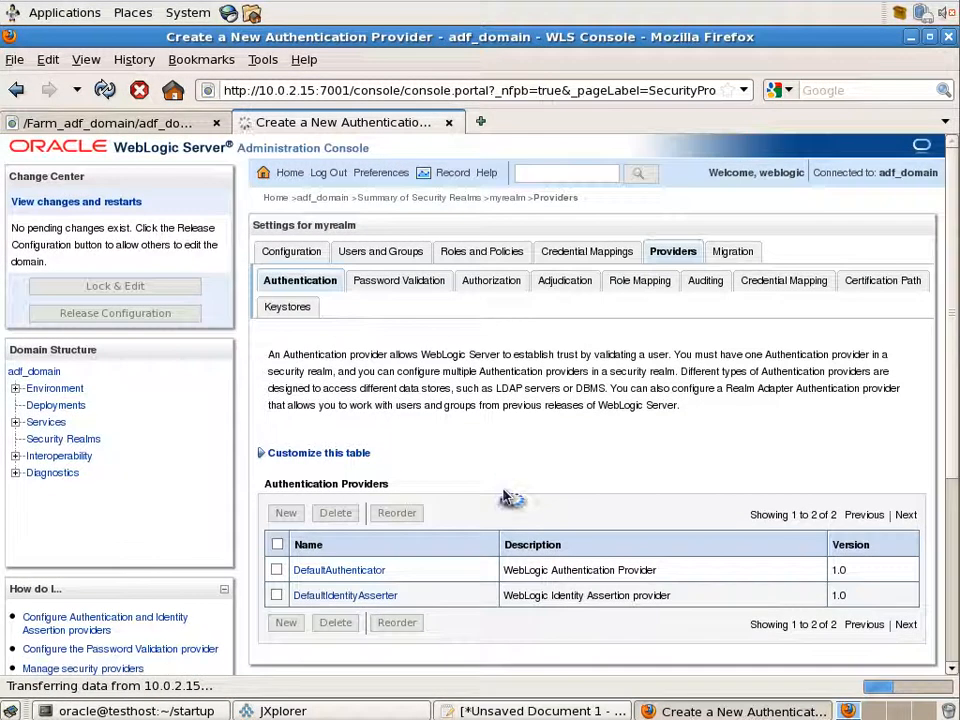
# - Create provider 'OID Authenticator' of type OracleInternetDirectoryAuthenticator in myrealm
pyautogui.click(284, 512)
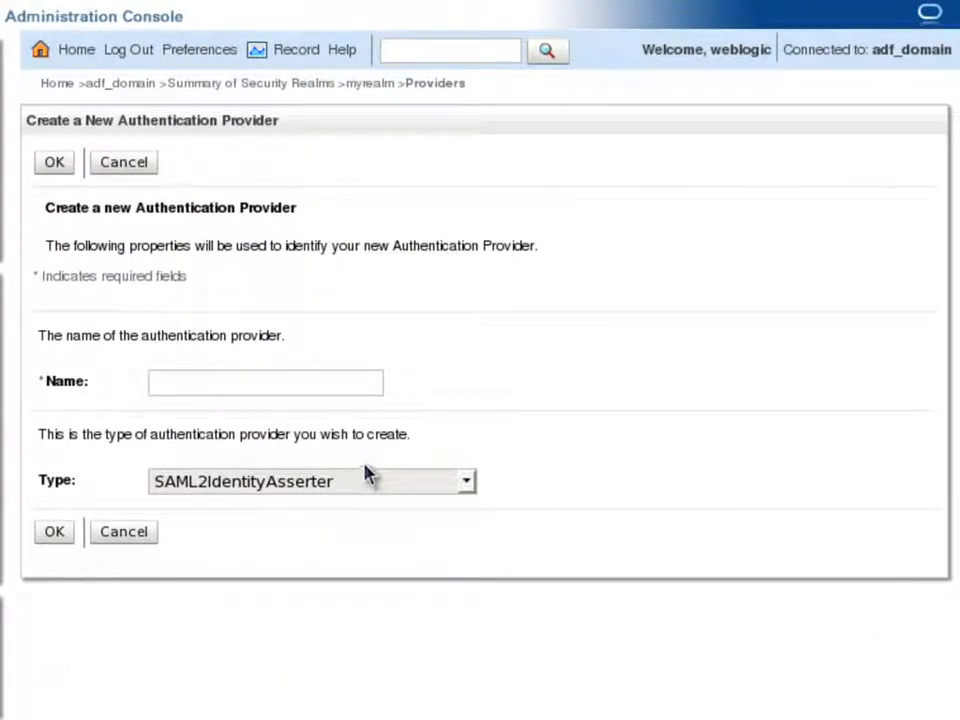
pyautogui.click(464, 480)
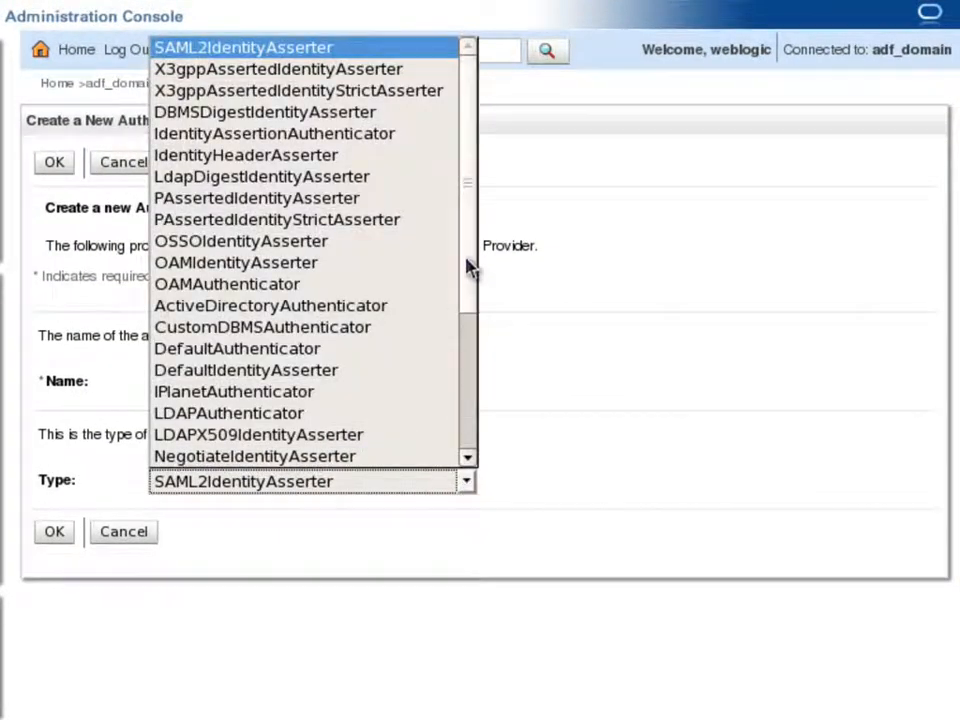
pyautogui.moveTo(476, 250)
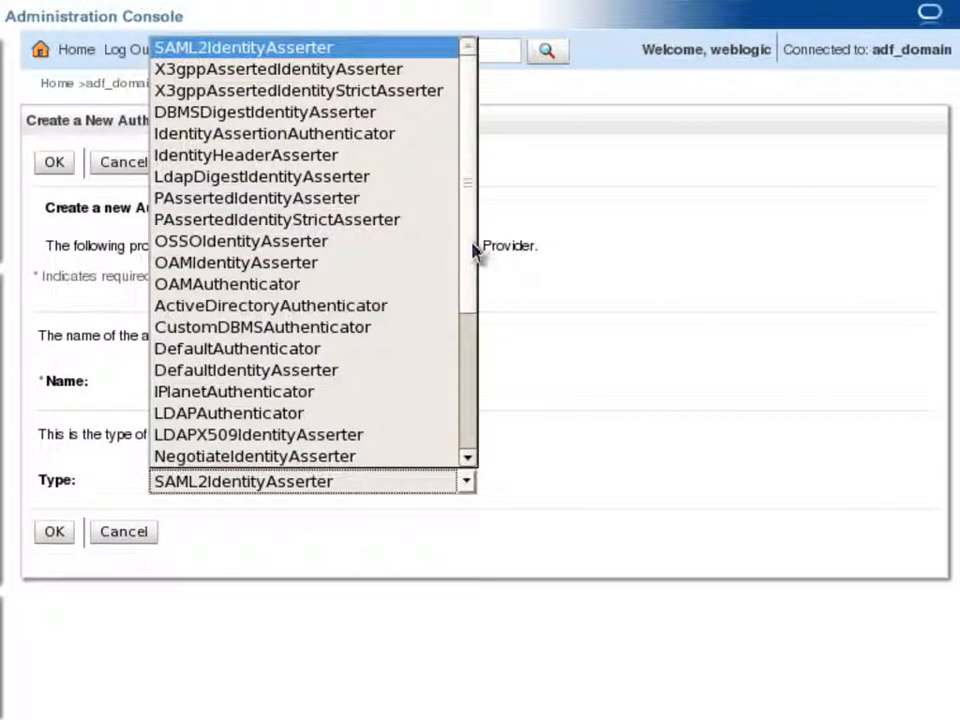
pyautogui.scroll(-3)
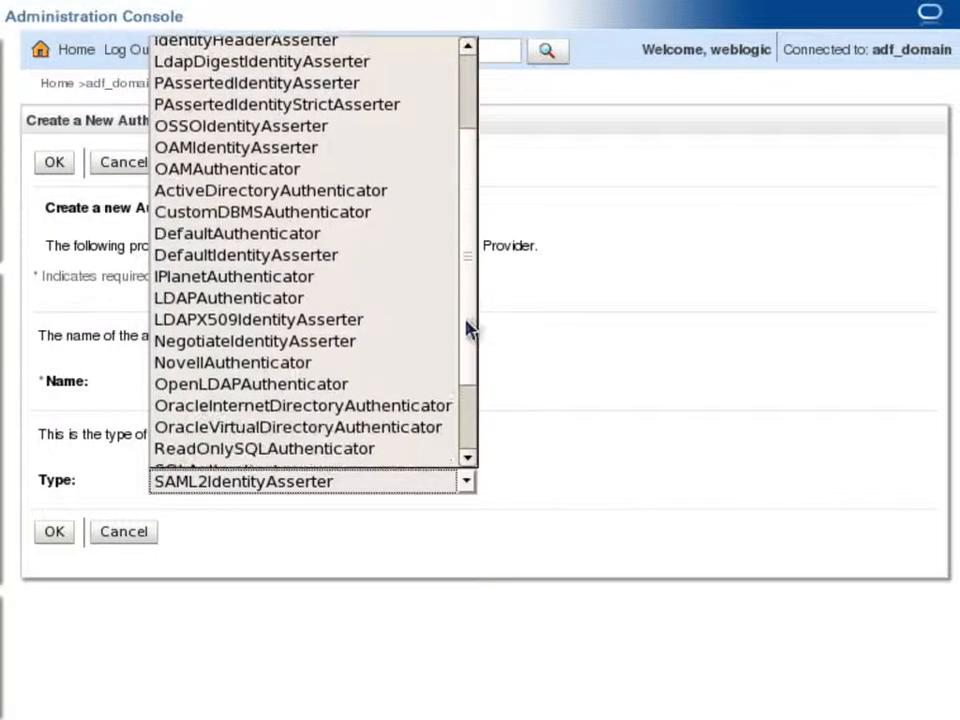
pyautogui.click(304, 404)
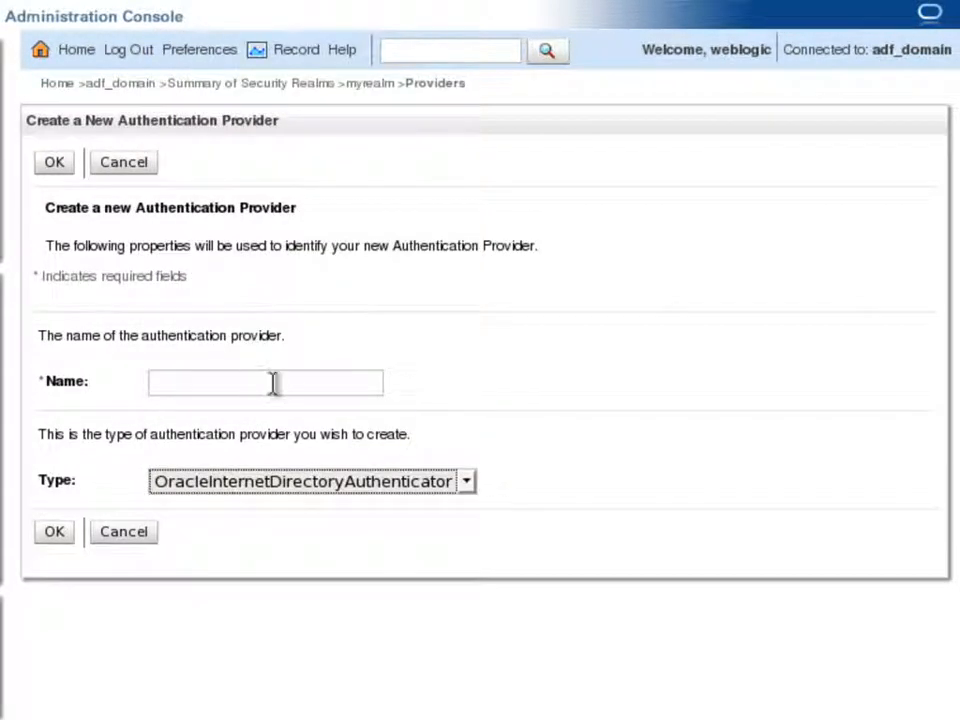
pyautogui.write('OID Authenticator')
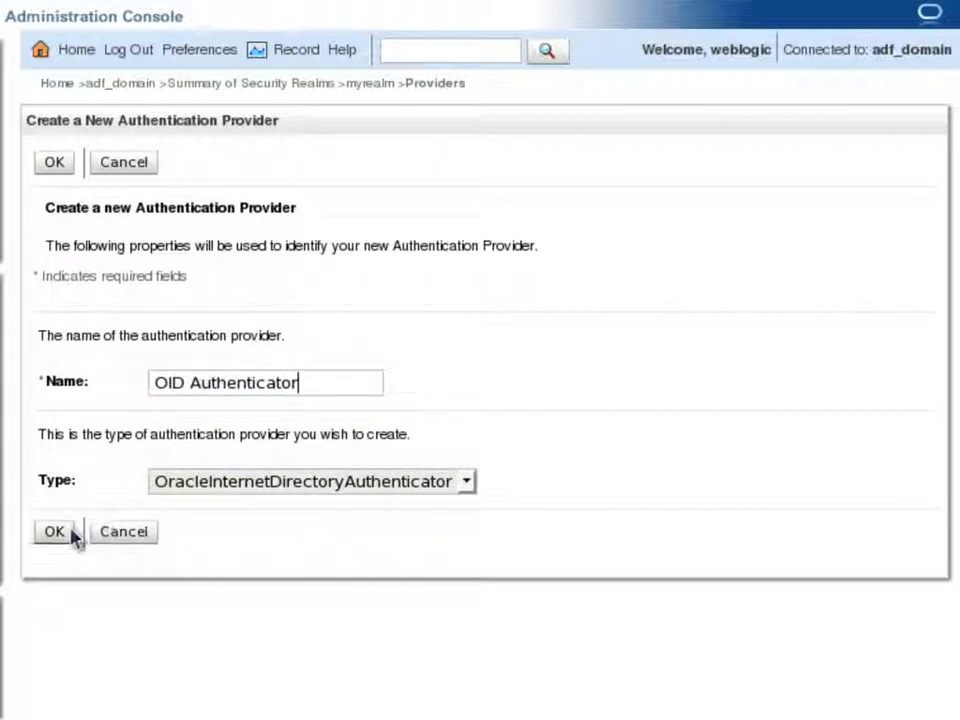
pyautogui.click(54, 532)
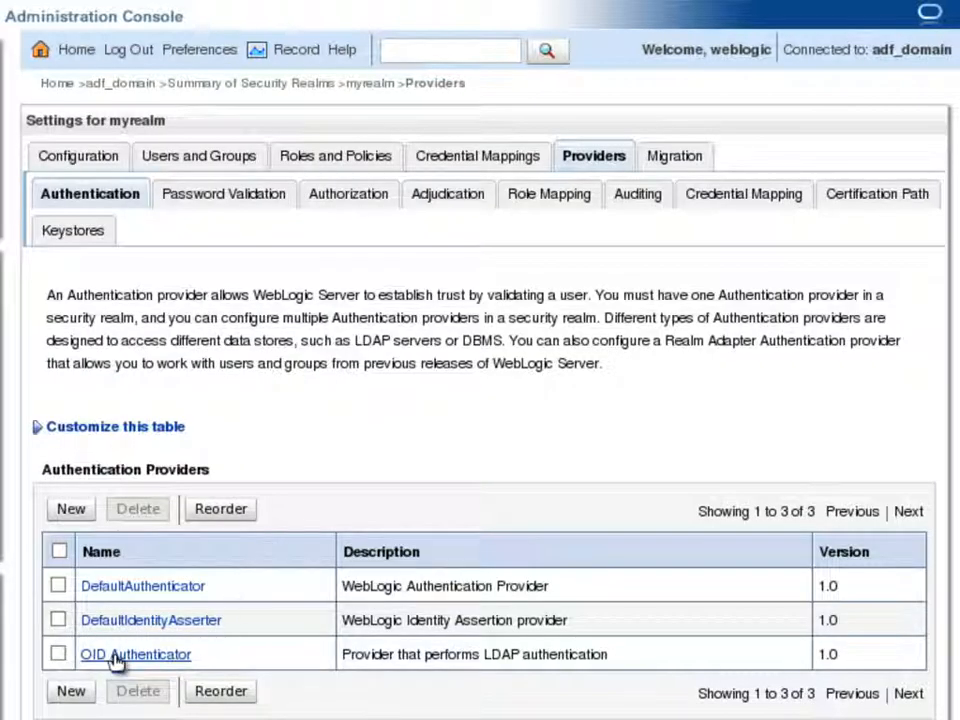
# - Set OID Authenticator's Control Flag to SUFFICIENT and save
pyautogui.click(136, 654)
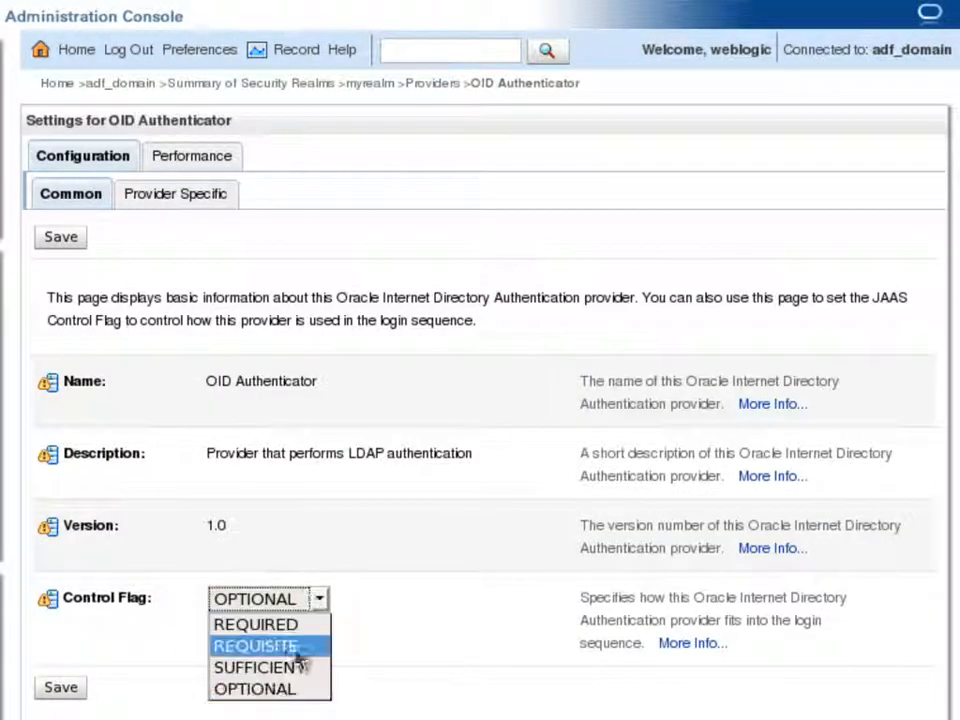
pyautogui.click(252, 668)
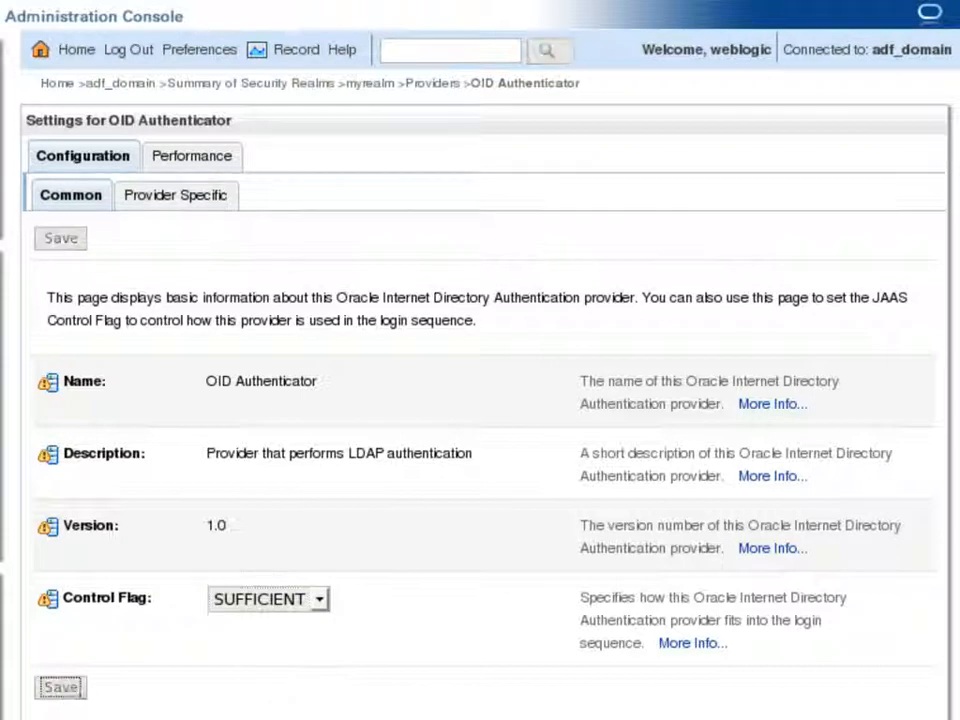
pyautogui.click(60, 238)
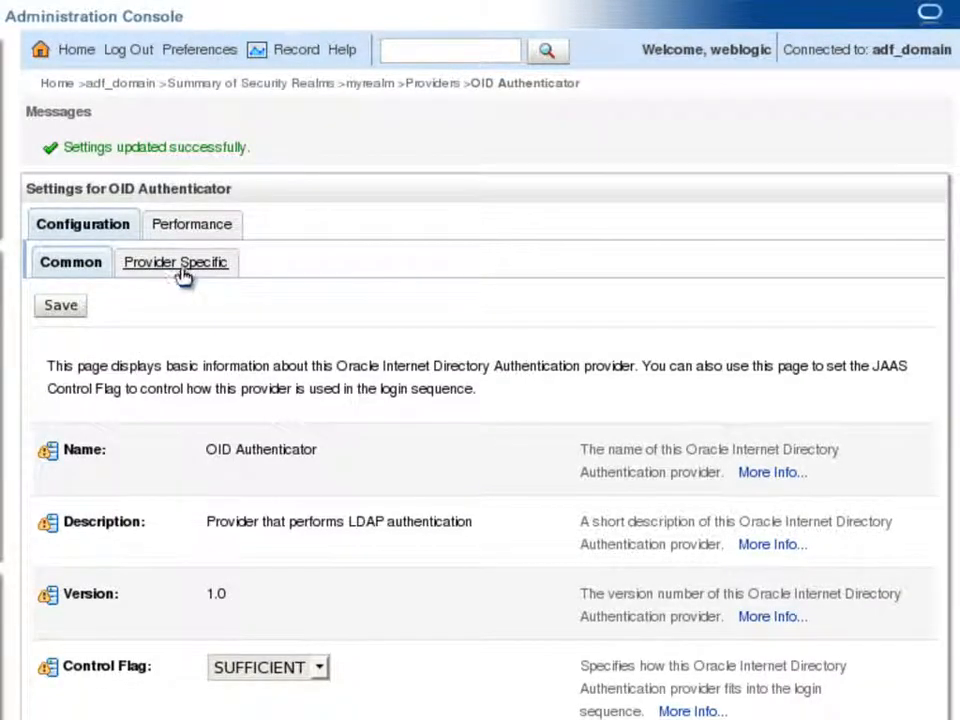
# - Under Provider Specific, set port 3060, principal cn=orcladmin and matching credentials
pyautogui.click(176, 260)
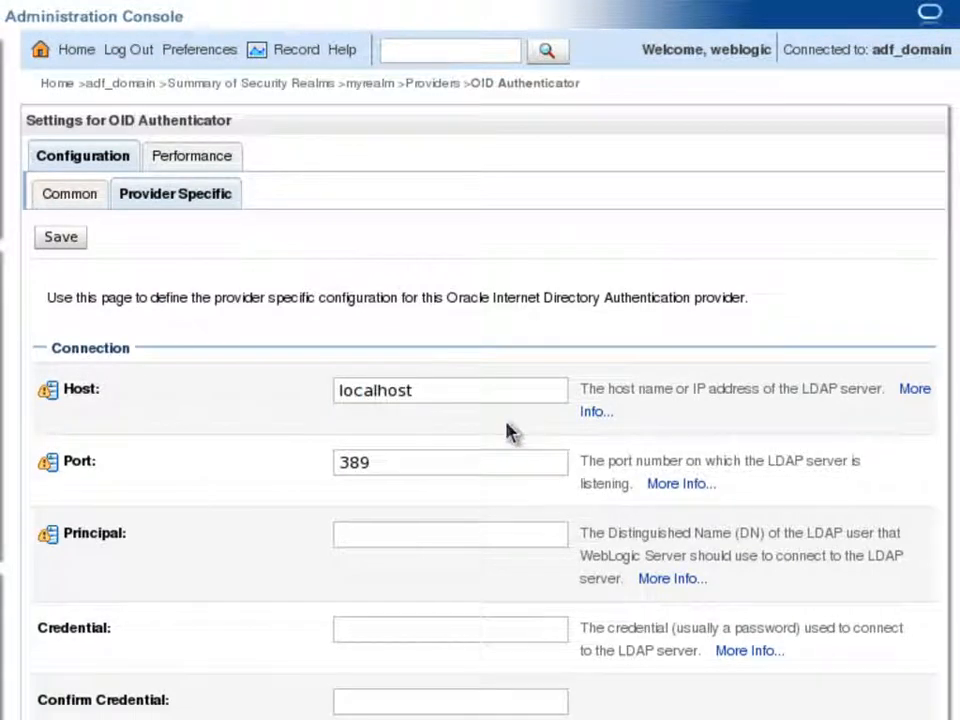
pyautogui.write('3060')
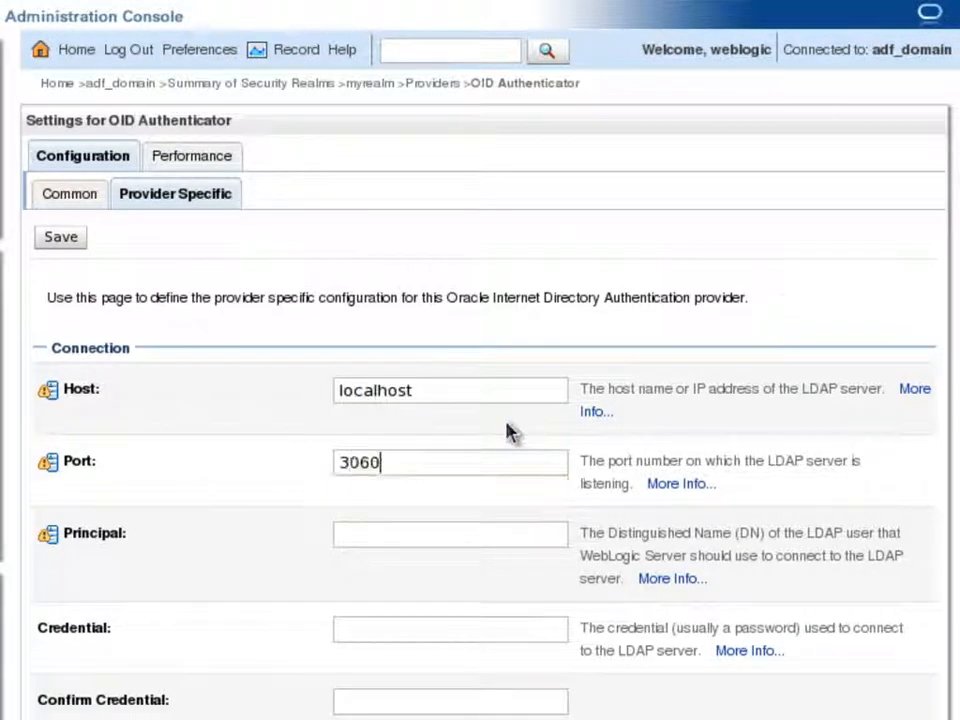
pyautogui.write('c')
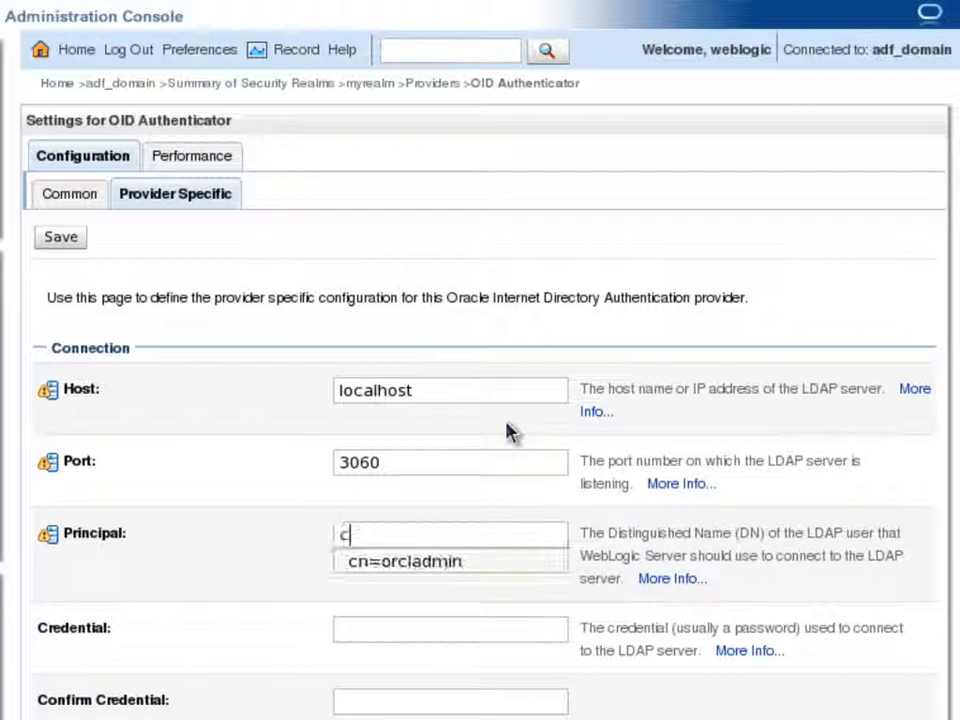
pyautogui.click(400, 560)
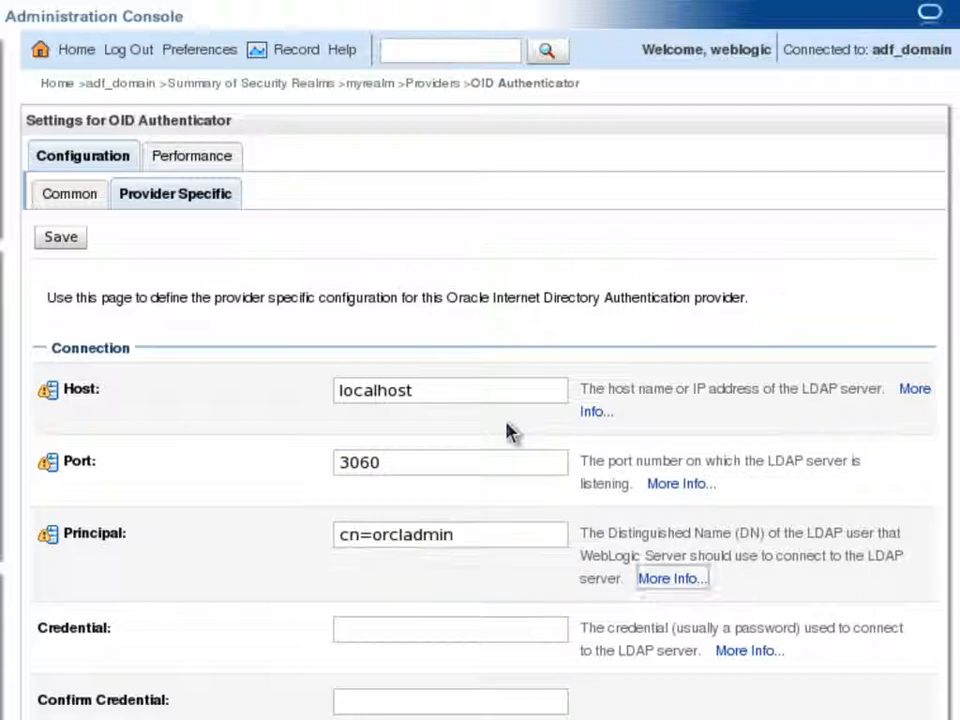
pyautogui.write('••••')
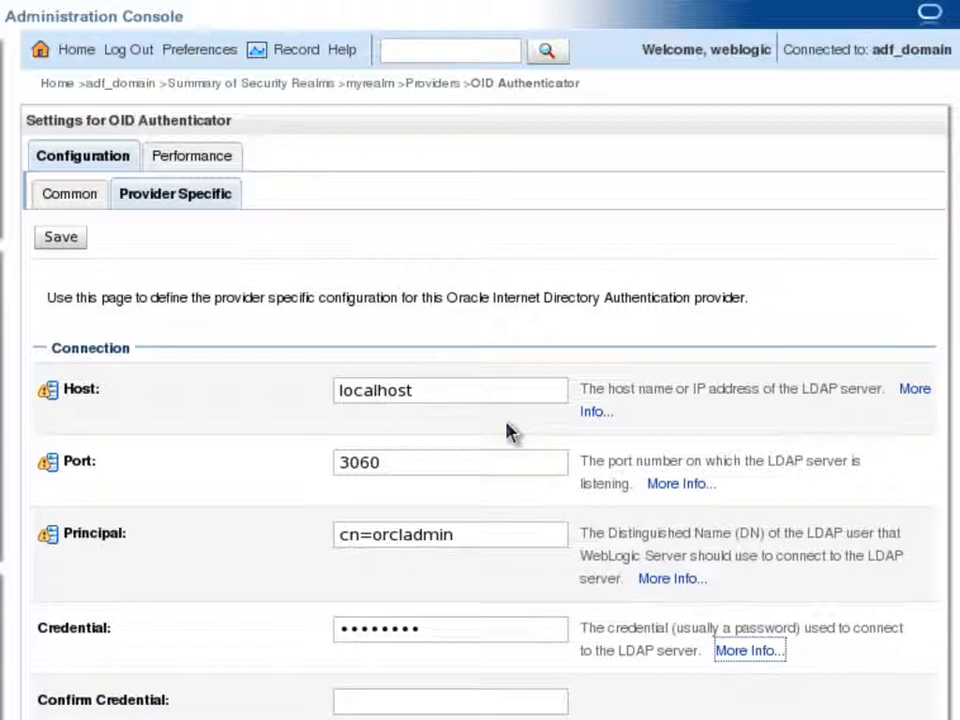
pyautogui.write('••••')
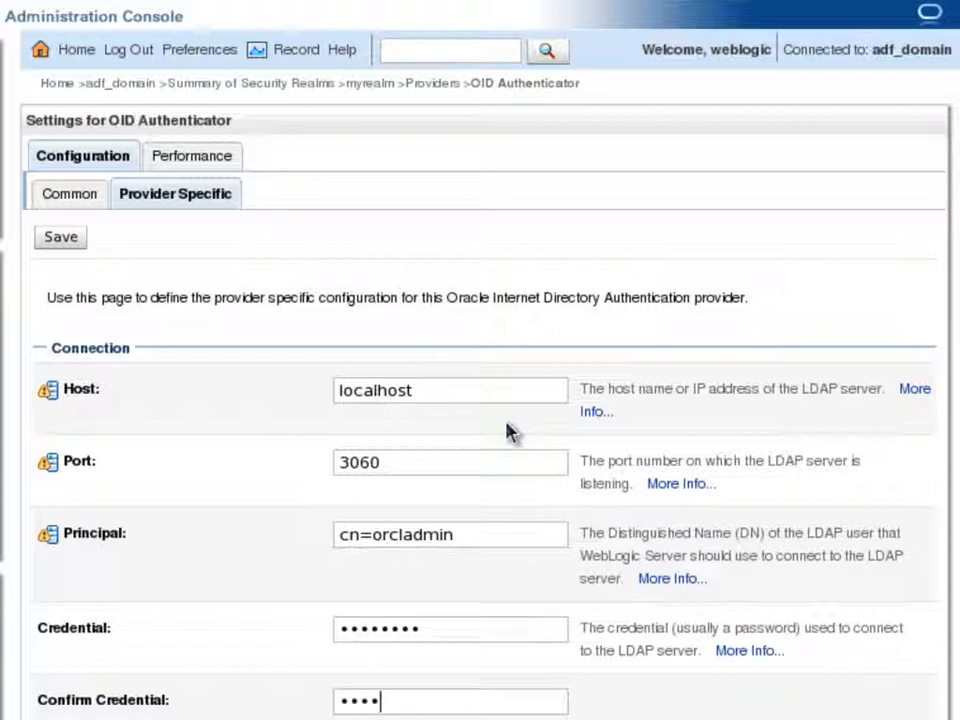
pyautogui.write('•••')
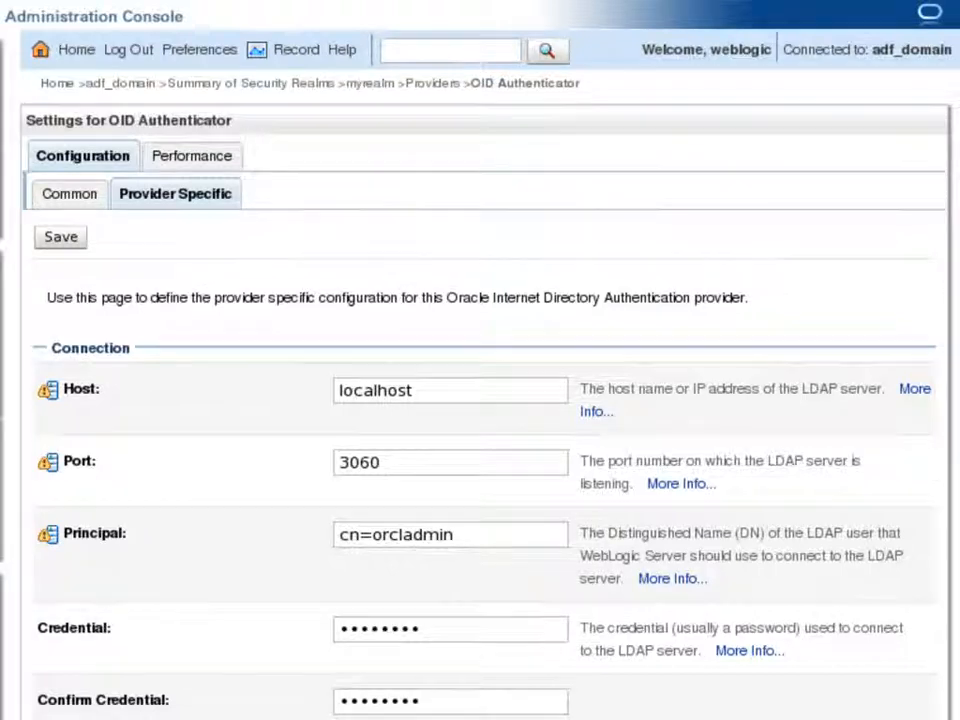
pyautogui.scroll(-3)
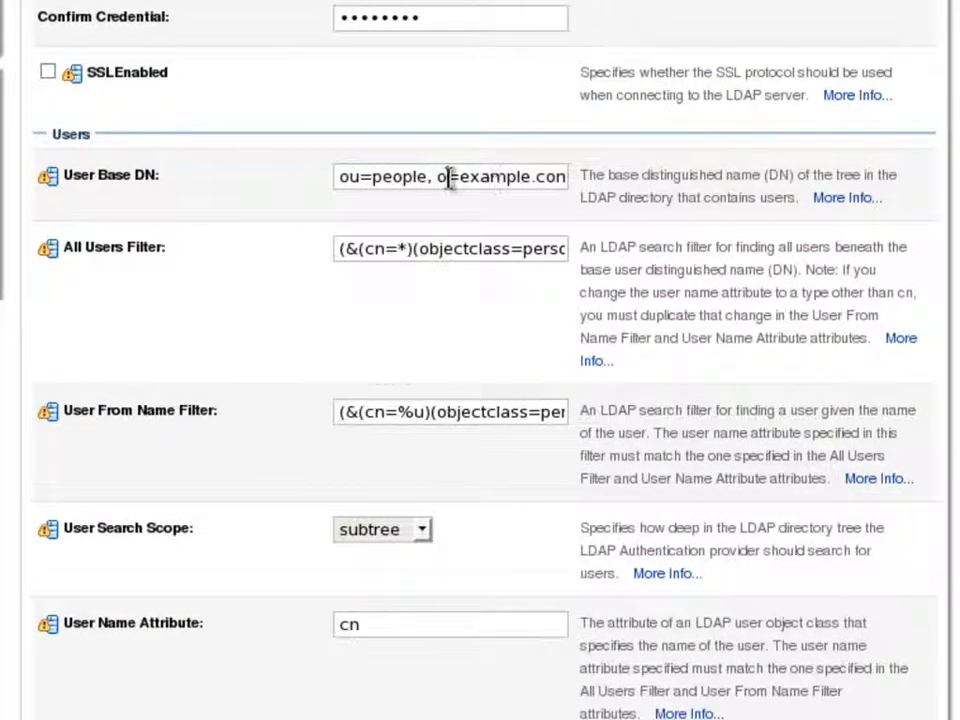
# - Set User Base DN to cn=Users,dc=localdomain and the user name attribute to uid
pyautogui.tripleClick(450, 176)
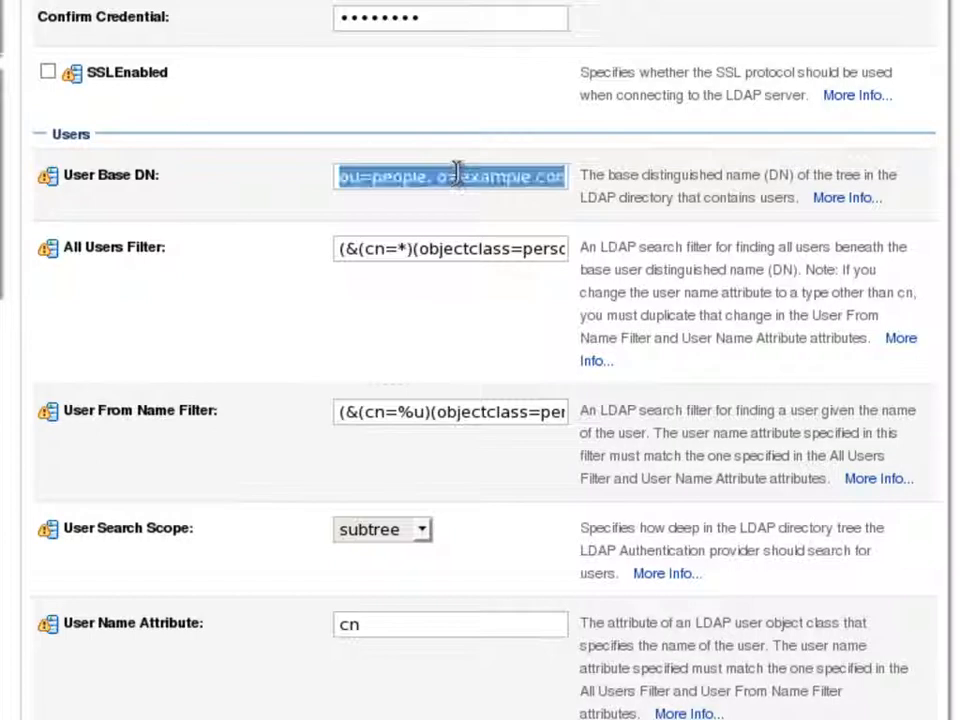
pyautogui.write('cn=Users,dc=localdomain')
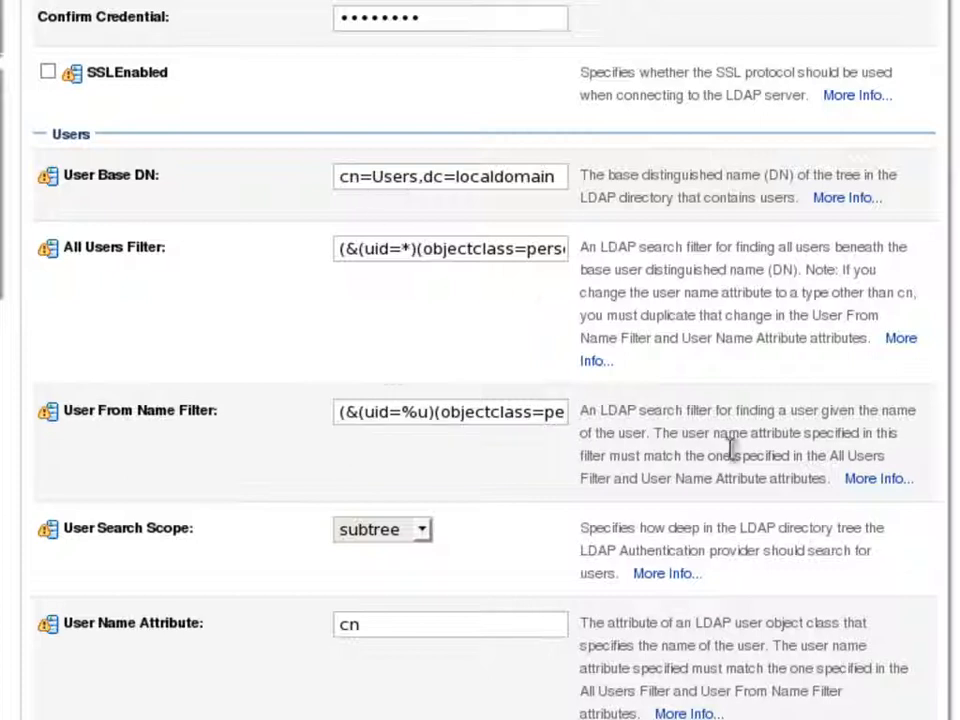
pyautogui.scroll(-3)
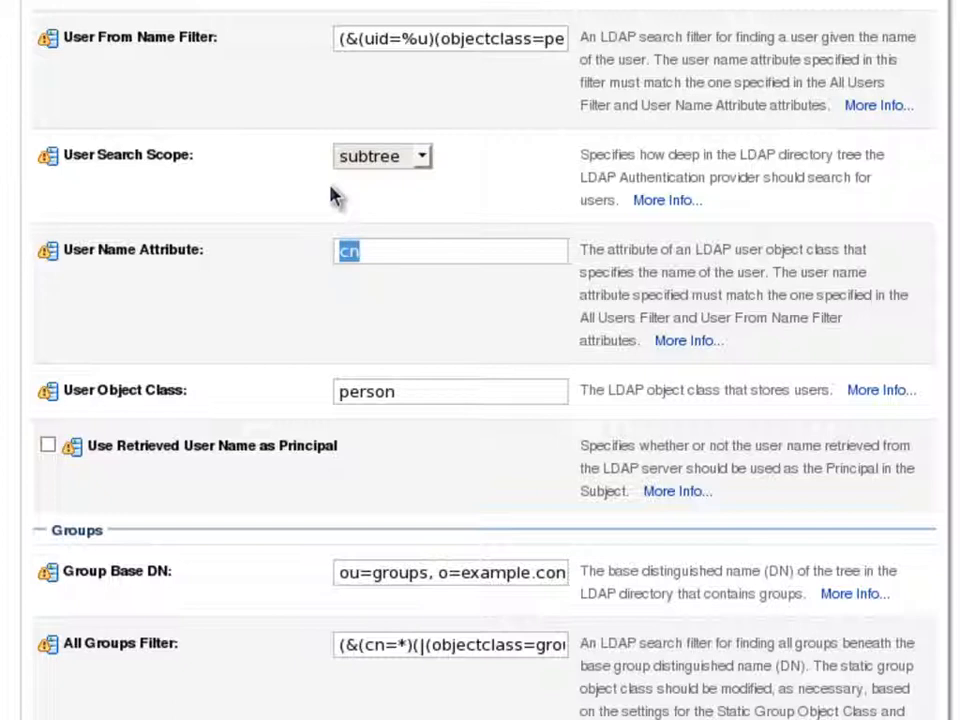
pyautogui.write('uid')
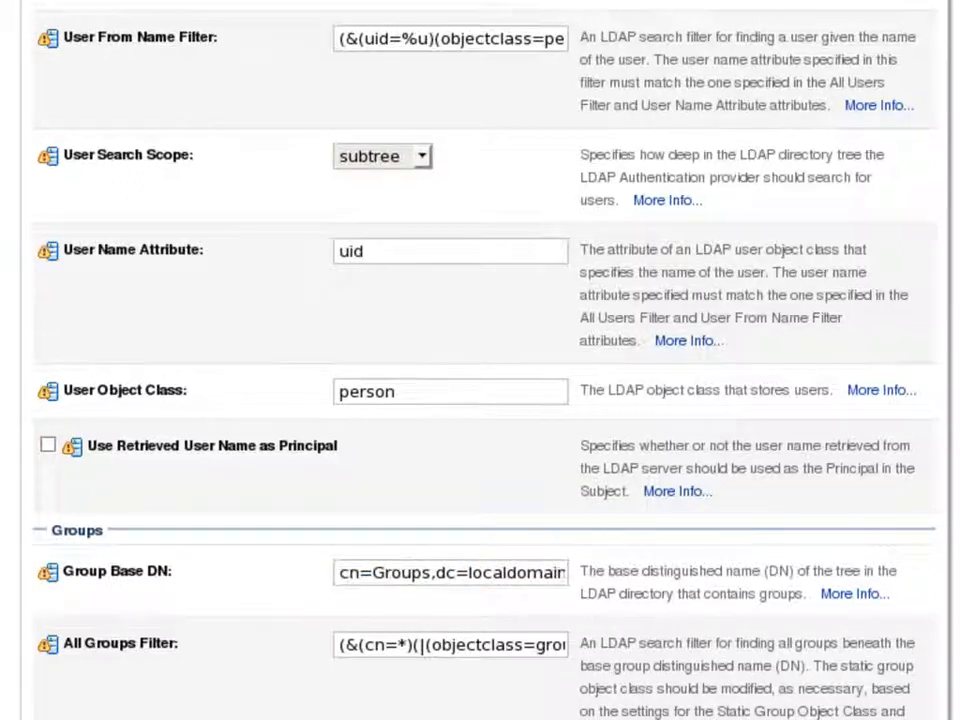
# - Set the group base DN to cn=Groups and save the LDAP settings
pyautogui.scroll(-3)
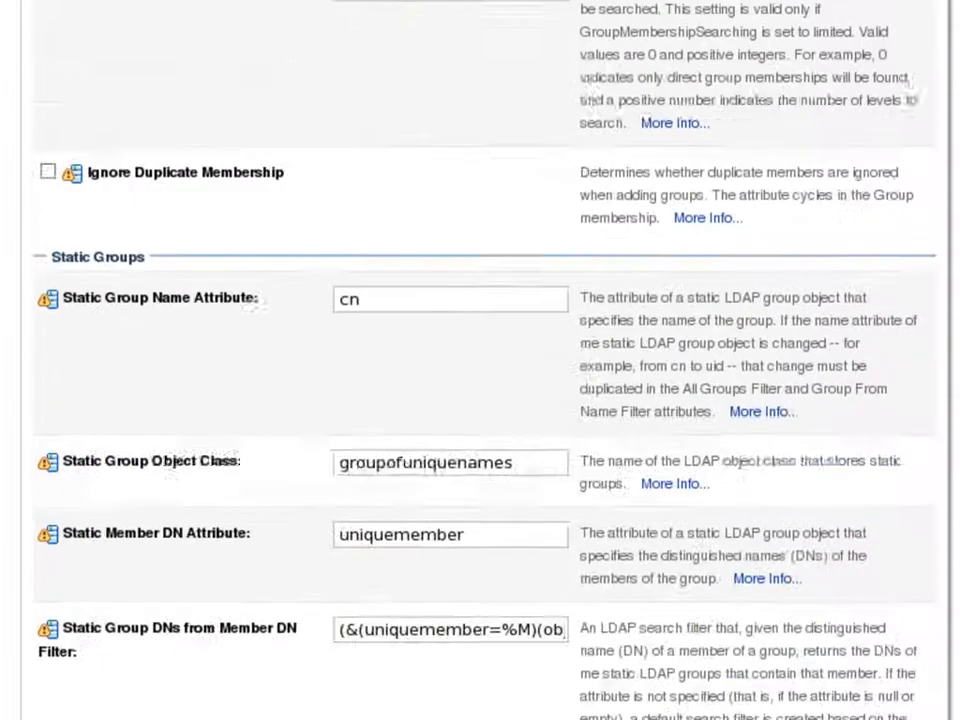
pyautogui.scroll(-3)
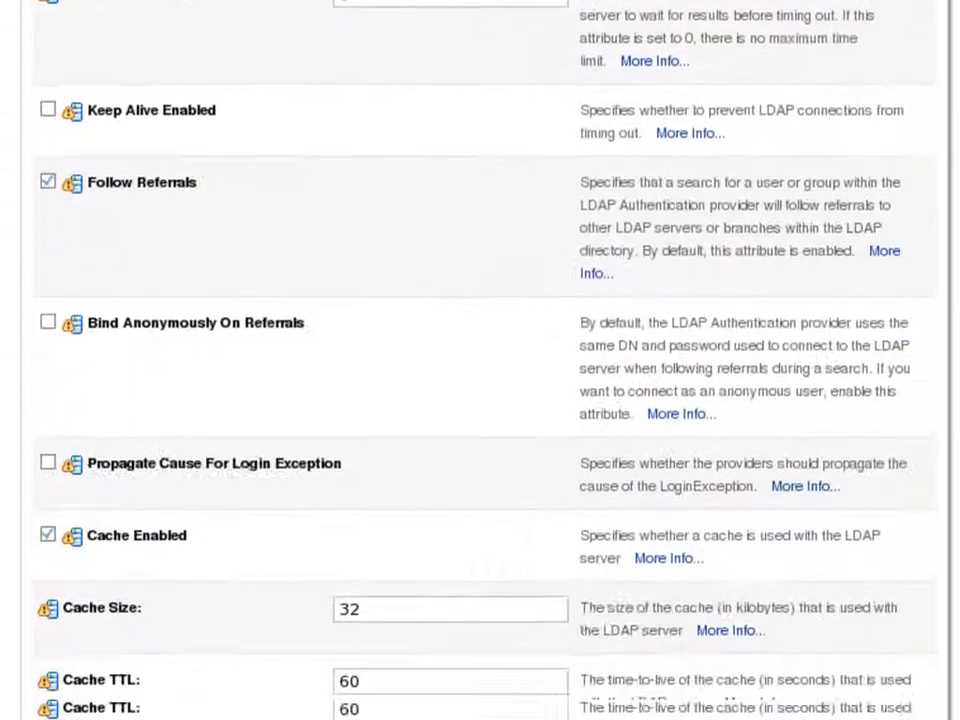
pyautogui.scroll(-3)
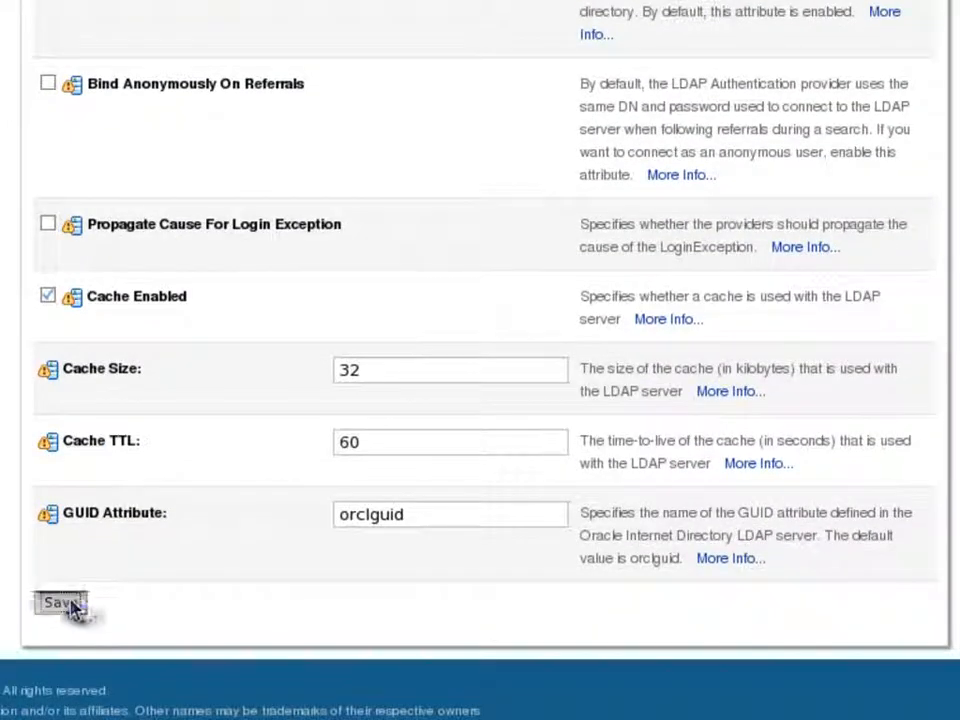
pyautogui.click(58, 600)
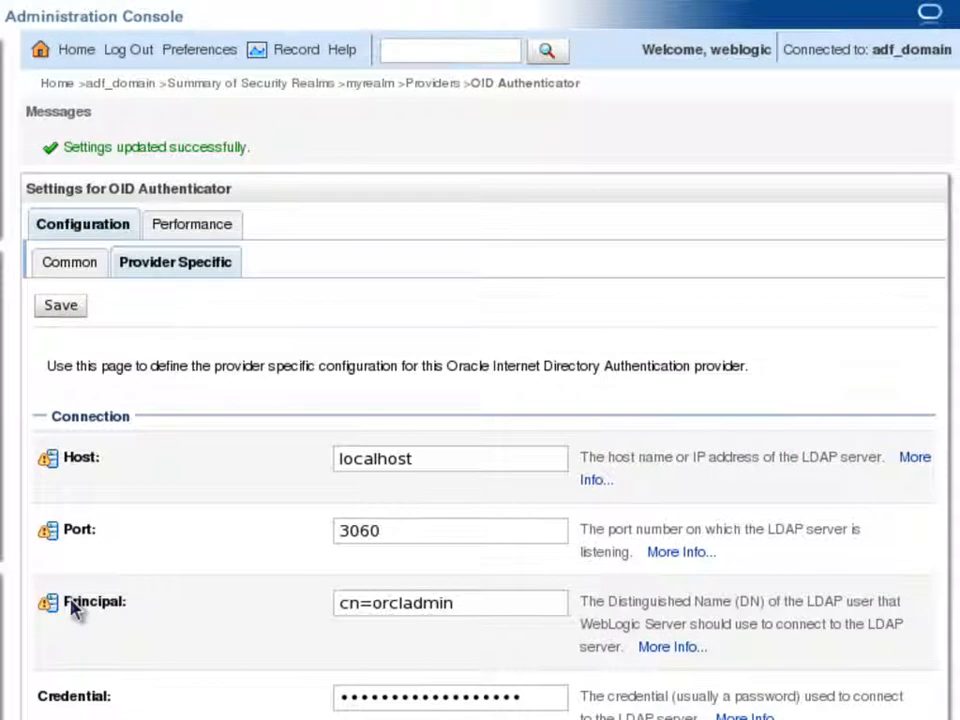
pyautogui.moveTo(432, 84)
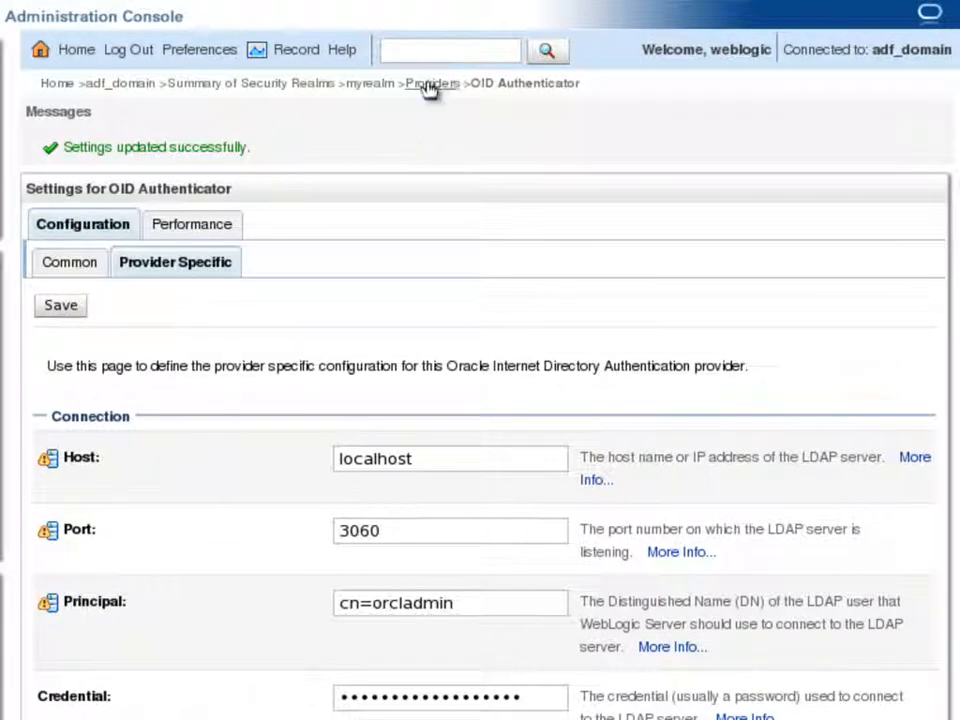
# - Reorder providers so OID Authenticator is first, ahead of DefaultAuthenticator
pyautogui.click(432, 84)
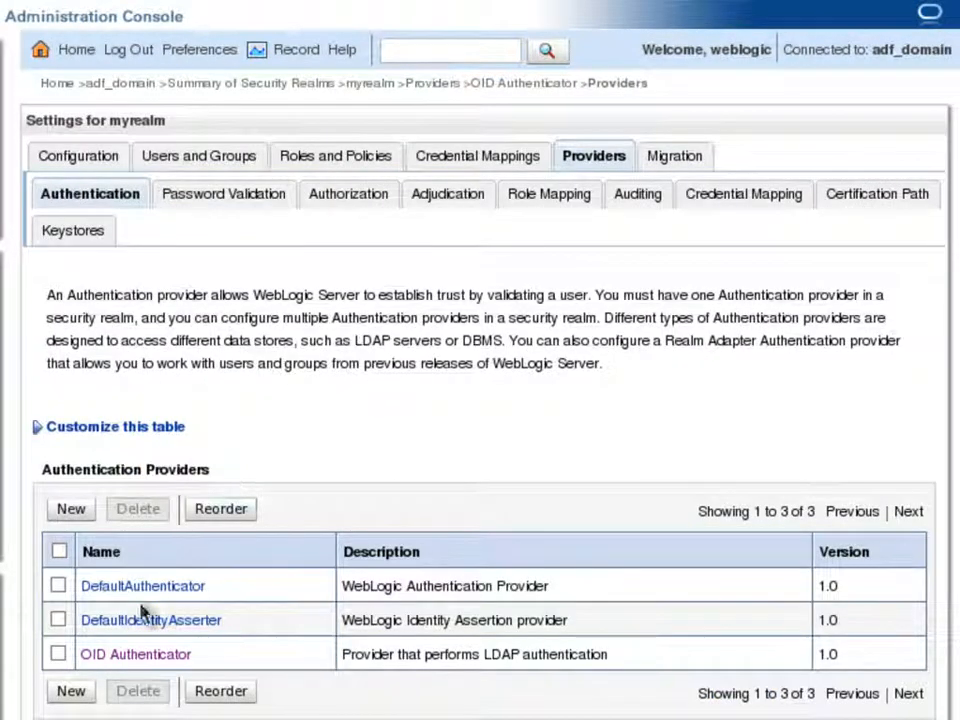
pyautogui.click(220, 510)
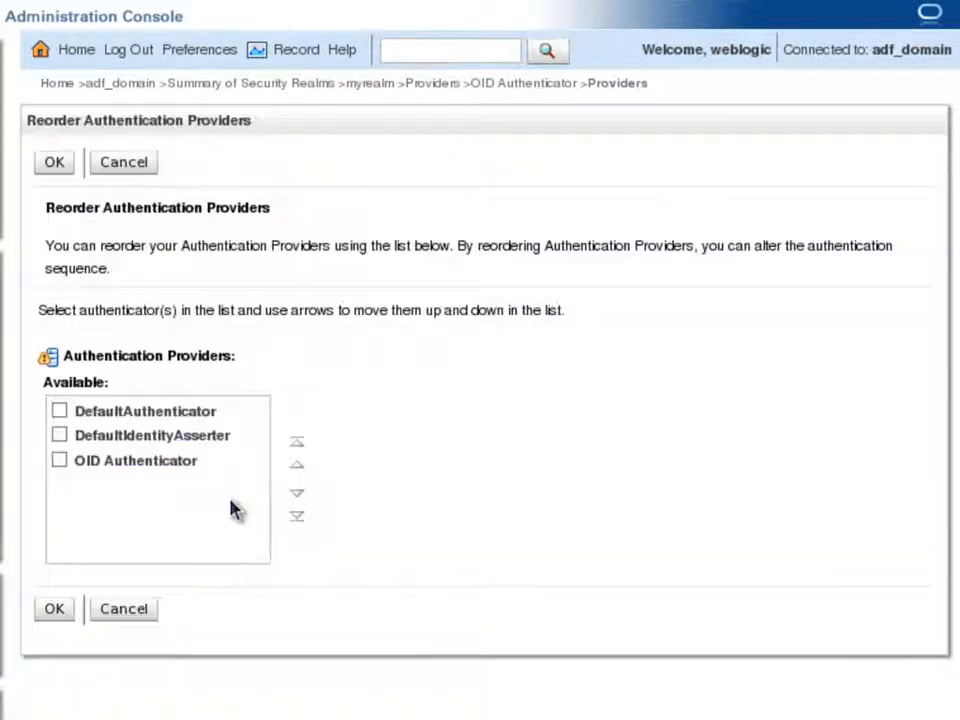
pyautogui.click(60, 460)
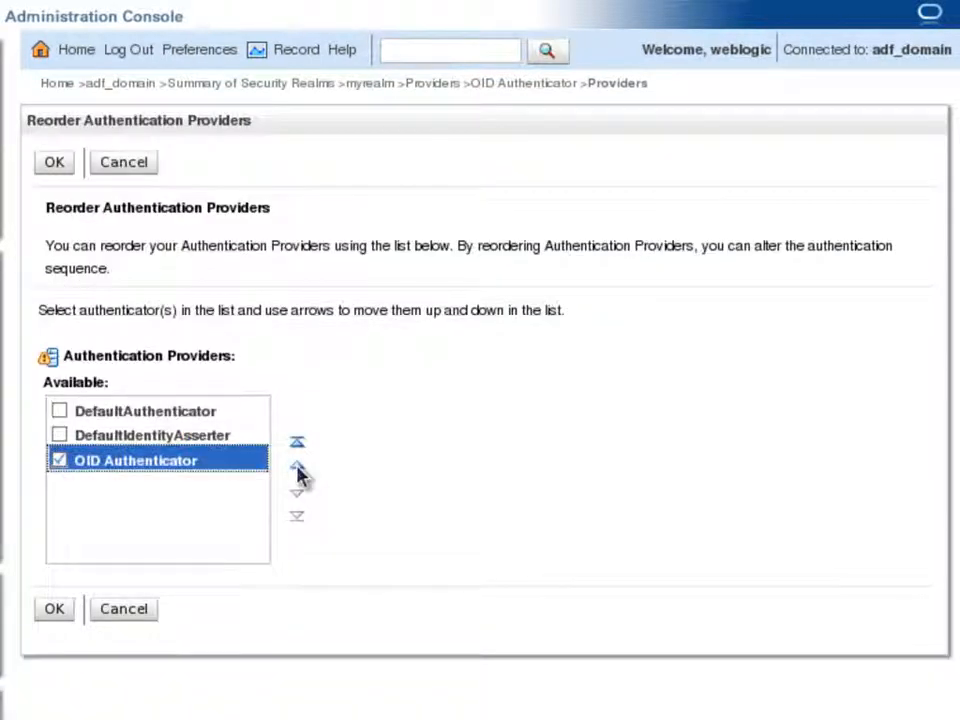
pyautogui.click(296, 464)
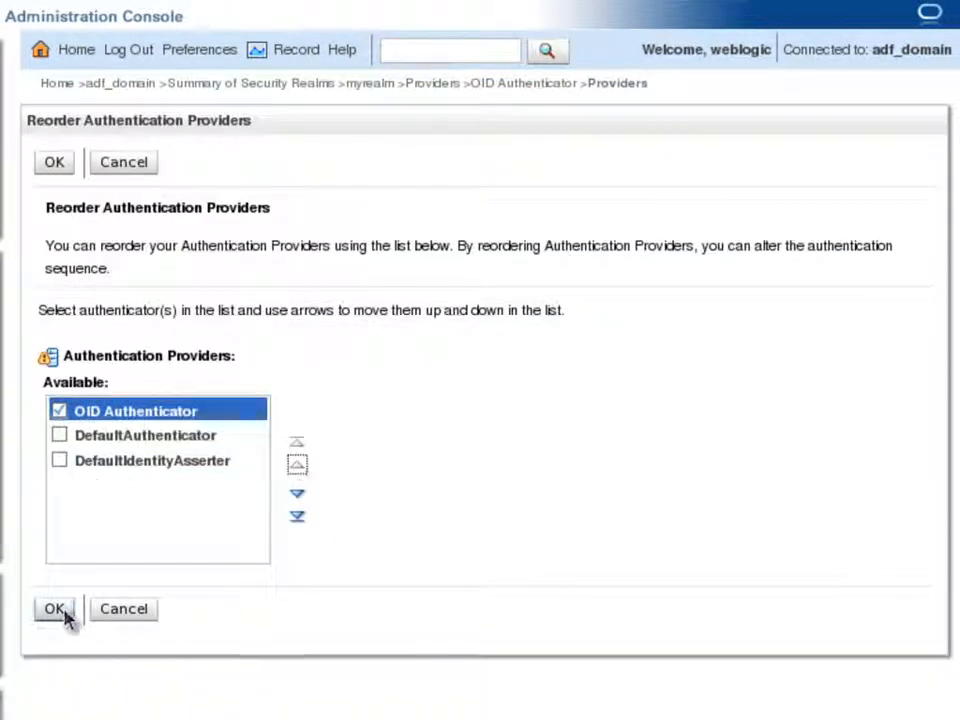
pyautogui.click(54, 608)
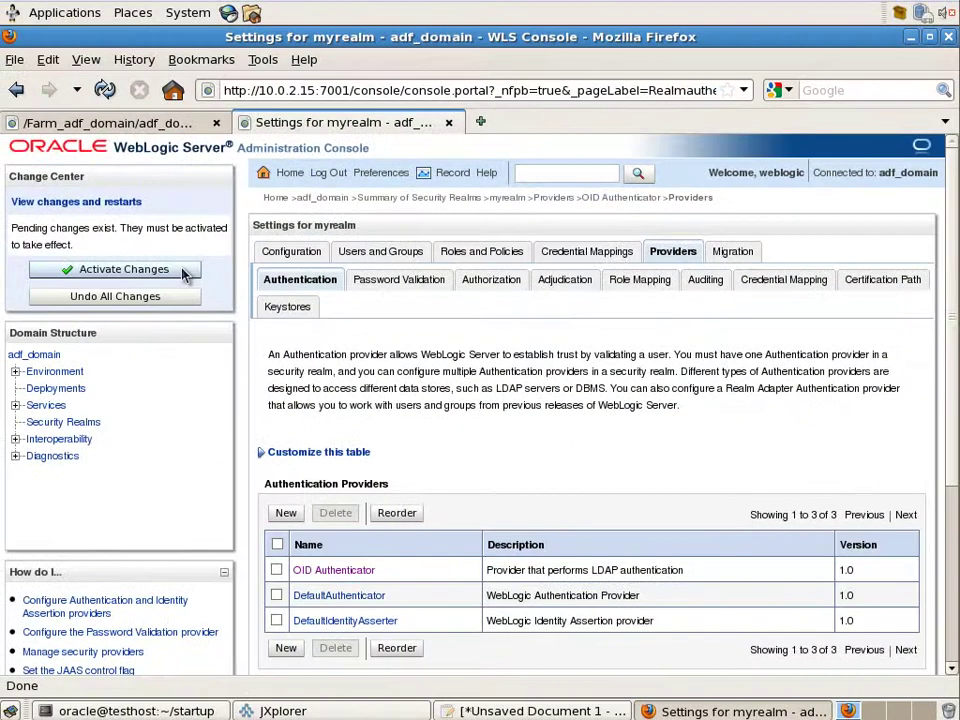
# - Activate the pending changes and view the Restart Checklist listing ADFServer_1 and AdminServer
pyautogui.click(122, 268)
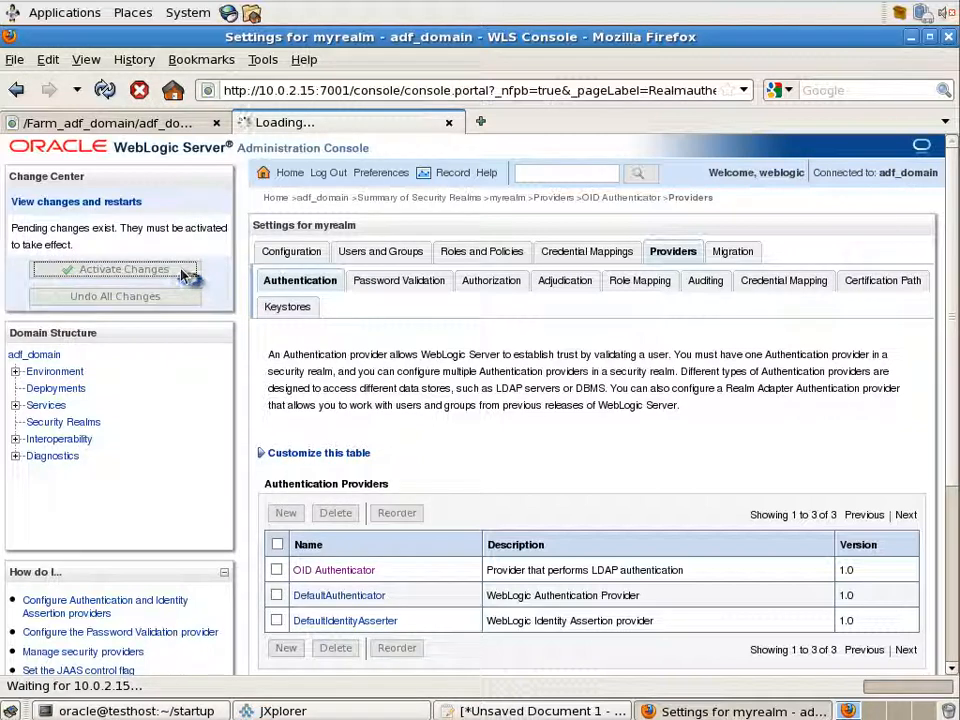
pyautogui.click(114, 268)
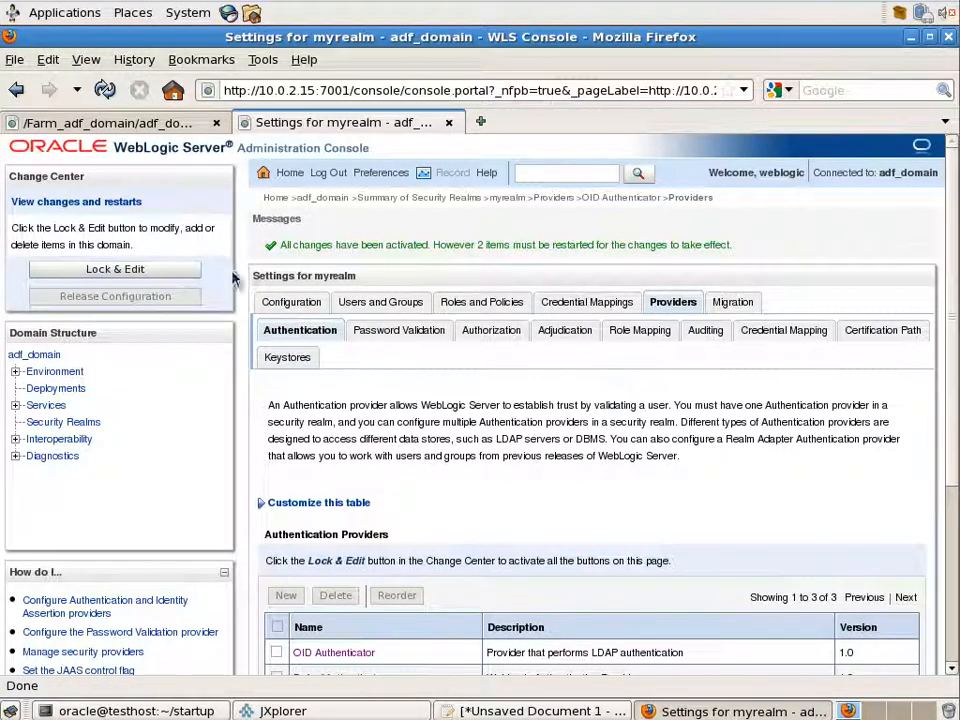
pyautogui.click(76, 200)
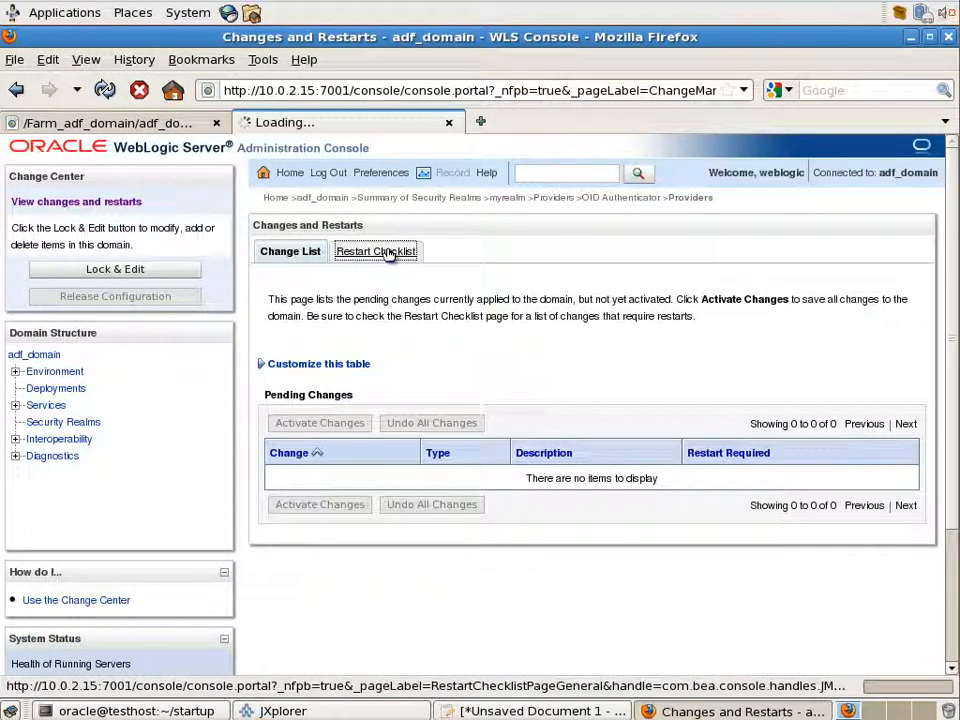
pyautogui.click(376, 252)
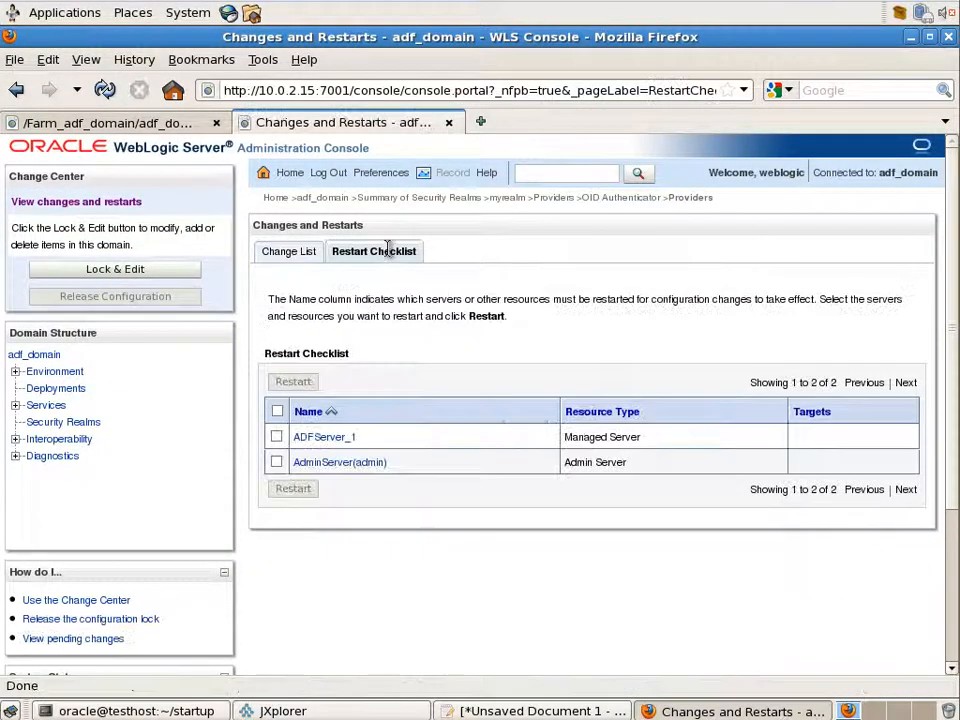
# - Return to the console login page with the weblogic credentials after the server restart
pyautogui.click(276, 436)
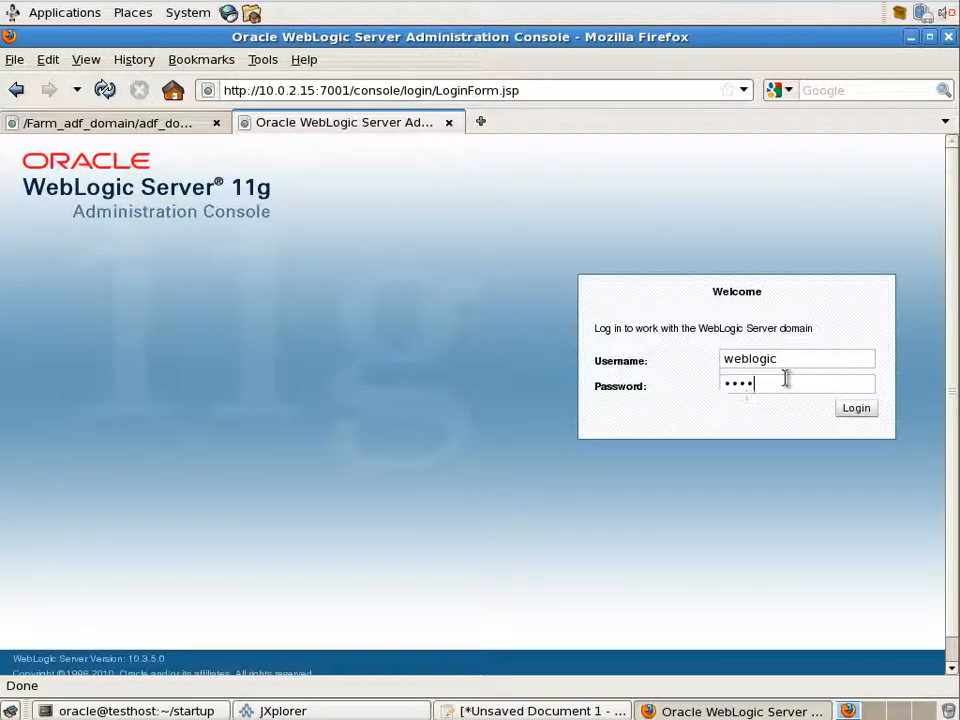
# - Log back in as weblogic, declining to save the password
pyautogui.click(854, 408)
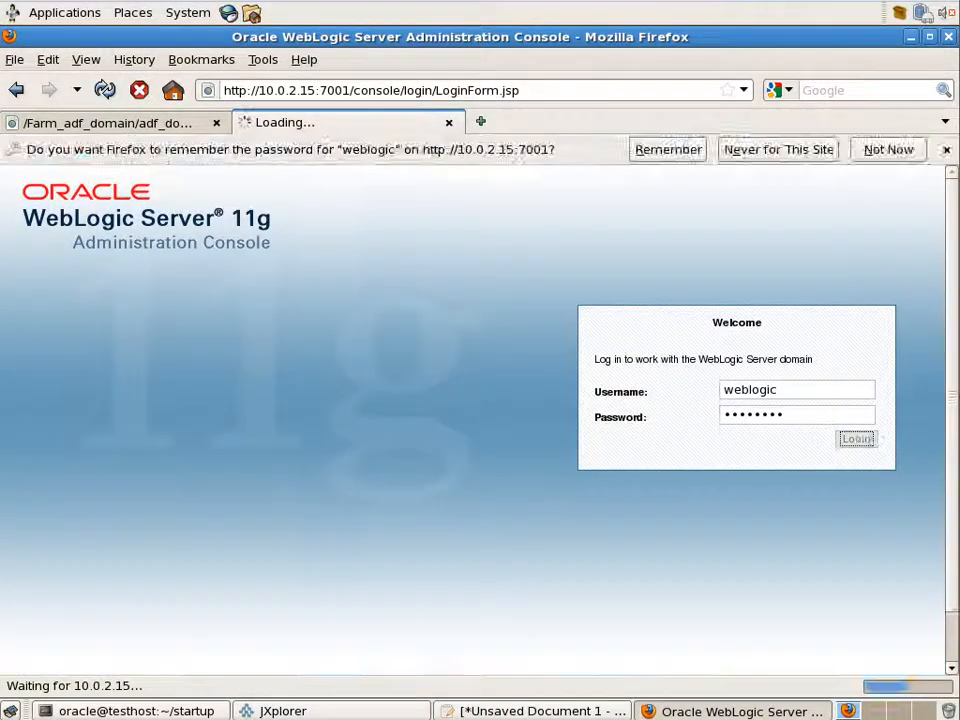
pyautogui.click(856, 438)
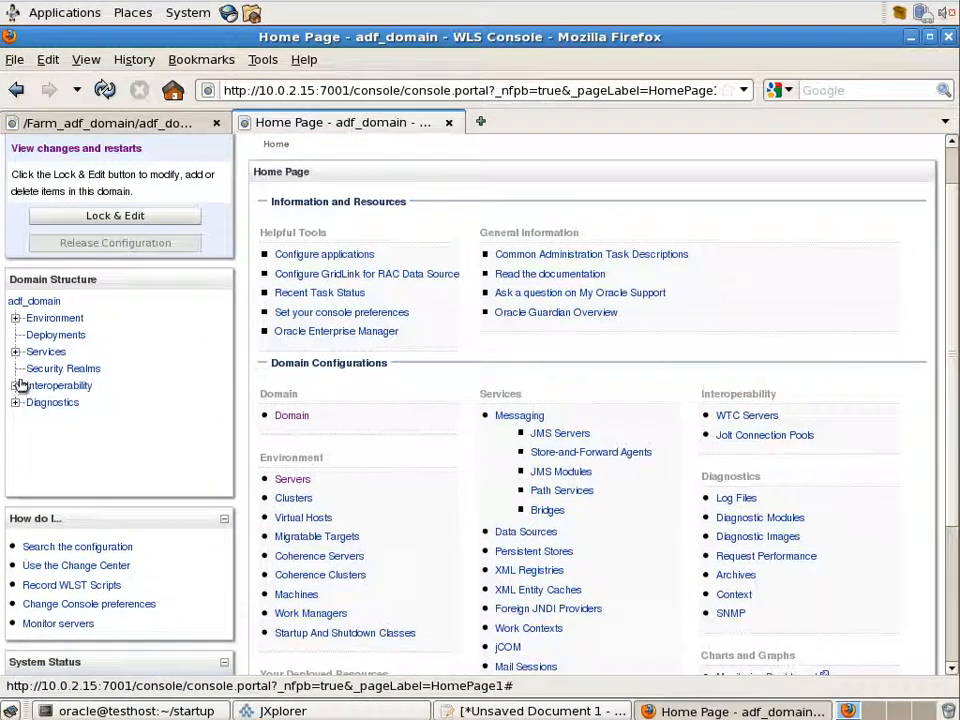
# - Reopen myrealm's Providers list to confirm OID Authenticator is still first
pyautogui.click(64, 368)
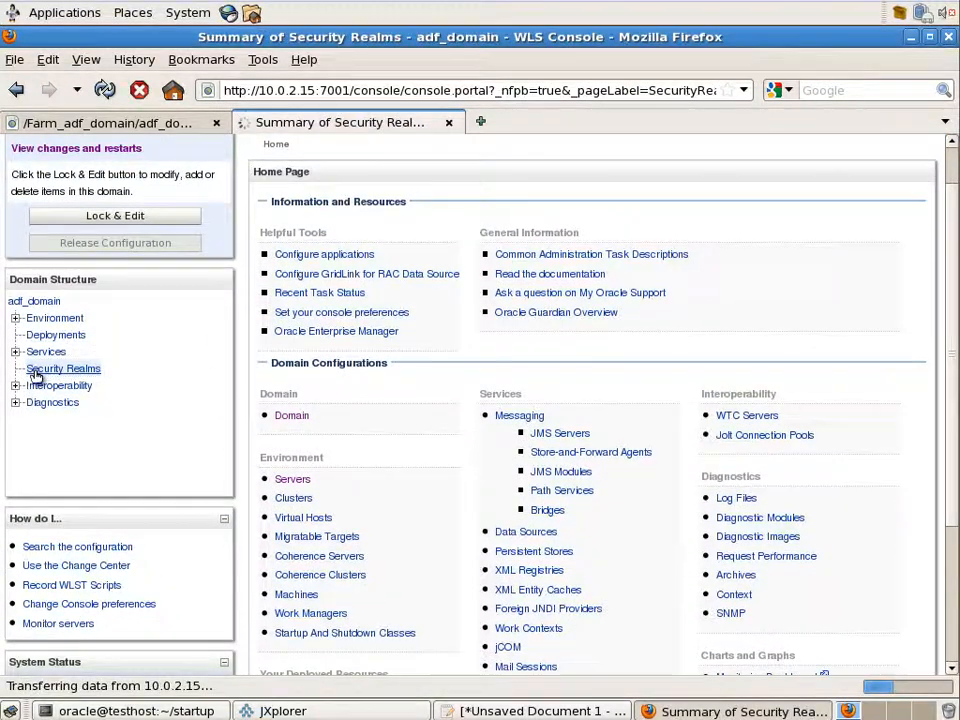
pyautogui.click(64, 368)
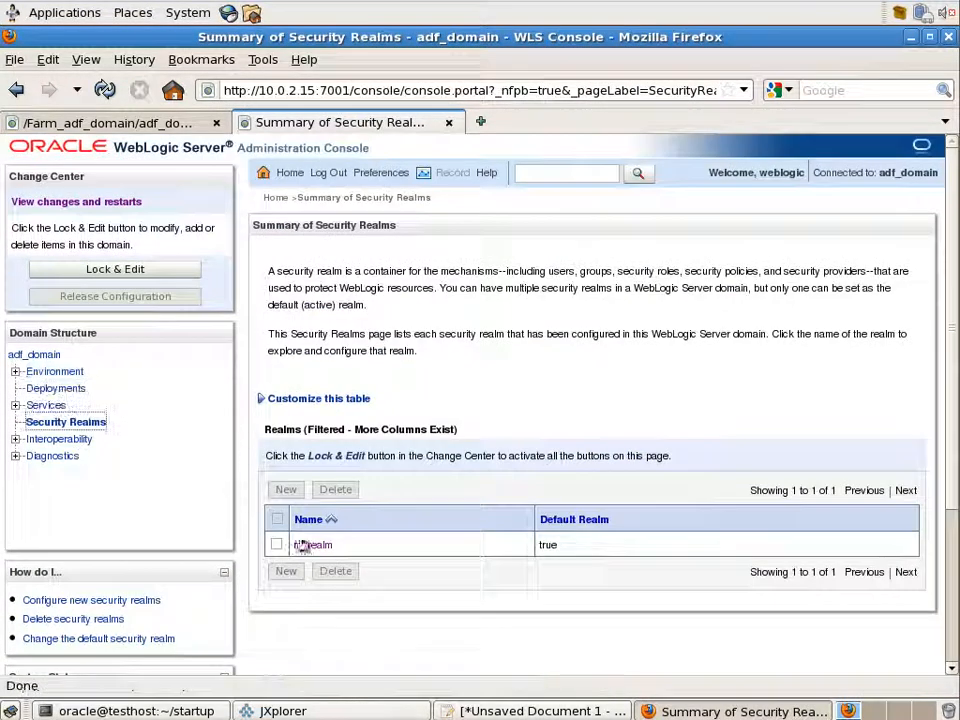
pyautogui.click(312, 544)
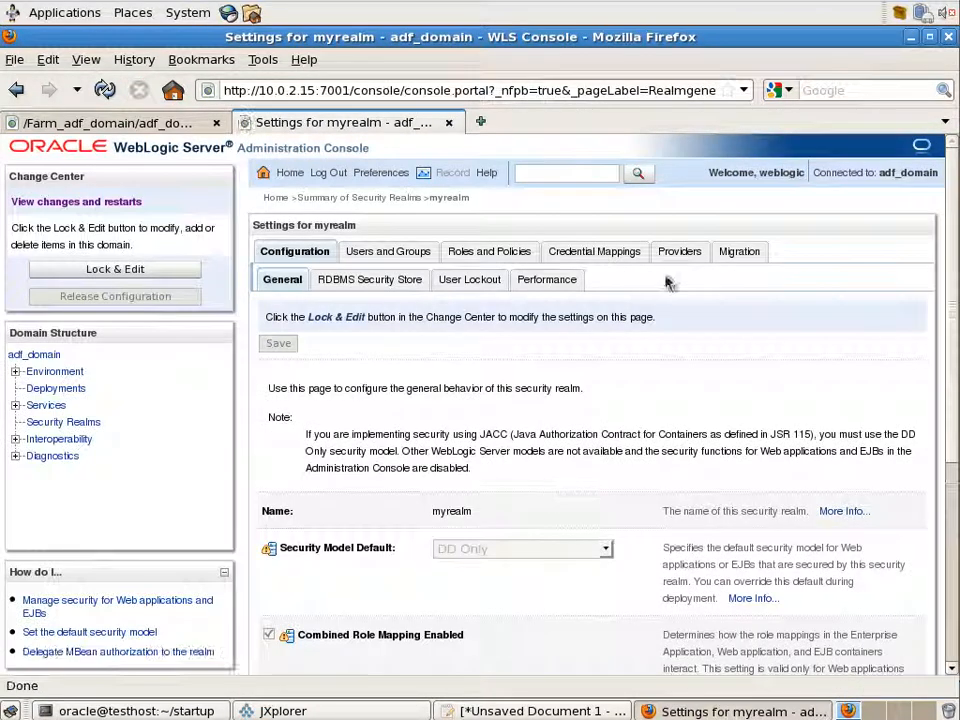
pyautogui.click(678, 252)
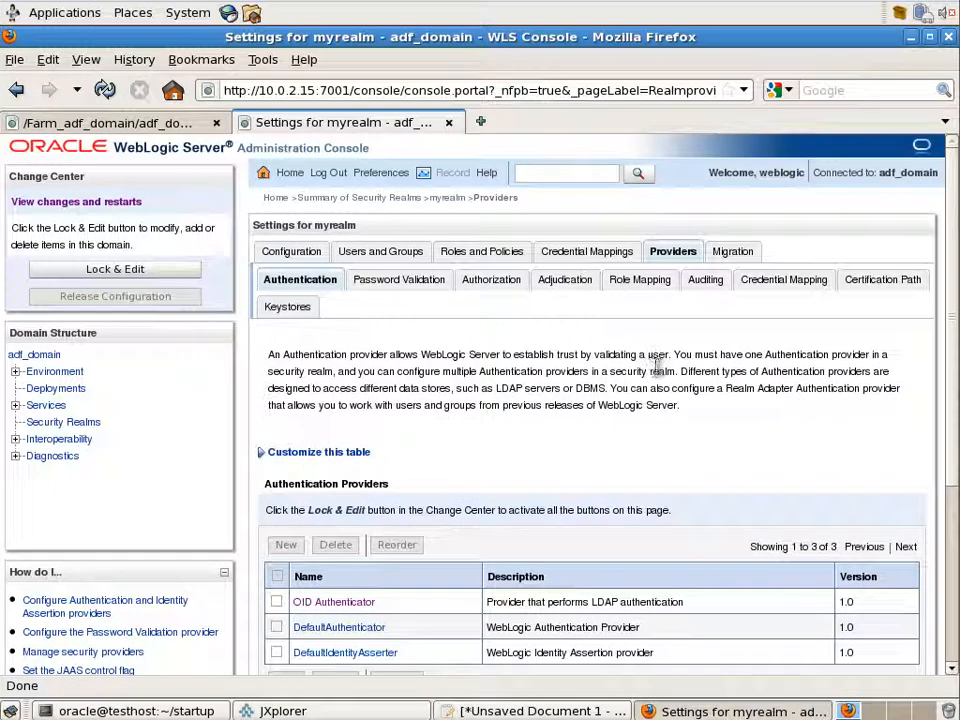
pyautogui.scroll(-3)
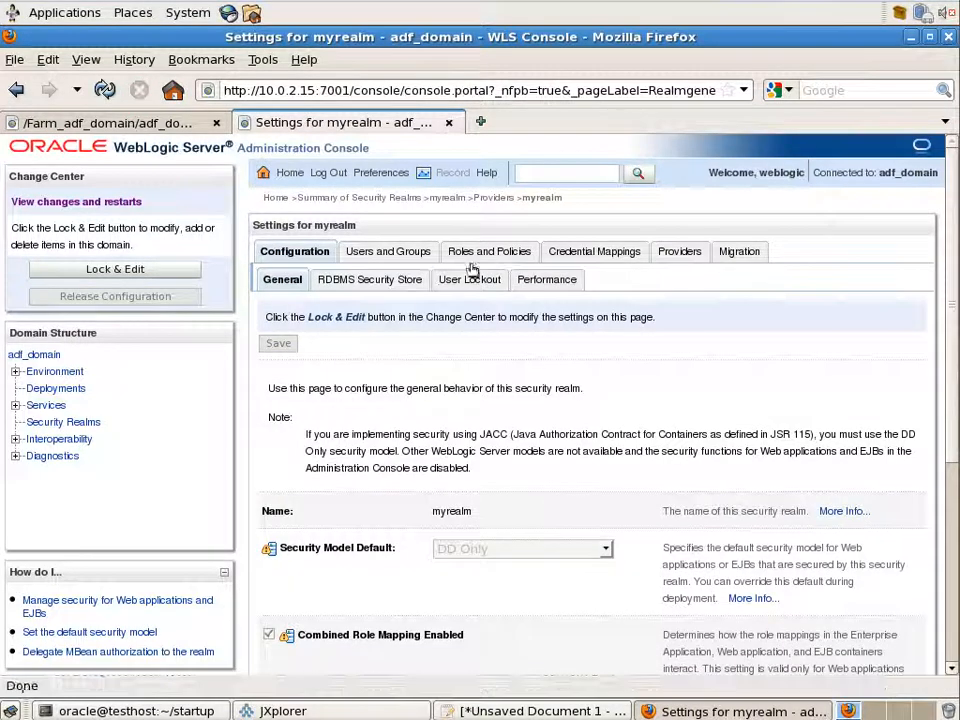
# - Show myrealm's Groups list and review the 13 groups, many supplied by OID Authenticator
pyautogui.click(468, 280)
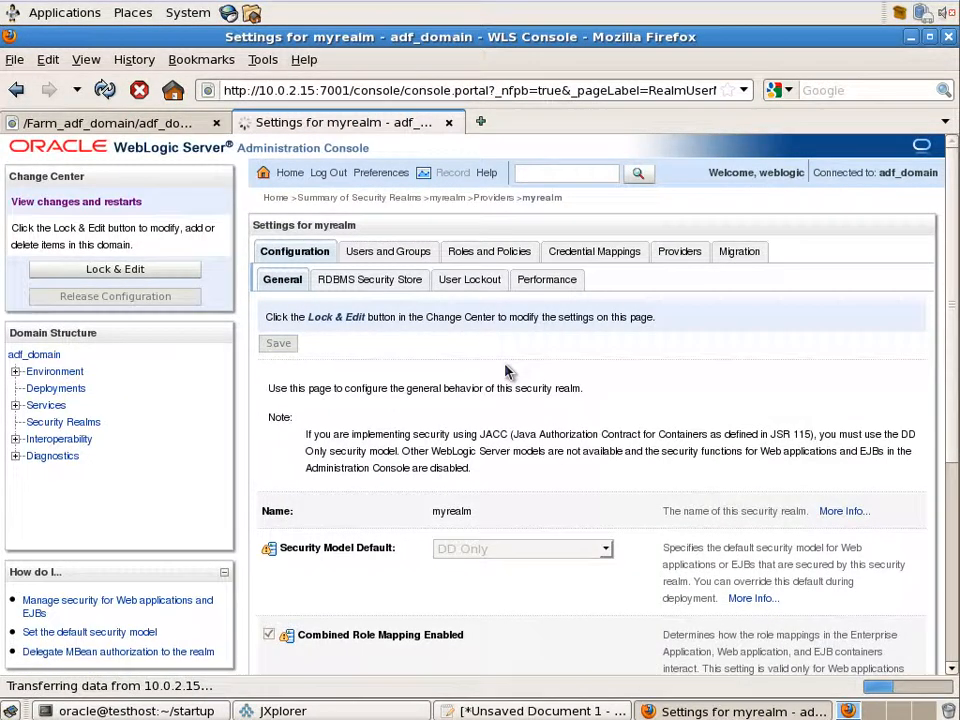
pyautogui.click(384, 252)
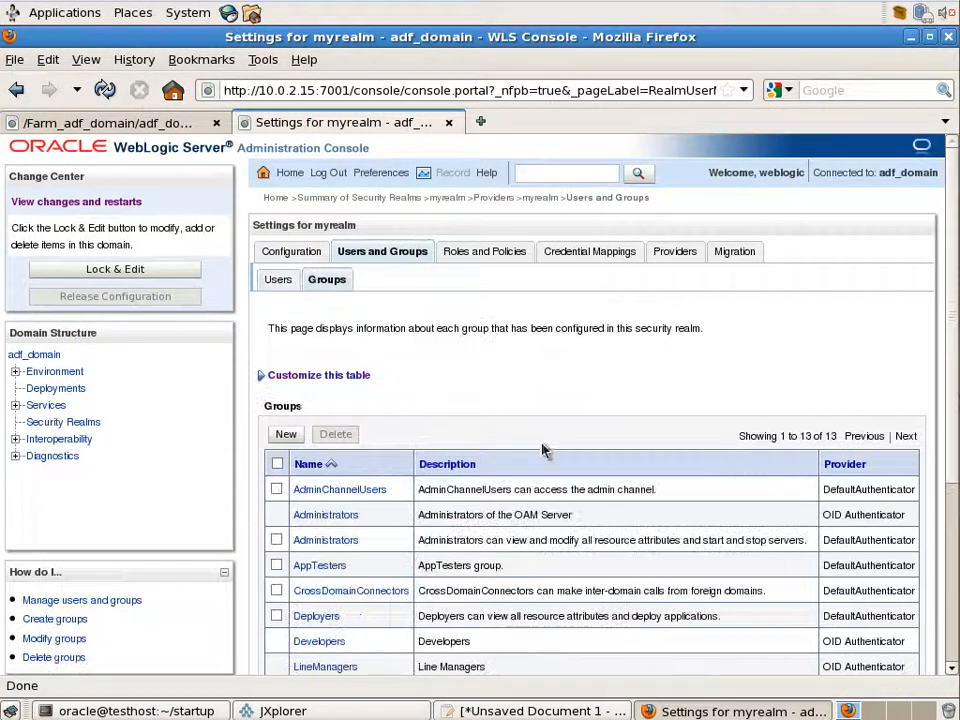
pyautogui.scroll(-3)
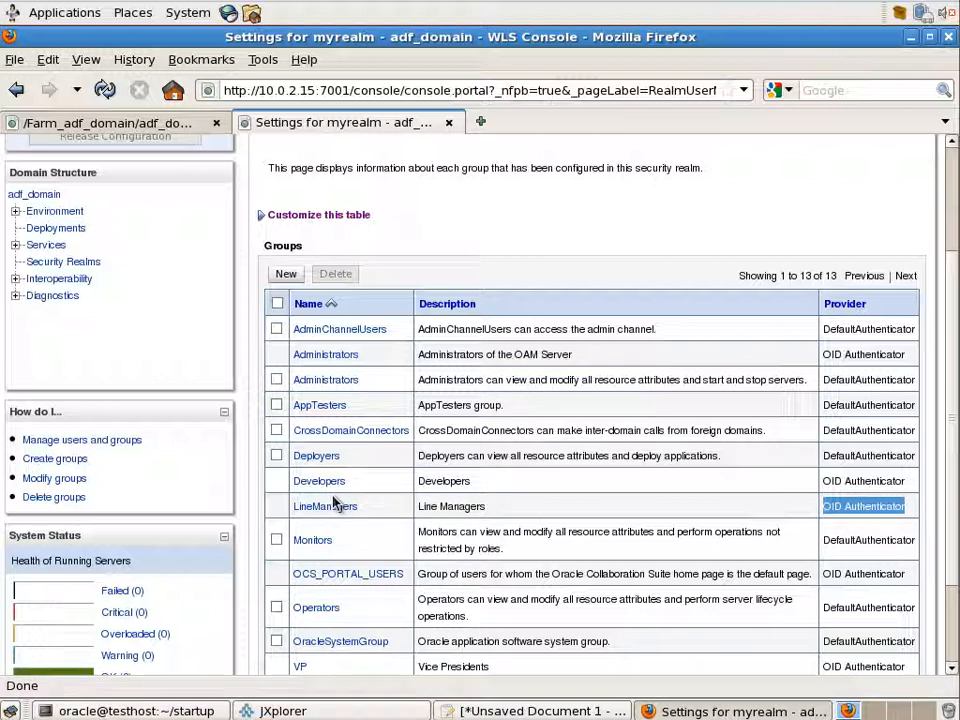
pyautogui.scroll(-3)
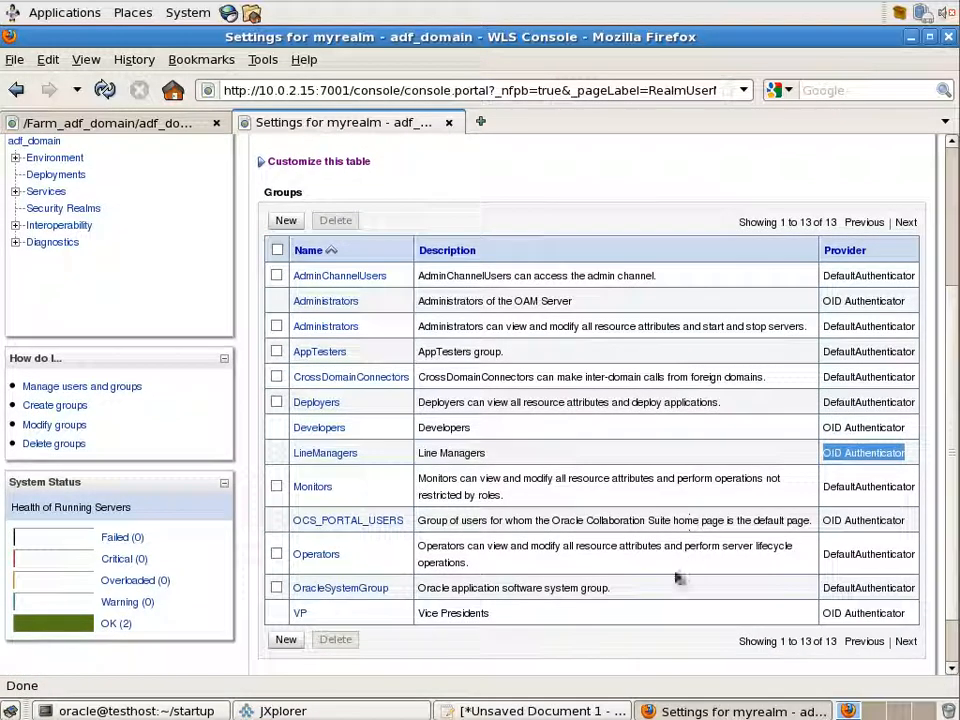
pyautogui.moveTo(300, 614)
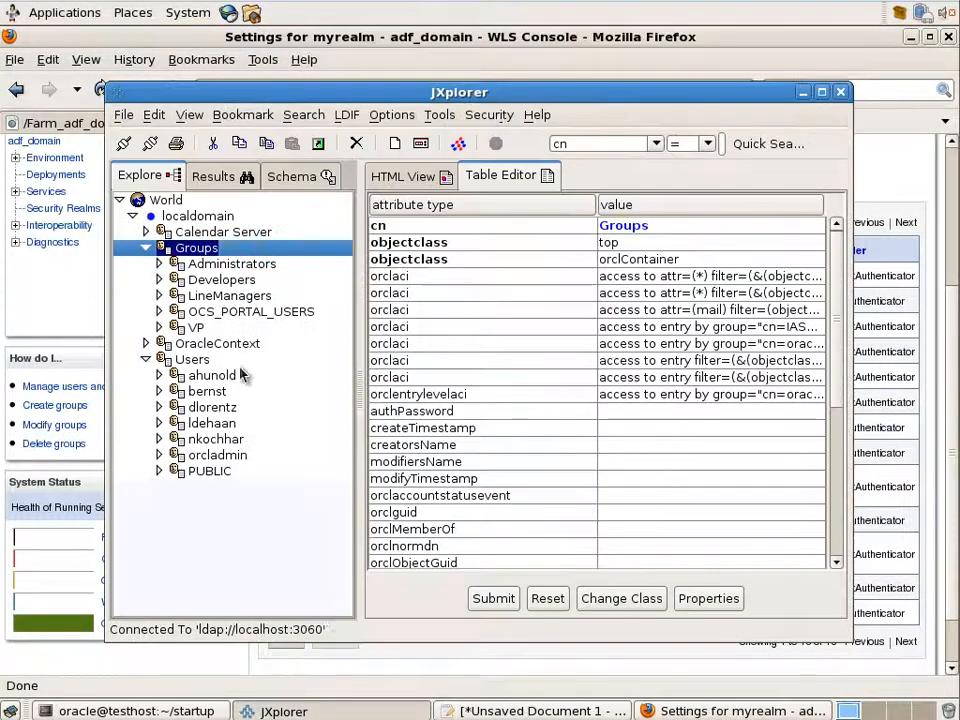
# - Compare JXplorer's VP group and a user entry with myrealm's Users list of nine users
pyautogui.click(196, 328)
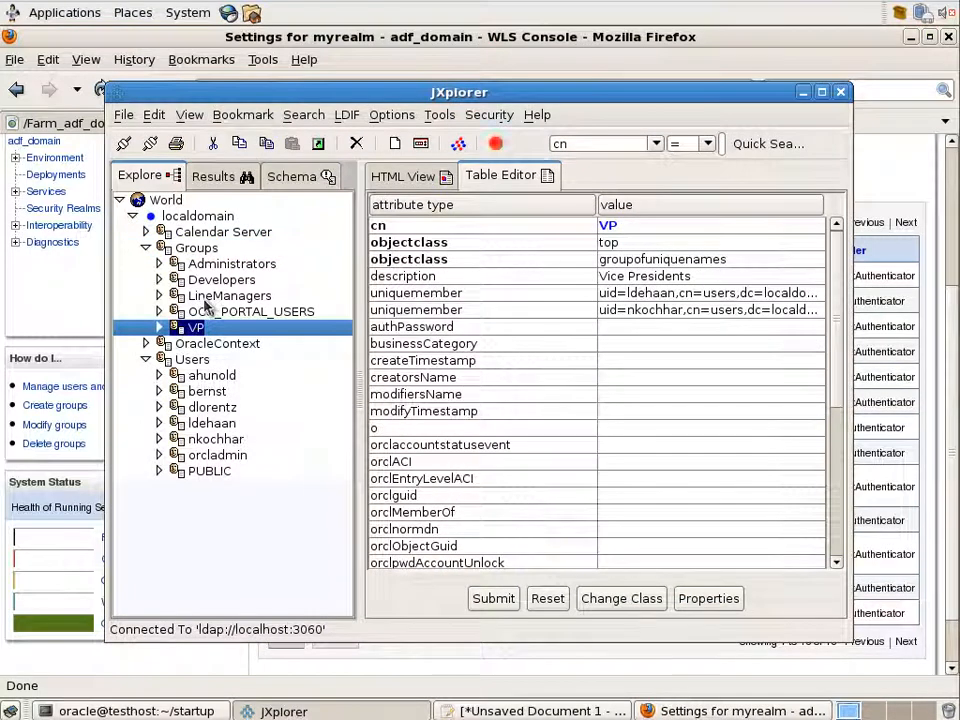
pyautogui.click(220, 280)
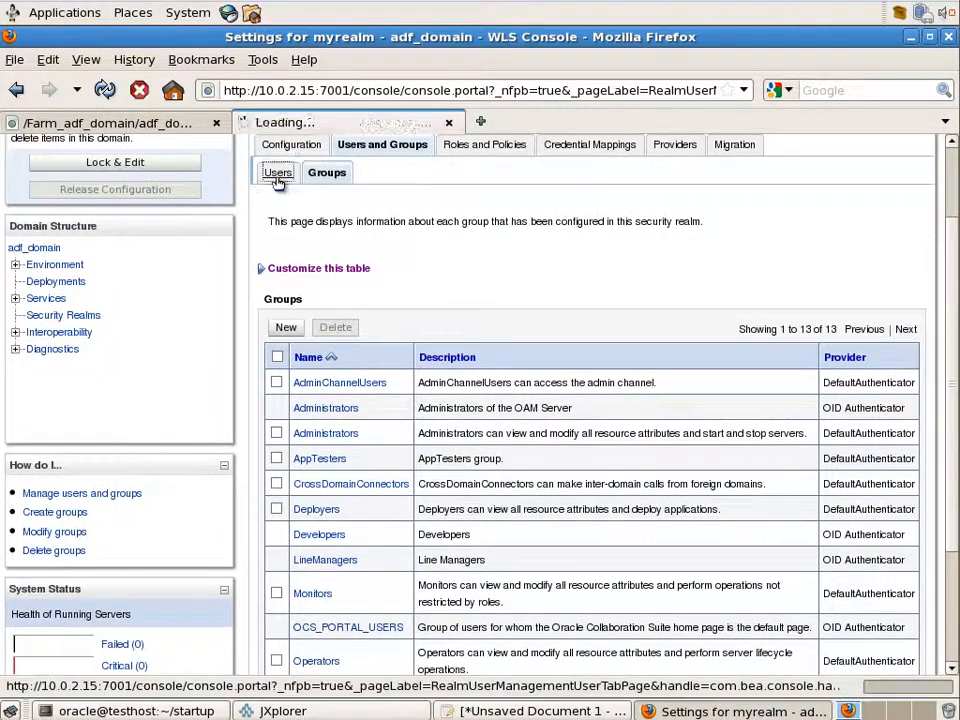
pyautogui.click(276, 172)
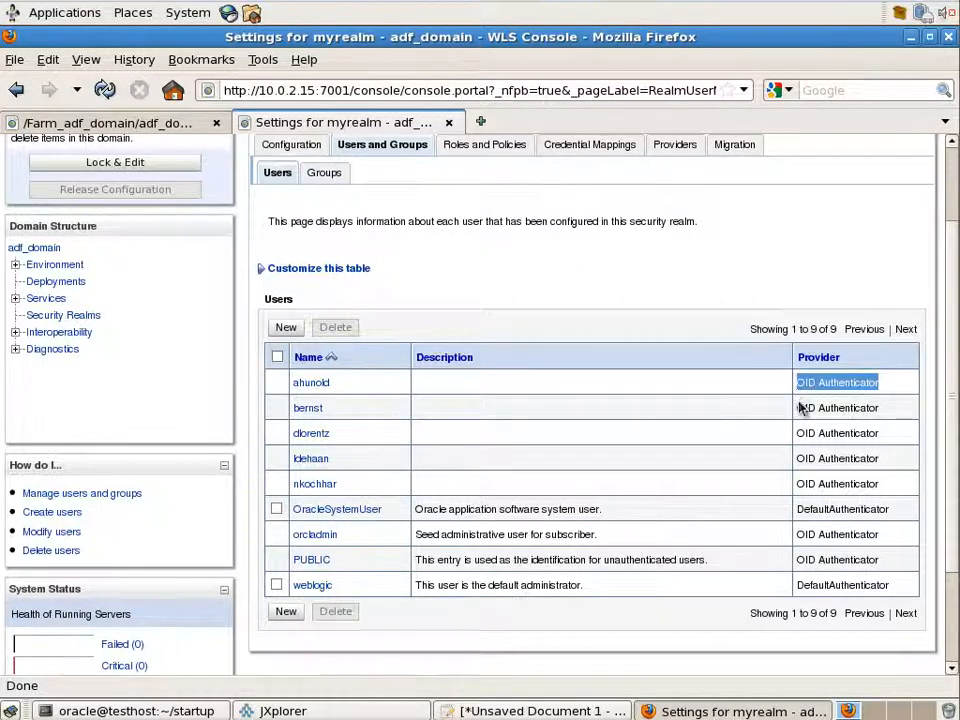
pyautogui.click(282, 712)
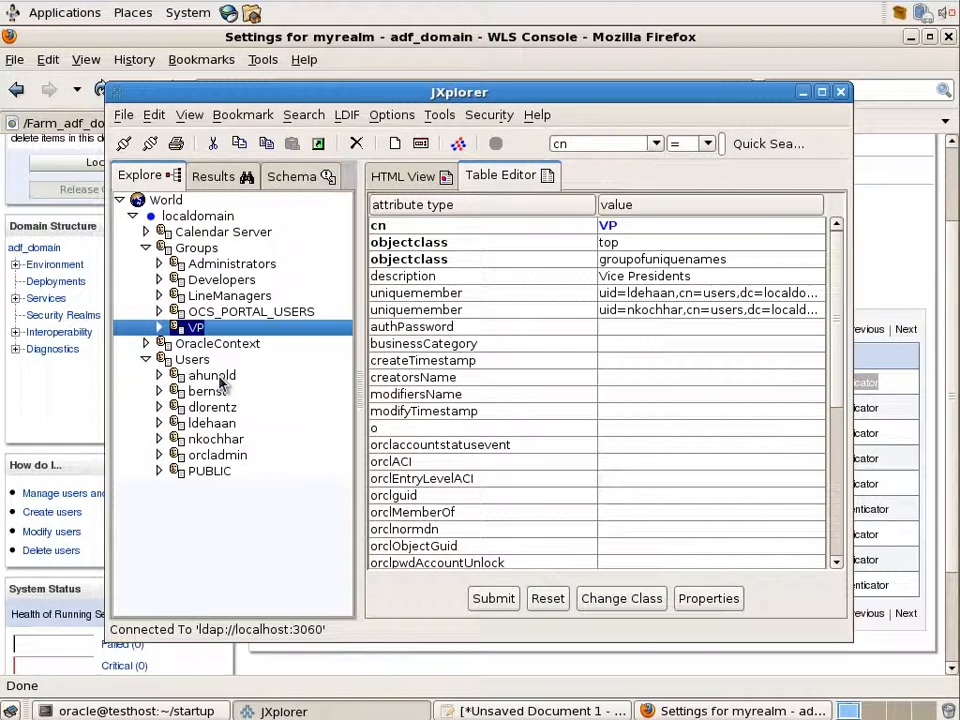
pyautogui.click(212, 406)
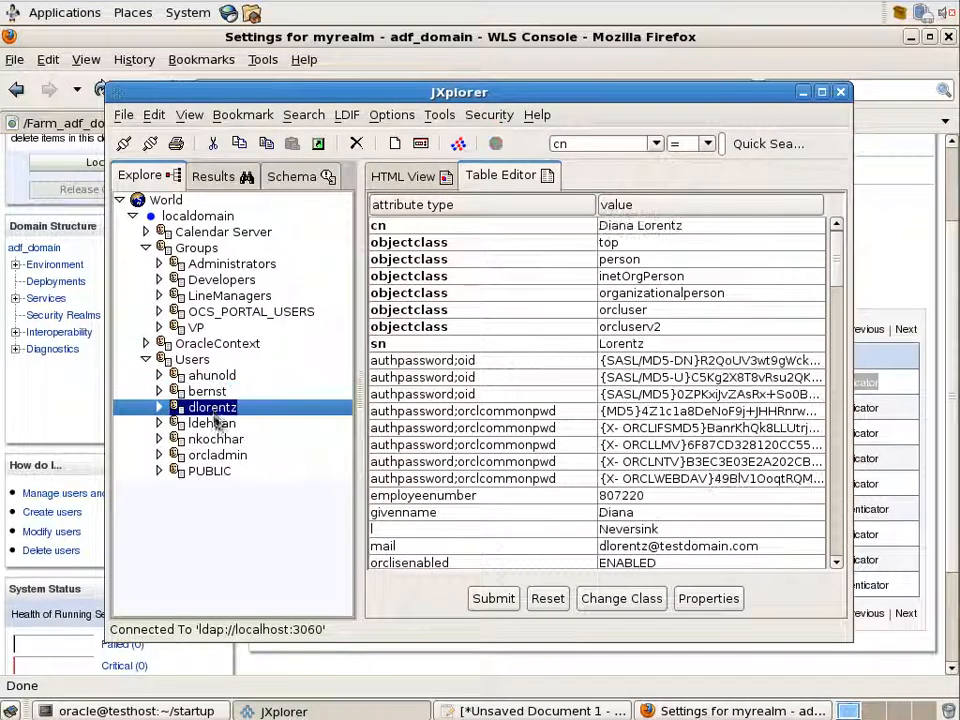
pyautogui.click(728, 712)
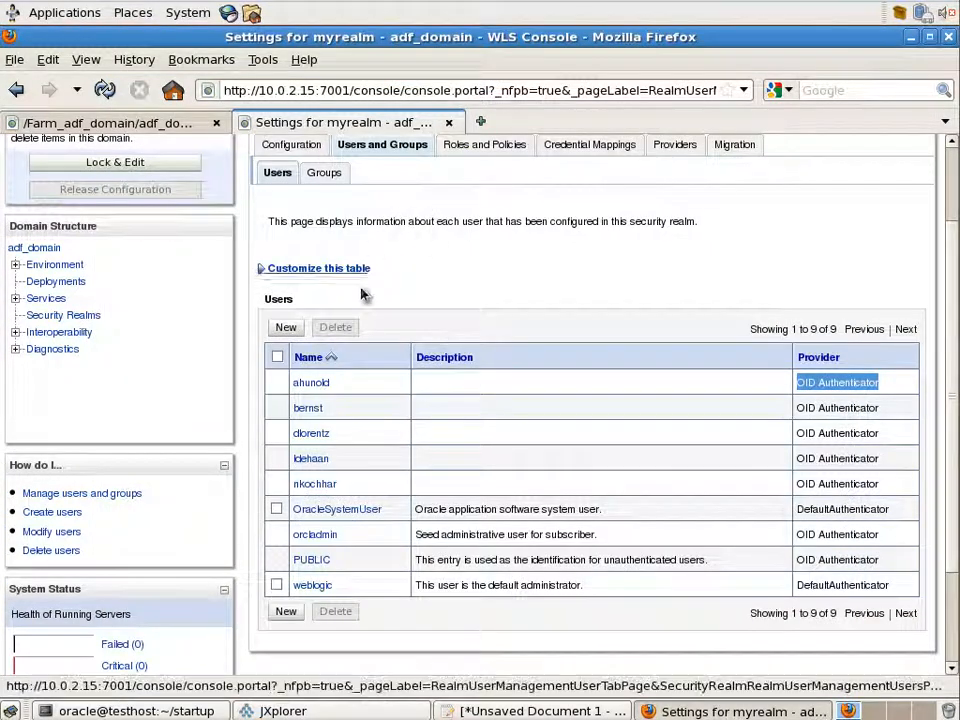
# - Inspect the first user's settings and reach the empty JDBC Data Sources summary
pyautogui.click(310, 382)
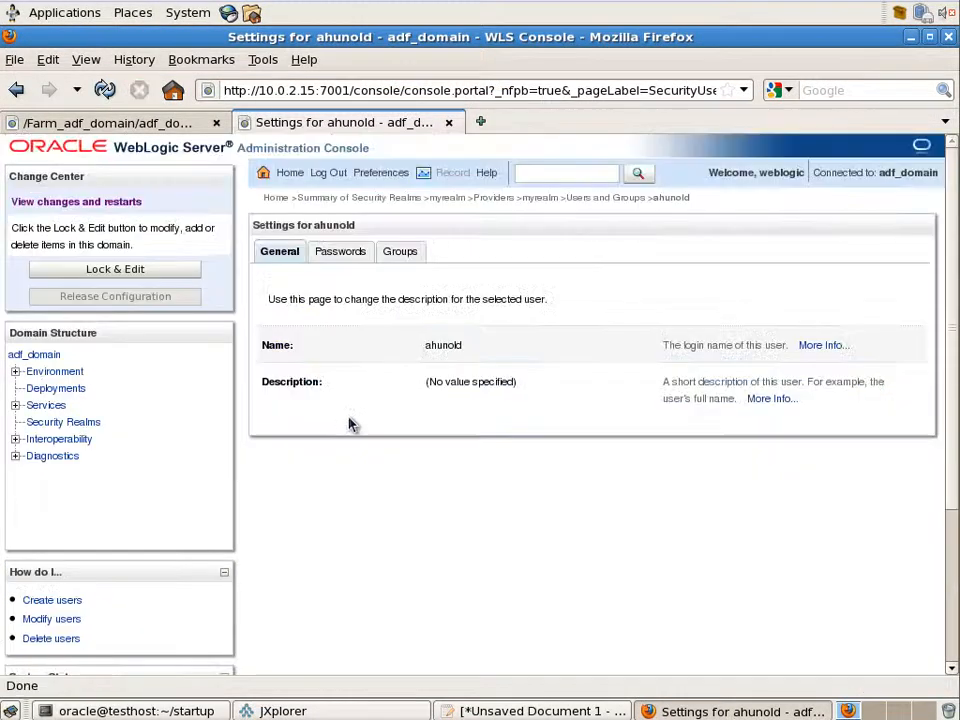
pyautogui.click(400, 252)
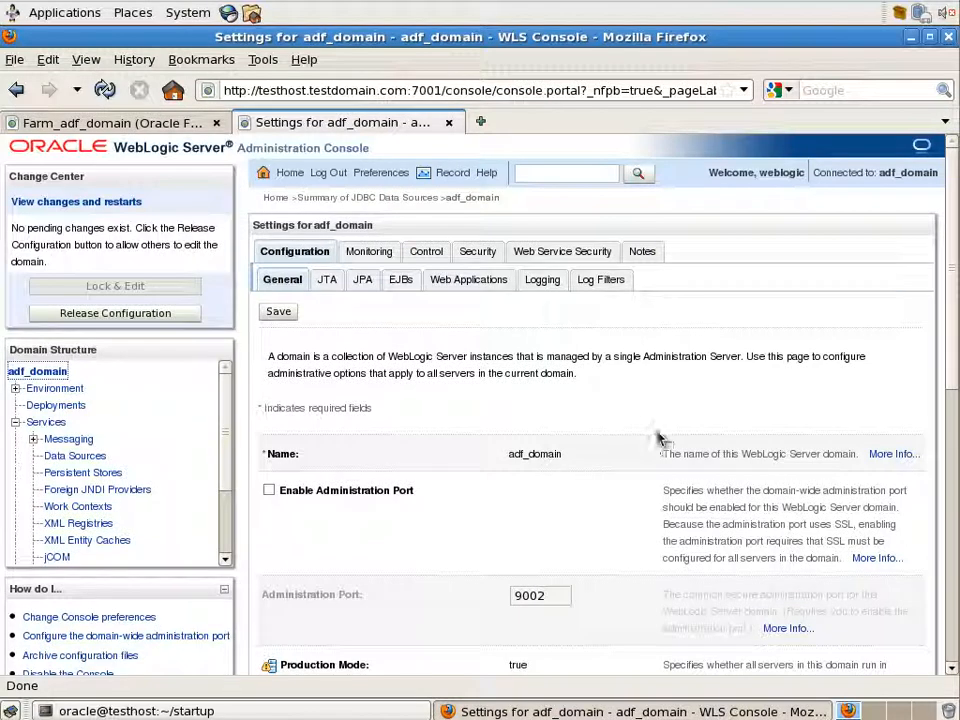
pyautogui.scroll(-3)
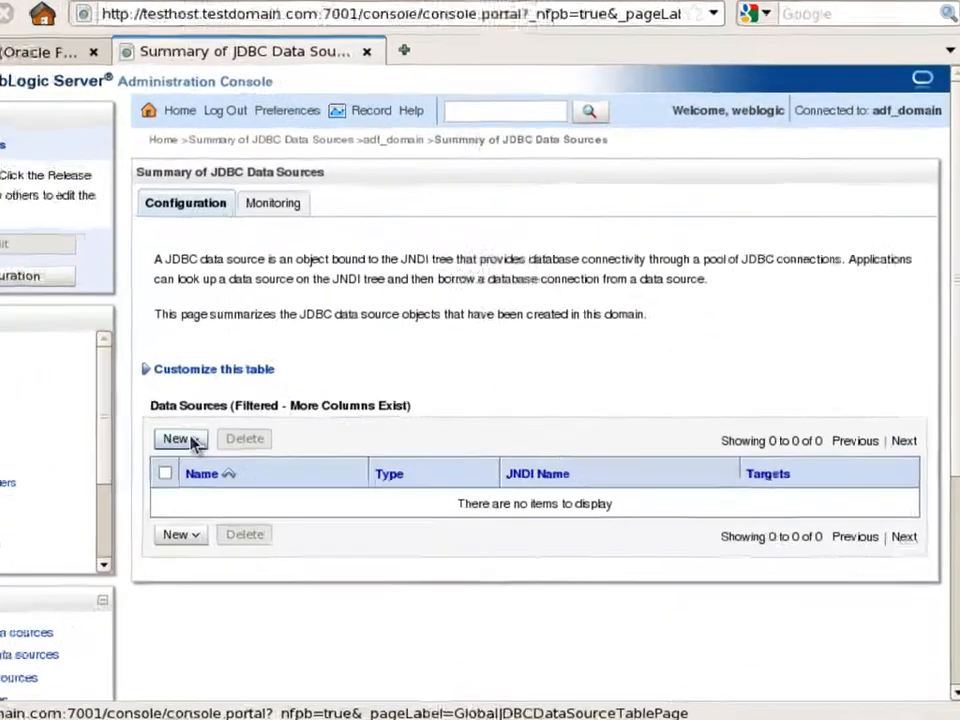
# - Start a new JDBC data source named hrconnDS, JNDI name jdbc/hrconnDS, type Oracle, and continue to Transaction Options
pyautogui.click(176, 440)
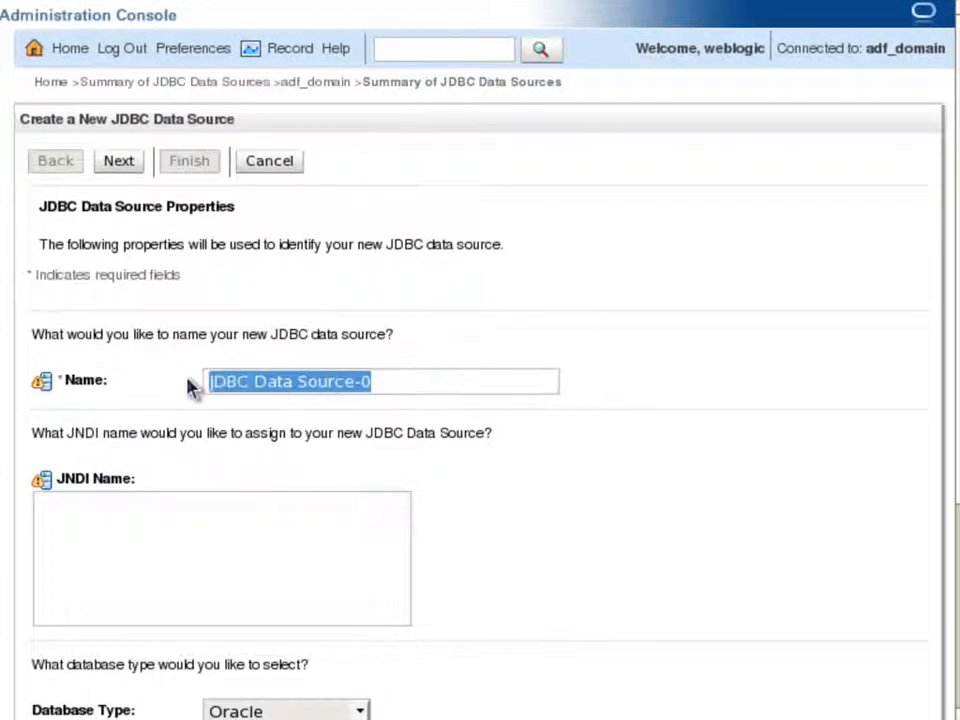
pyautogui.write('hr')
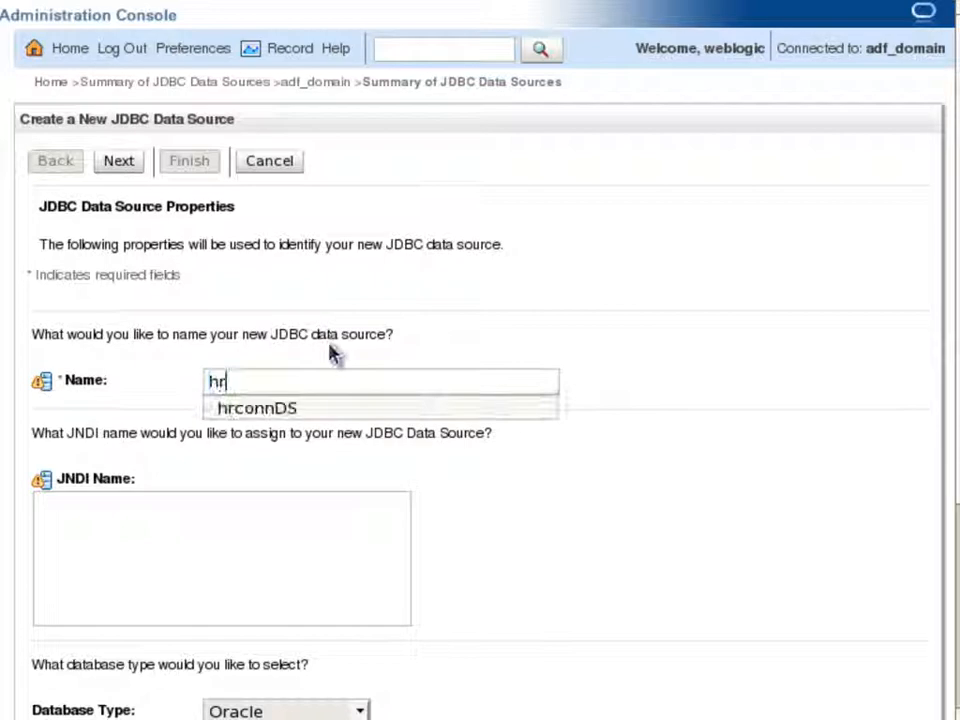
pyautogui.click(256, 408)
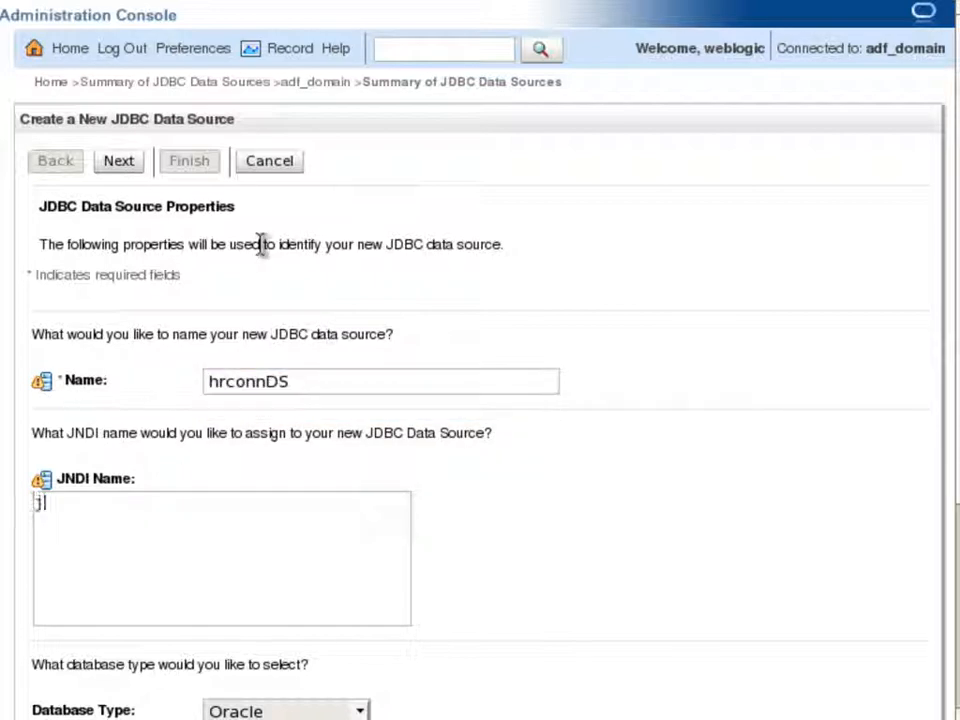
pyautogui.write('dbc/hrconnDS')
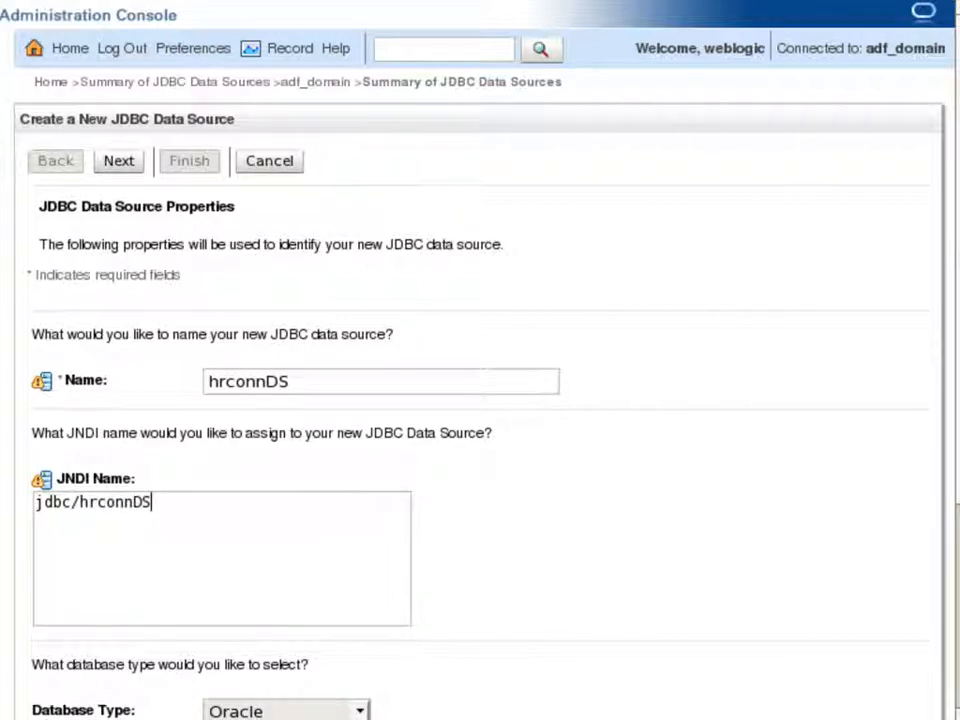
pyautogui.scroll(-3)
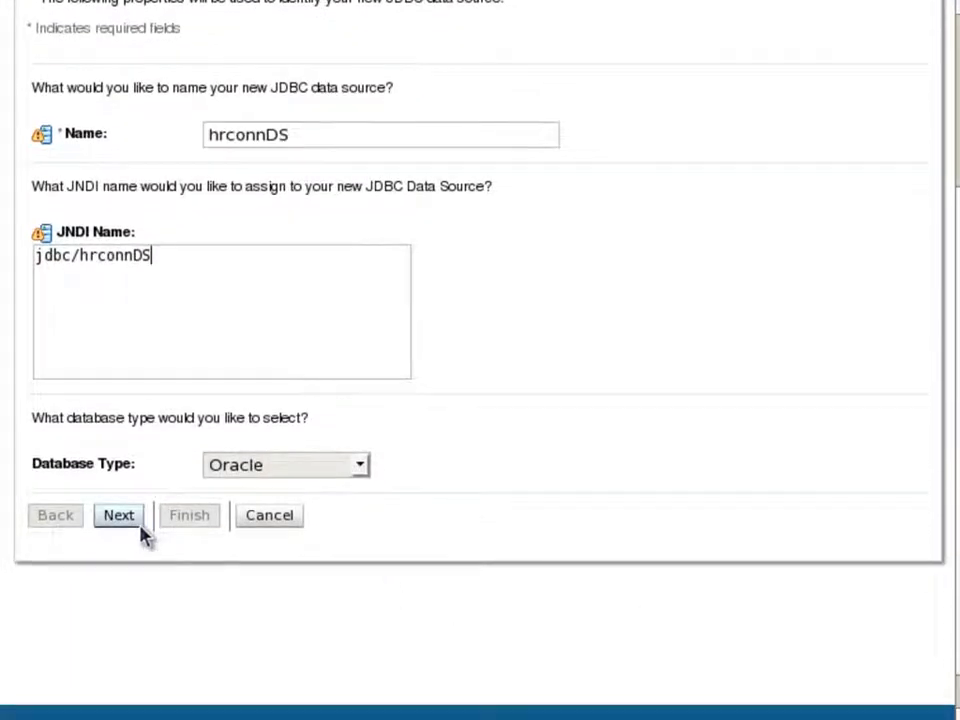
pyautogui.click(118, 516)
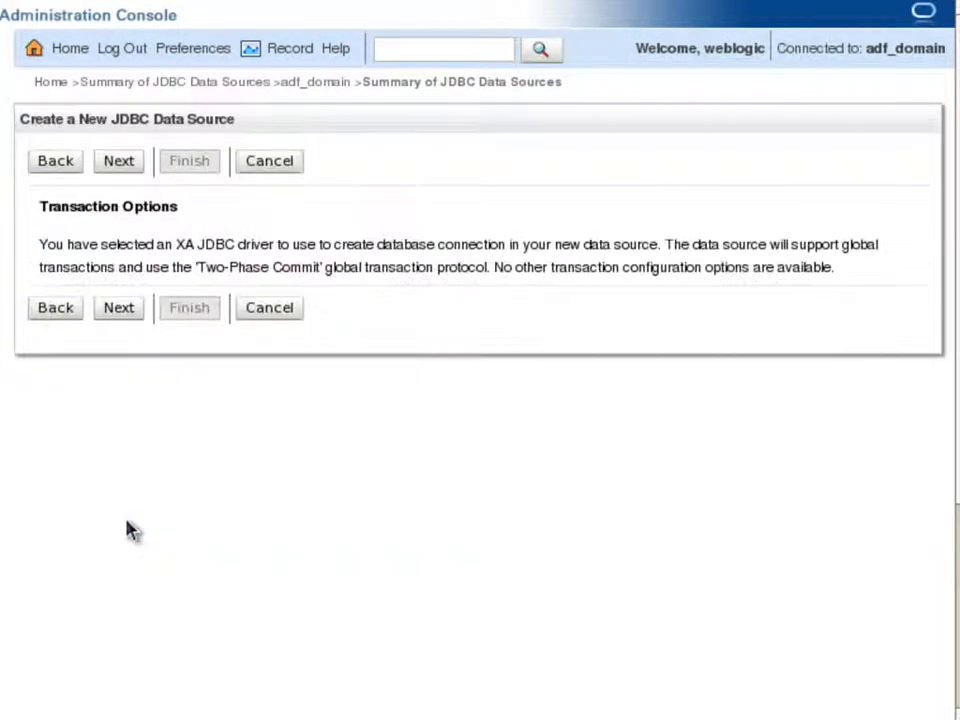
# - Set connection properties: database XE on localhost port 1521, user hr with password, reaching the connection test
pyautogui.click(118, 160)
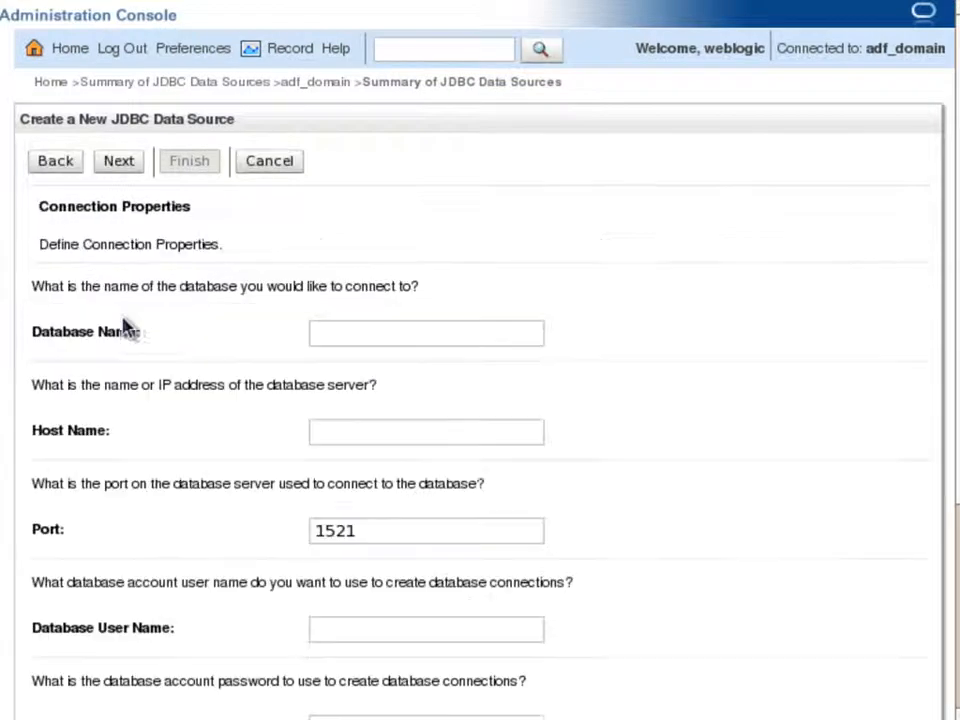
pyautogui.write('XE')
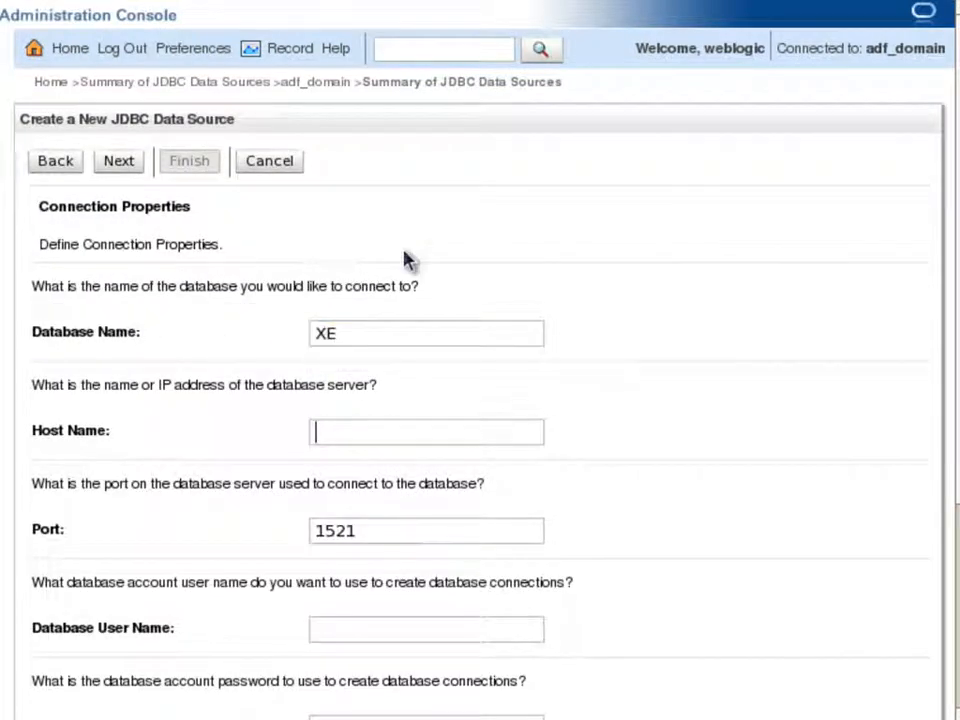
pyautogui.write('localhost')
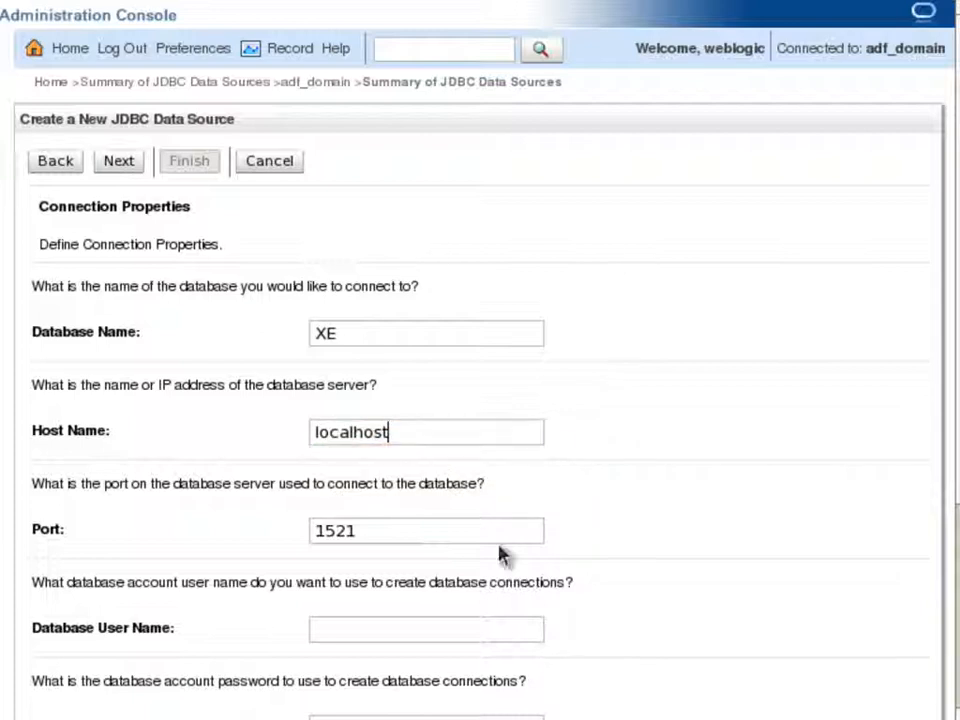
pyautogui.moveTo(416, 624)
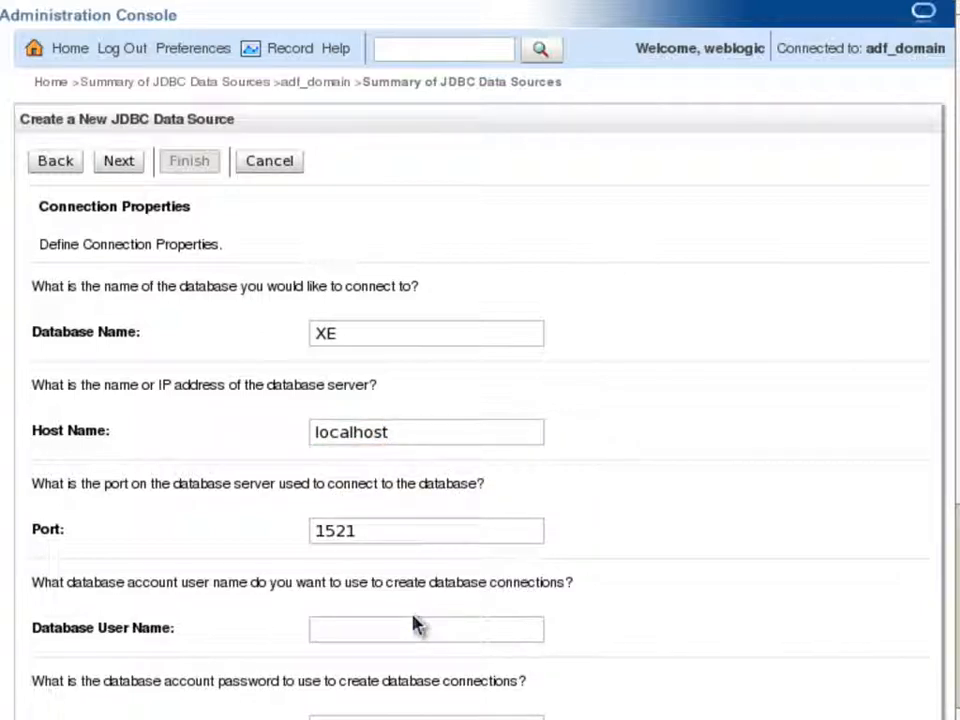
pyautogui.write('hr')
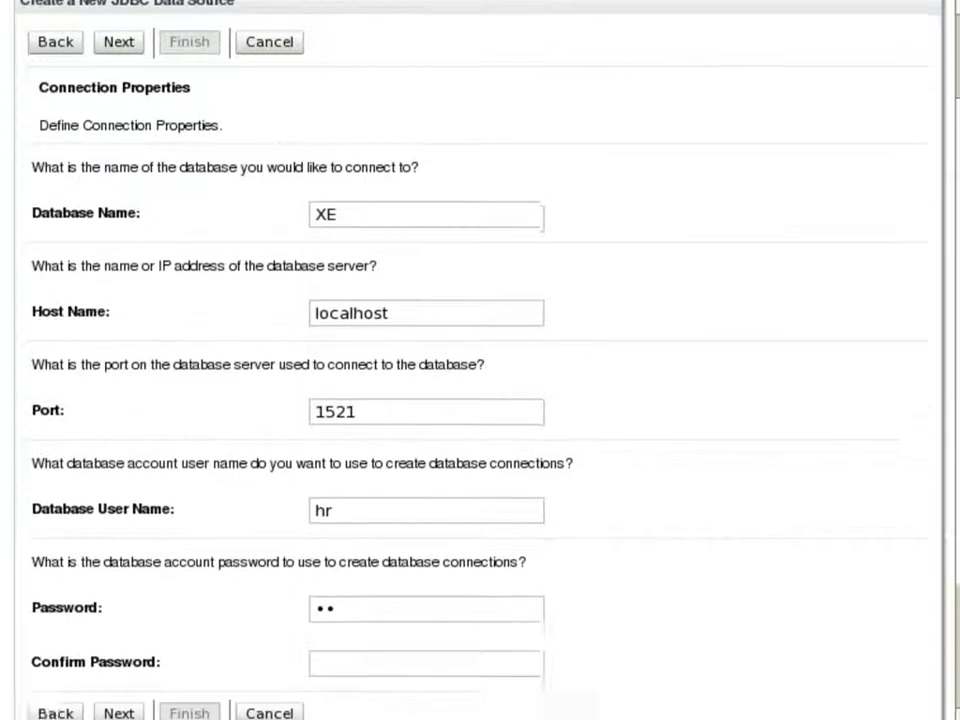
pyautogui.scroll(-3)
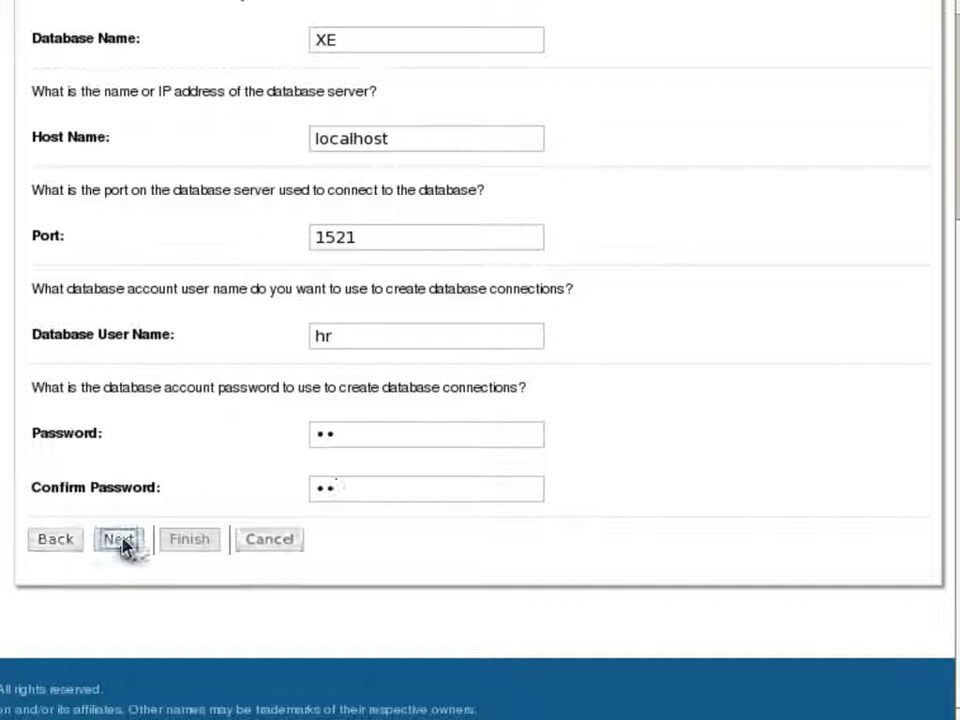
pyautogui.click(120, 540)
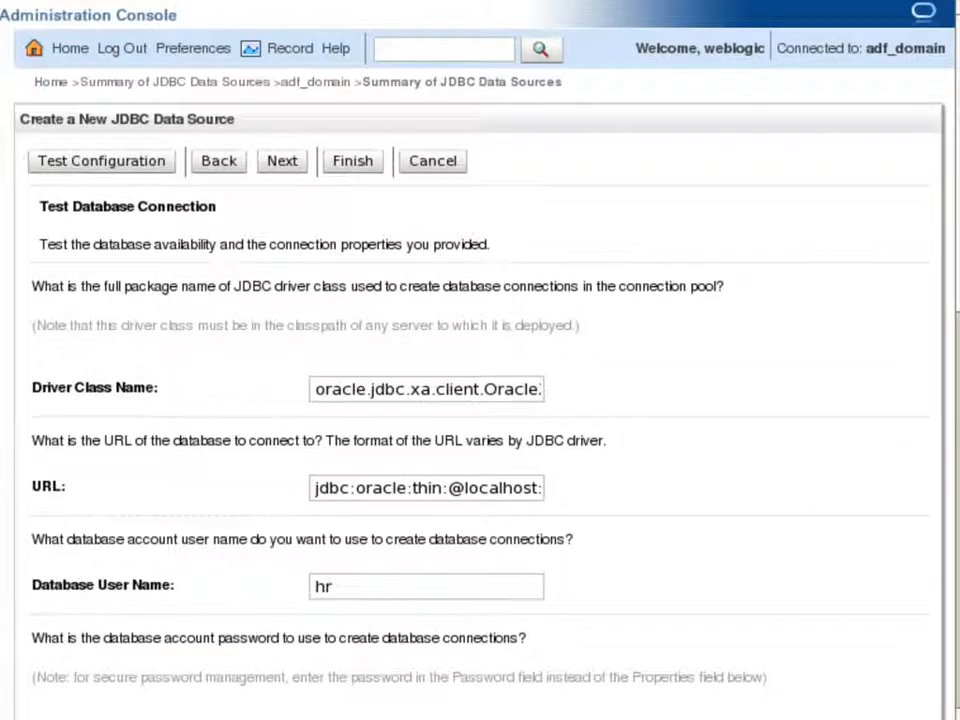
pyautogui.moveTo(252, 204)
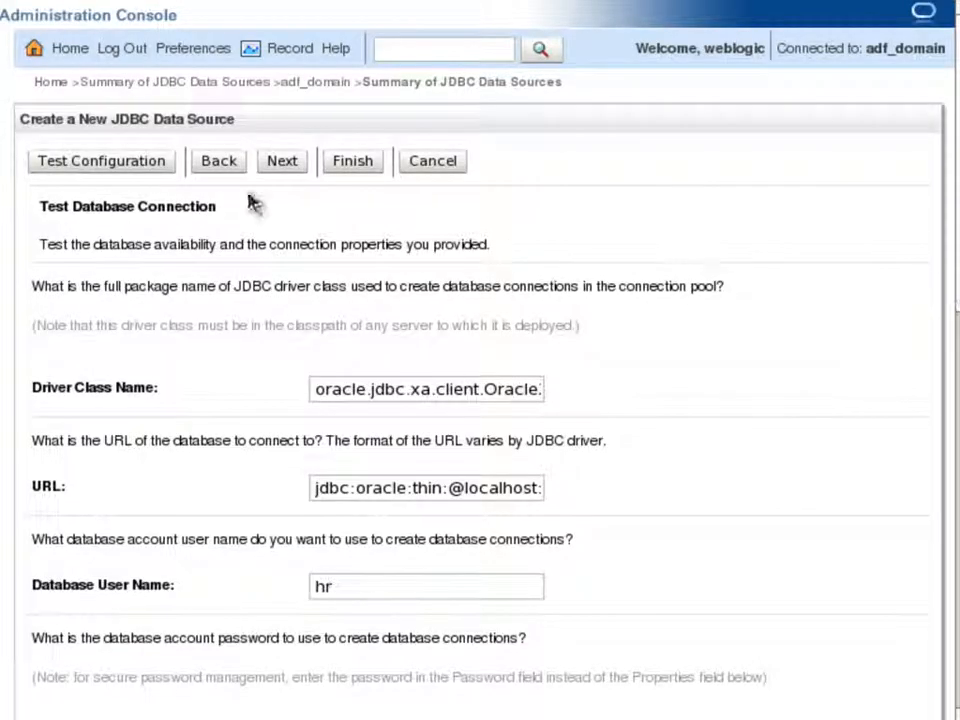
# - Test the connection, create hrconnDS targeted to ADFServer_1, activate changes and return to Enterprise Manager
pyautogui.click(100, 160)
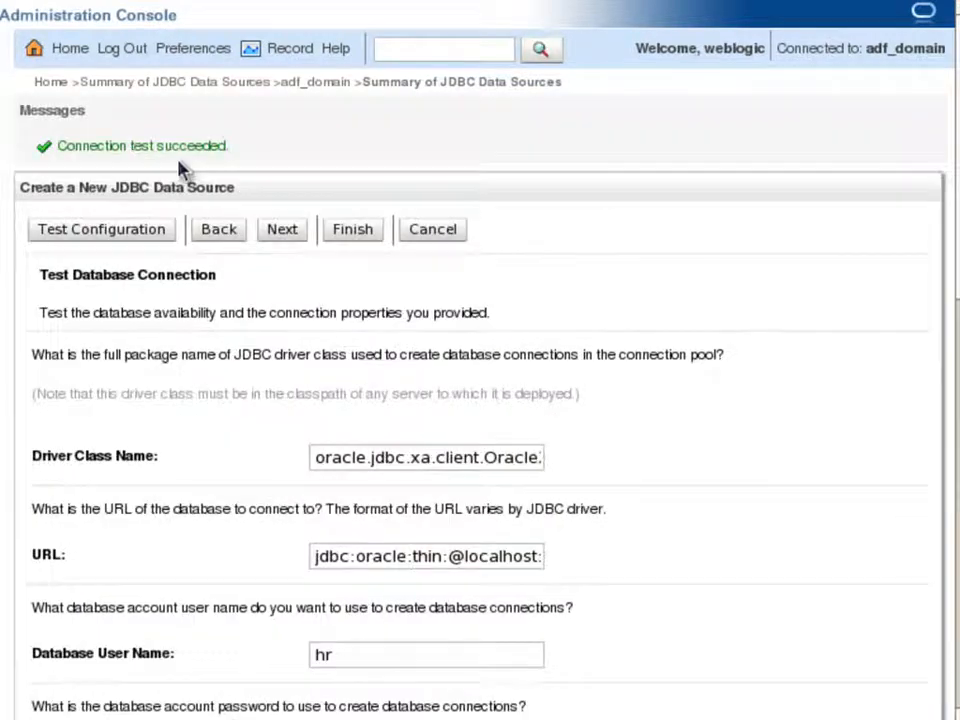
pyautogui.moveTo(282, 228)
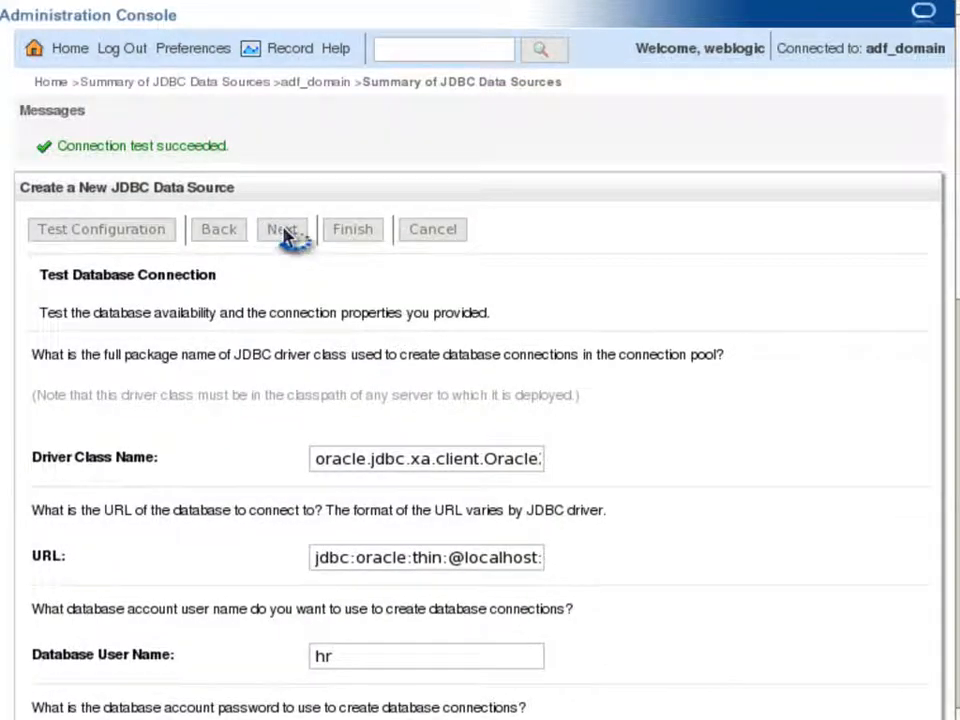
pyautogui.click(284, 228)
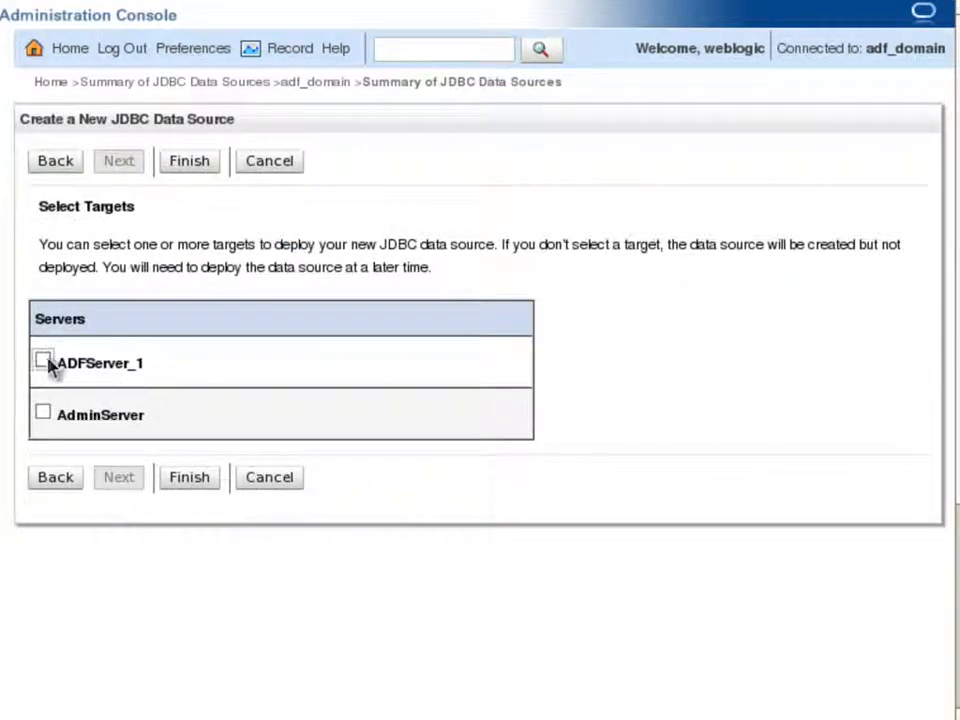
pyautogui.click(44, 362)
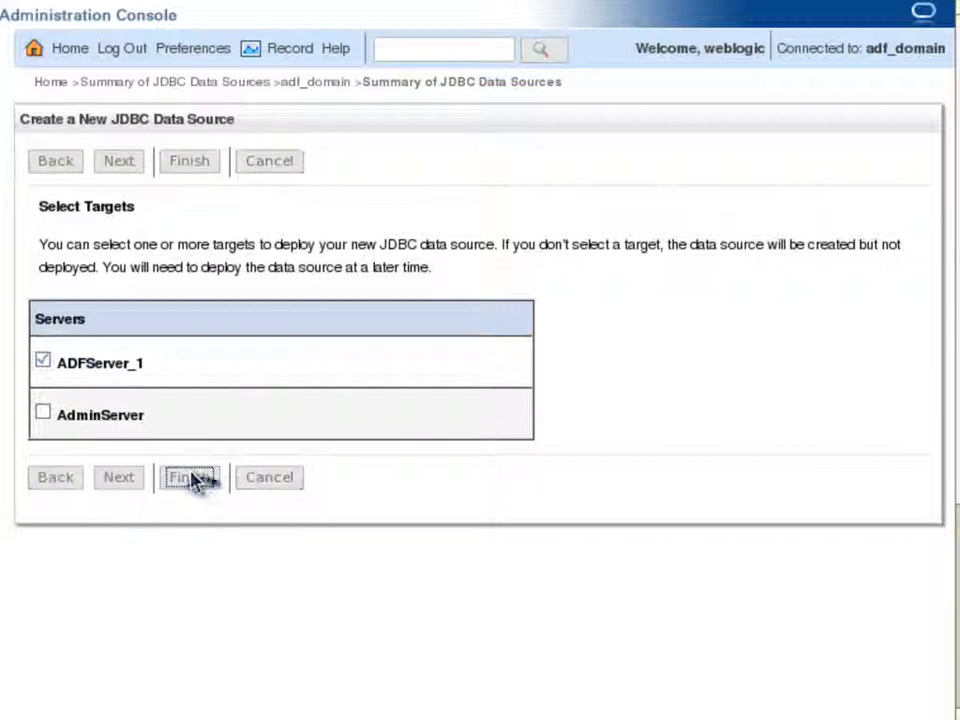
pyautogui.click(188, 476)
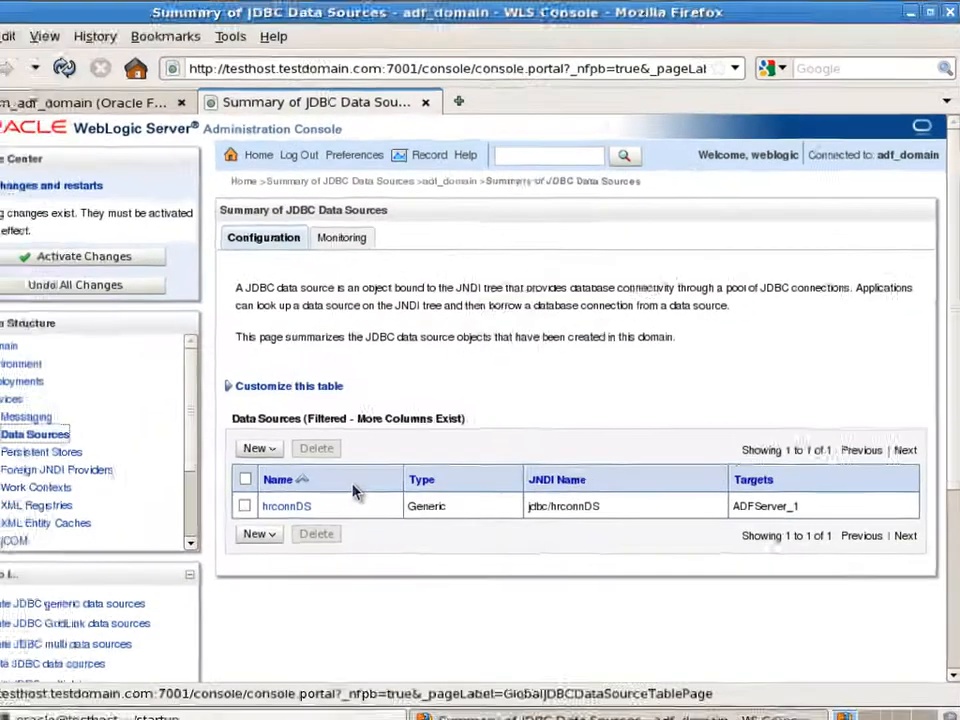
pyautogui.click(84, 256)
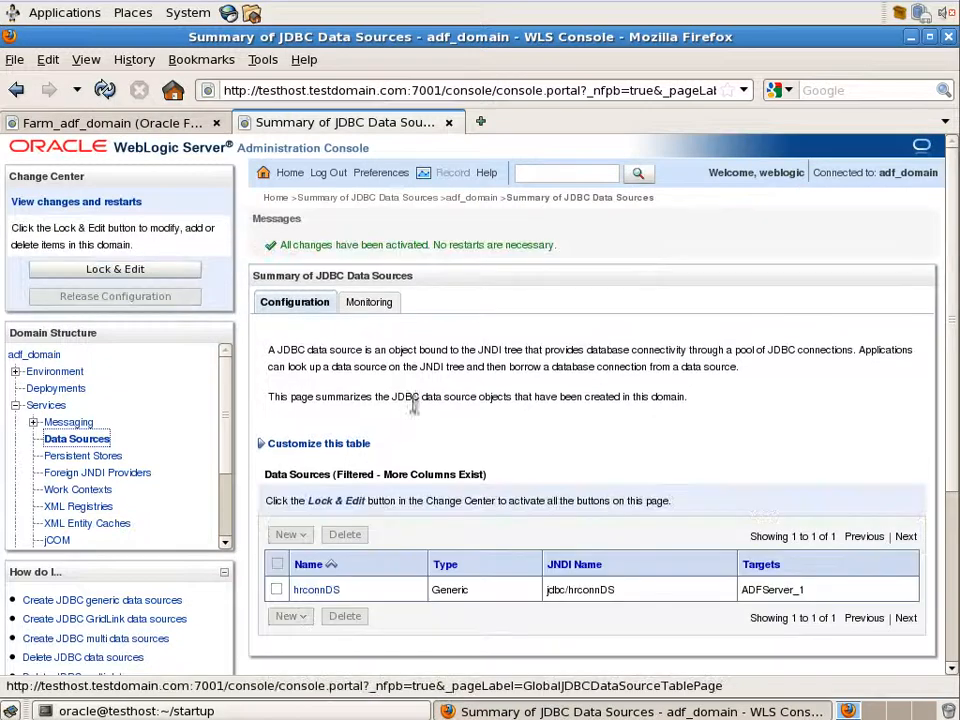
pyautogui.click(110, 122)
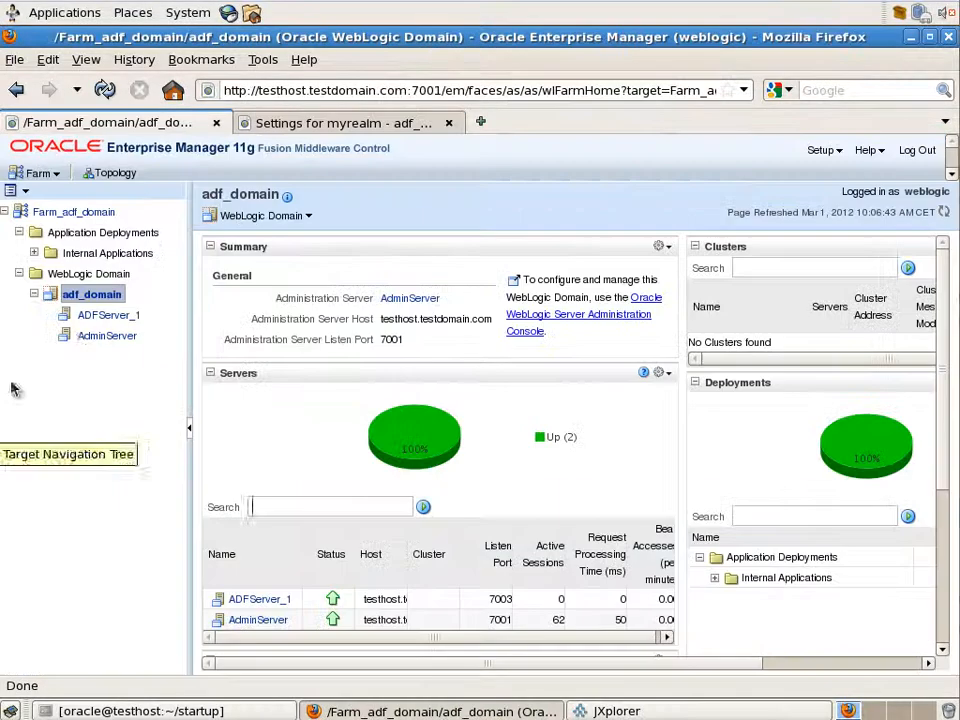
# - From adf_domain's actions start Deploy Java EE Application using an archive on the server
pyautogui.rightClick(92, 292)
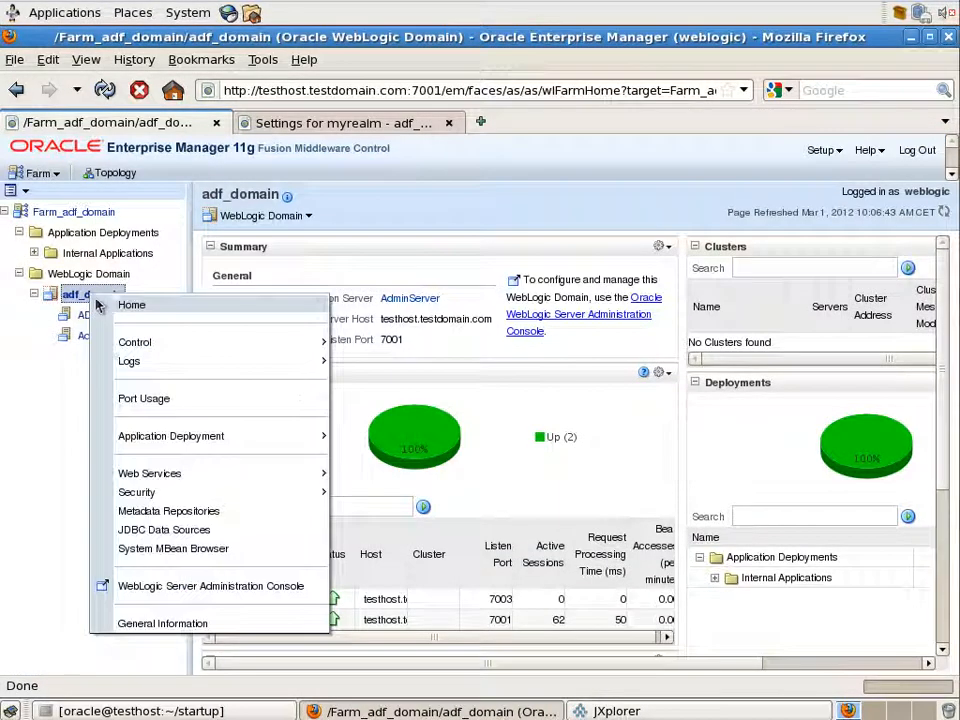
pyautogui.moveTo(172, 436)
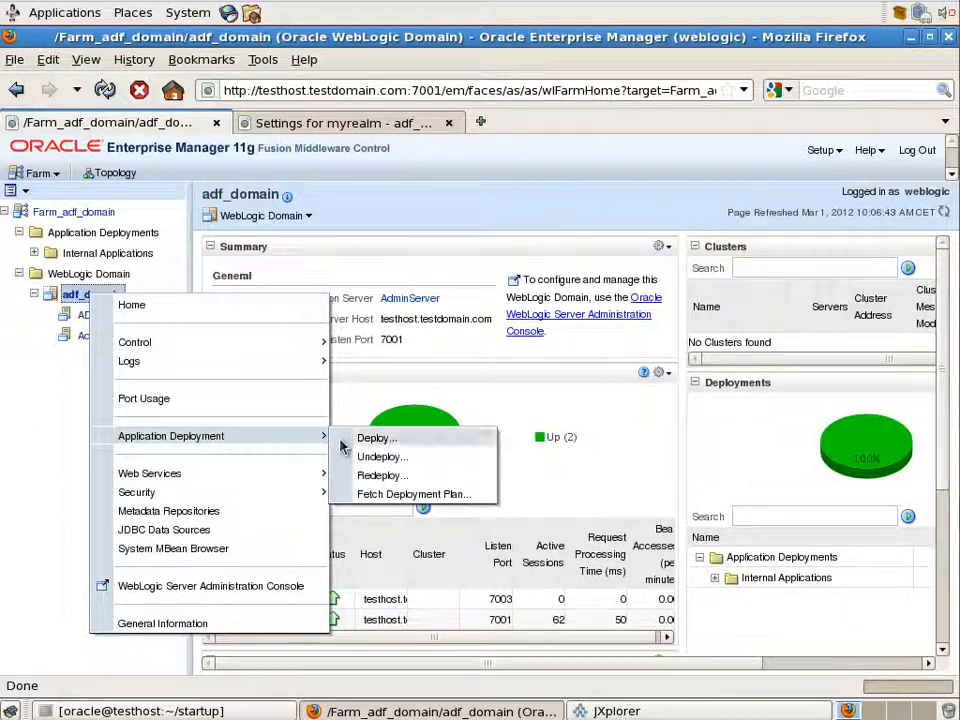
pyautogui.click(376, 438)
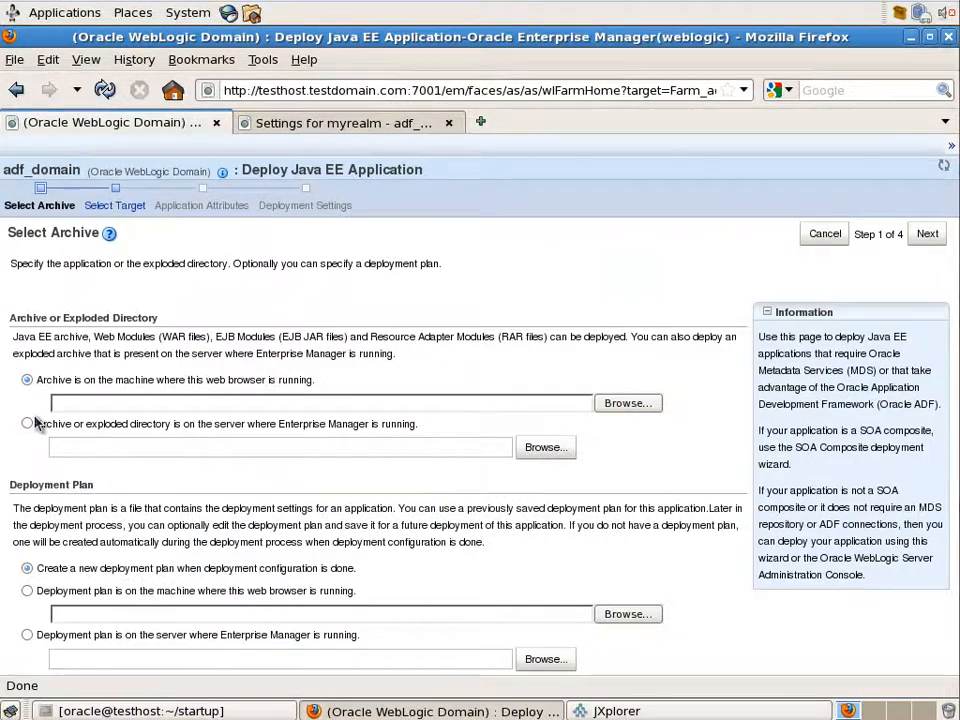
pyautogui.click(28, 422)
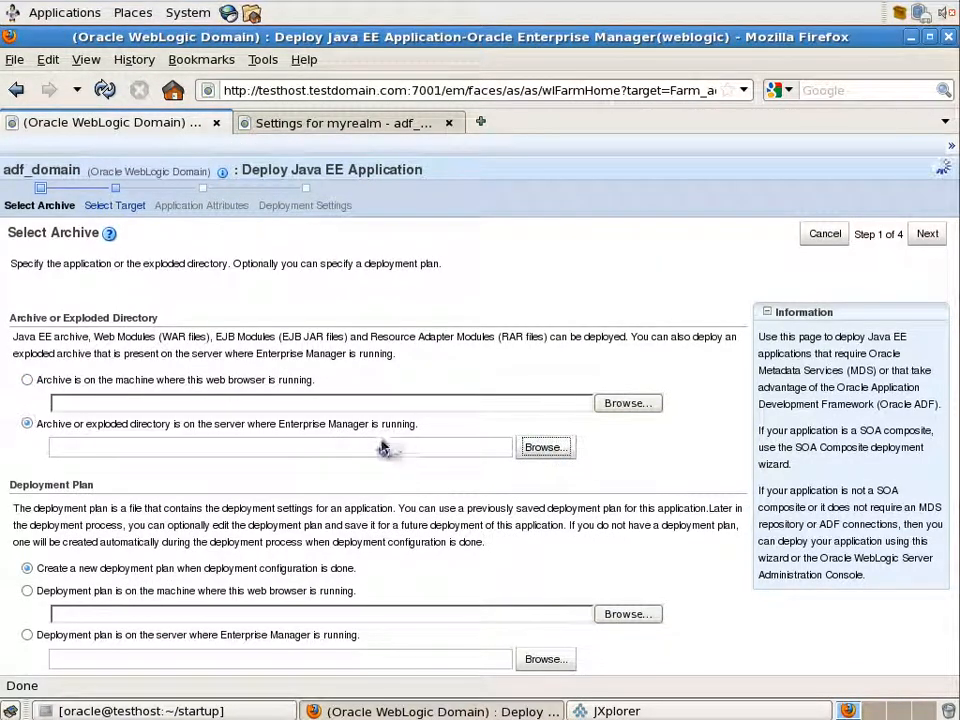
pyautogui.click(544, 446)
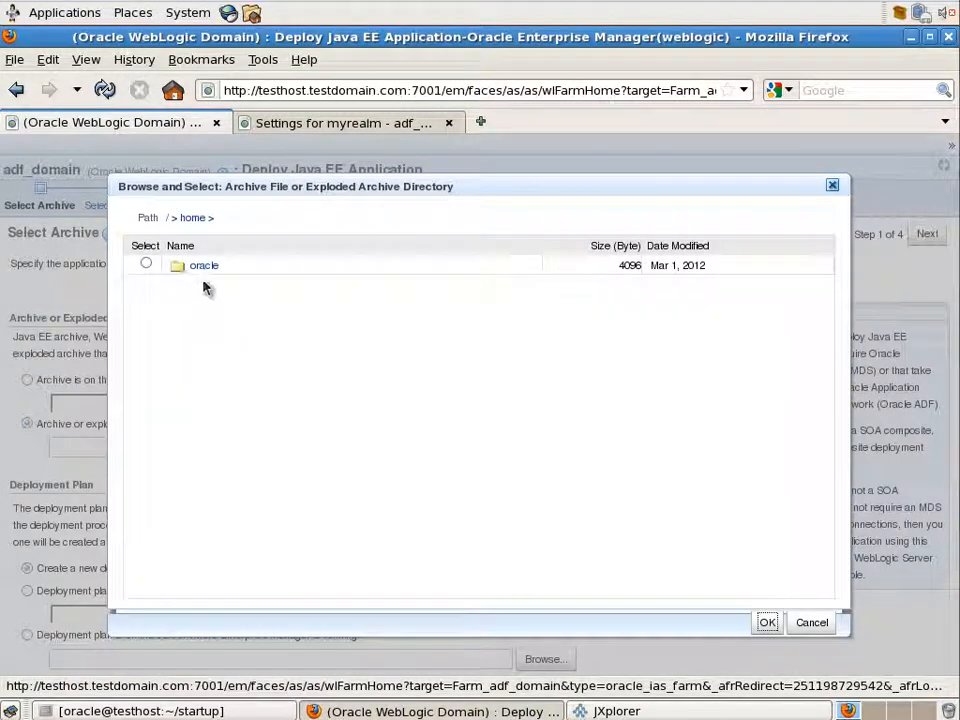
# - Select /home/oracle/labs/deploy/ADFSecurityApp.ear and continue to Select Target
pyautogui.click(204, 264)
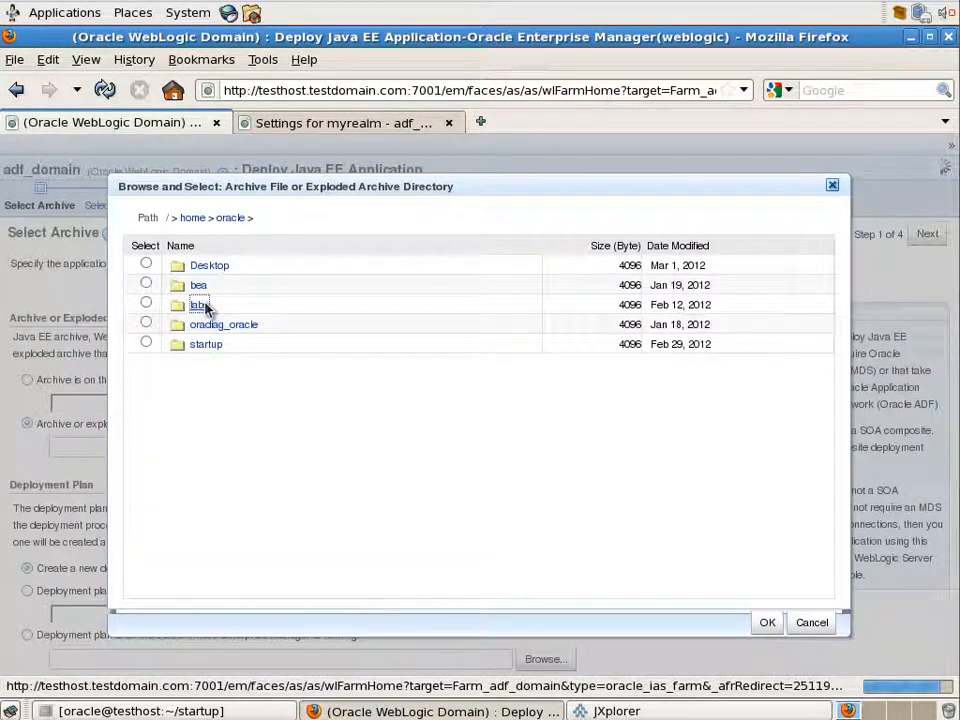
pyautogui.doubleClick(200, 304)
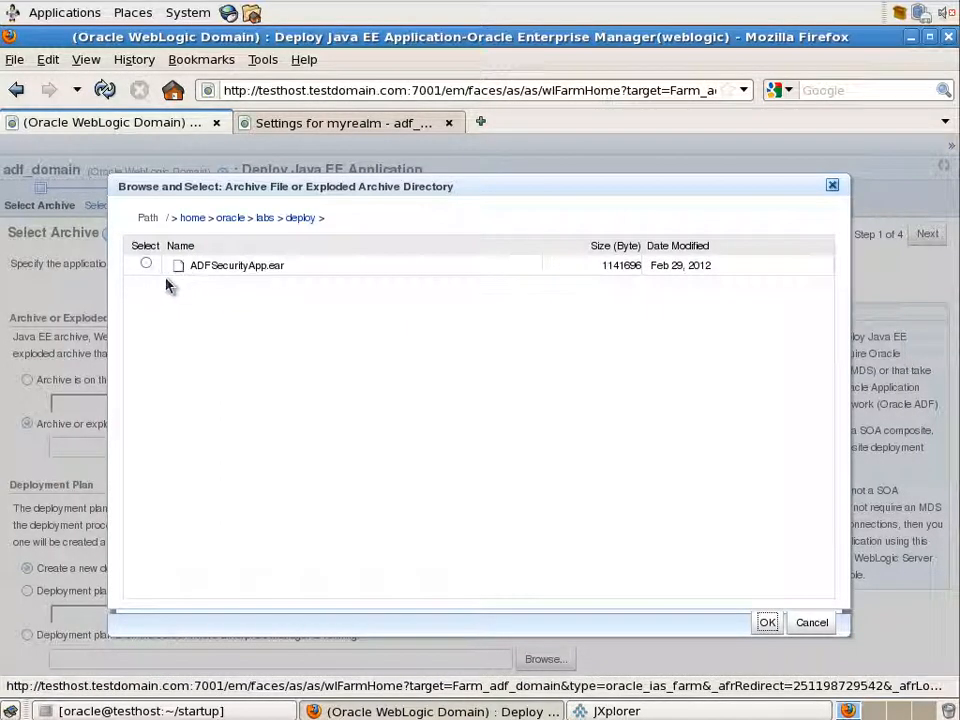
pyautogui.click(144, 264)
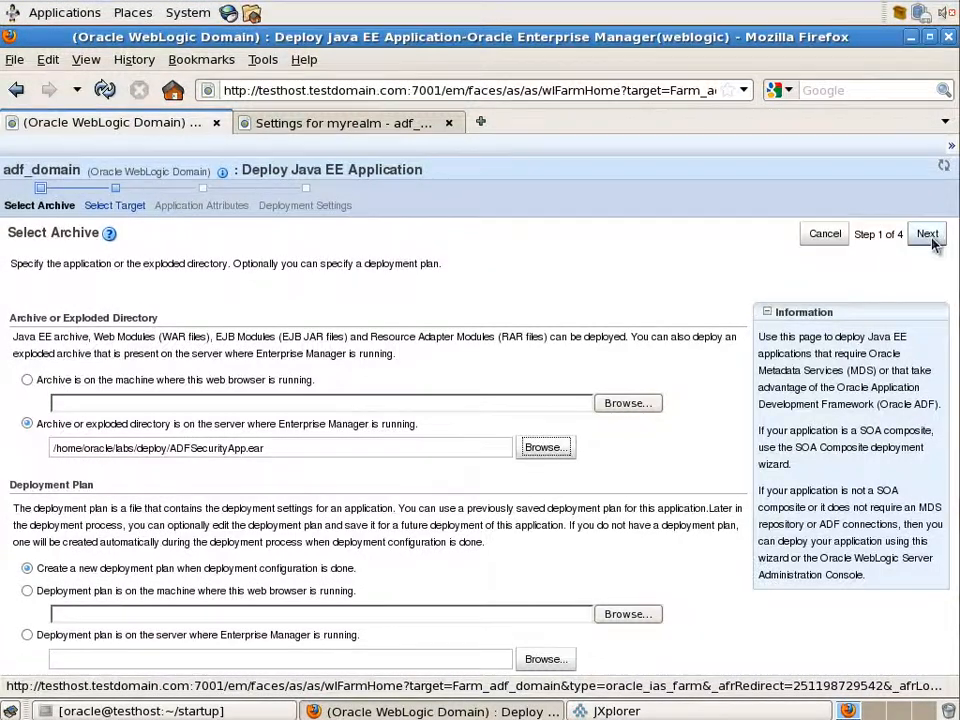
pyautogui.click(928, 232)
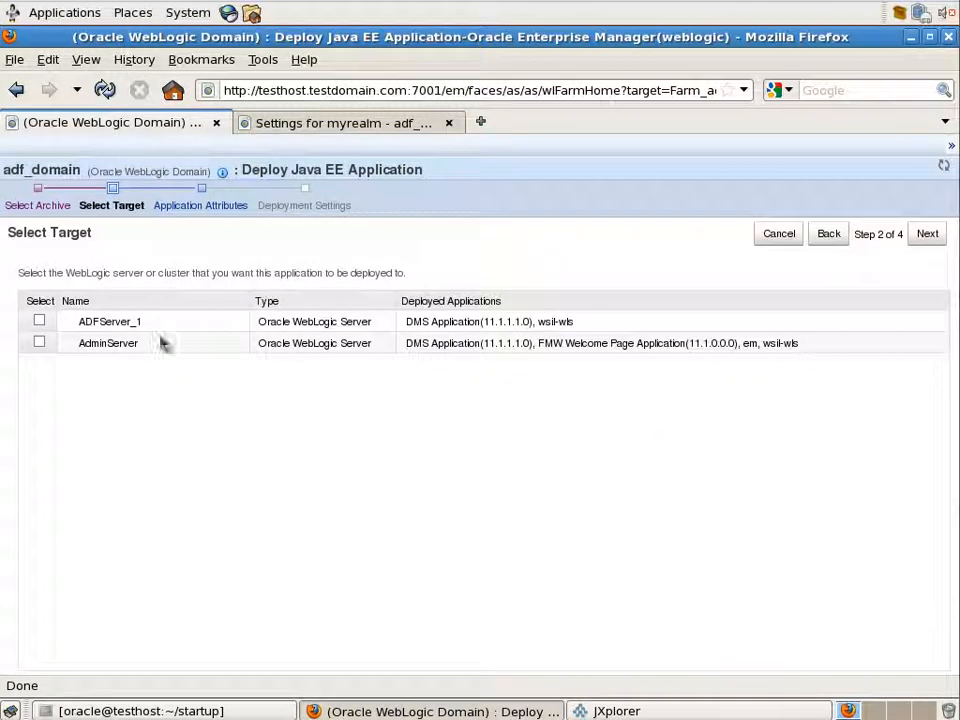
# - Target ADFServer_1, accept name ADFSecurityApp and context root AdfSecurity, and reach Configure Application Security
pyautogui.click(40, 320)
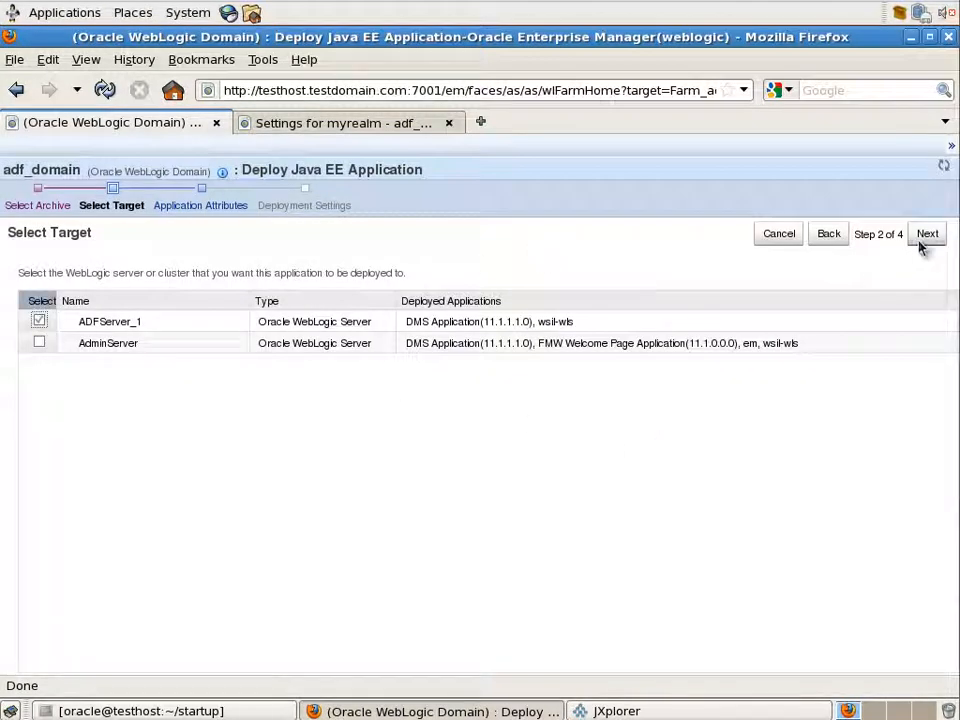
pyautogui.click(928, 232)
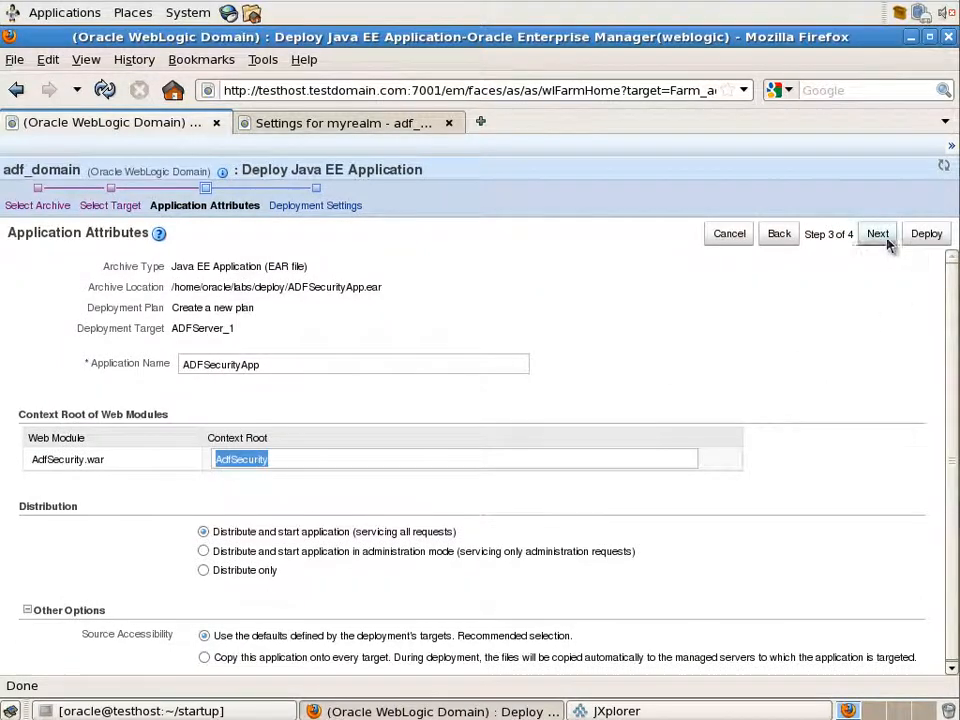
pyautogui.click(876, 232)
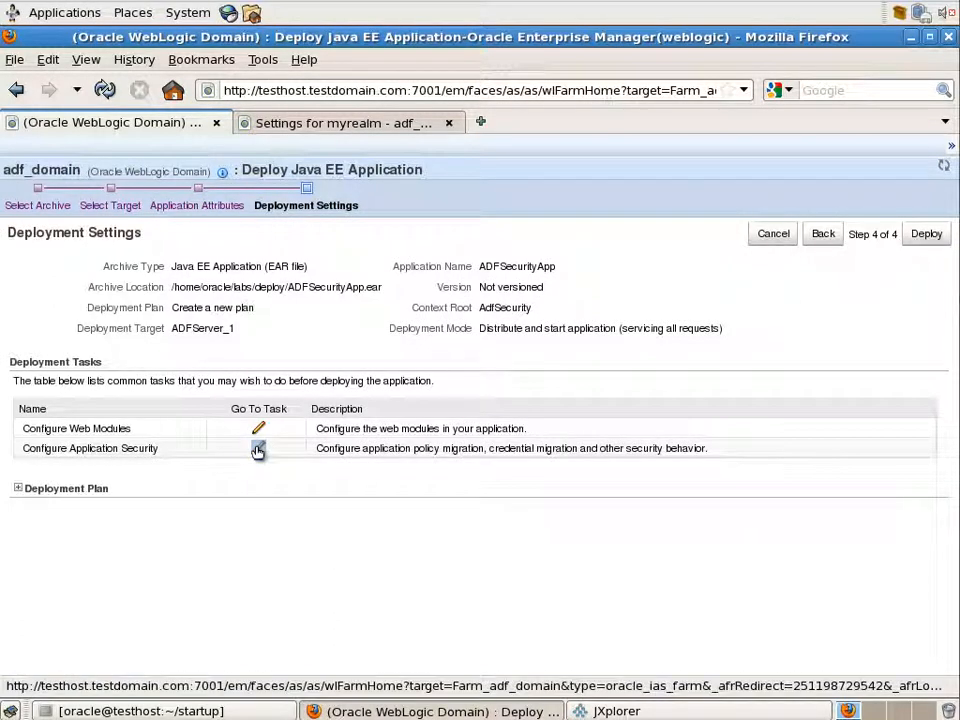
pyautogui.click(256, 448)
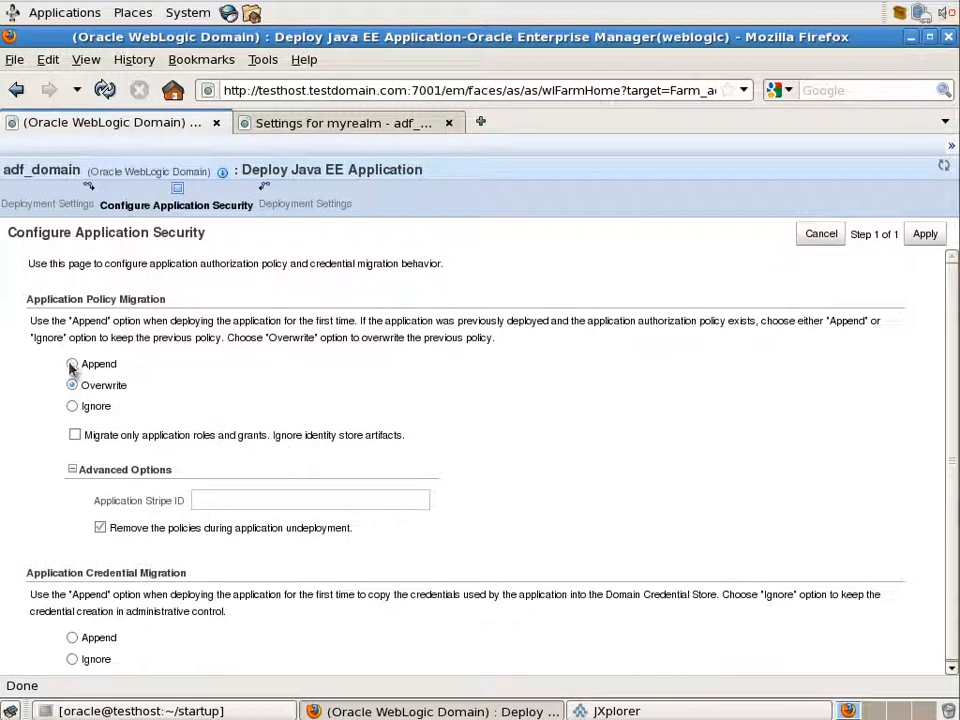
# - Apply Append policy migration and Ignore credential migration, then deploy ADFSecurityApp
pyautogui.click(72, 364)
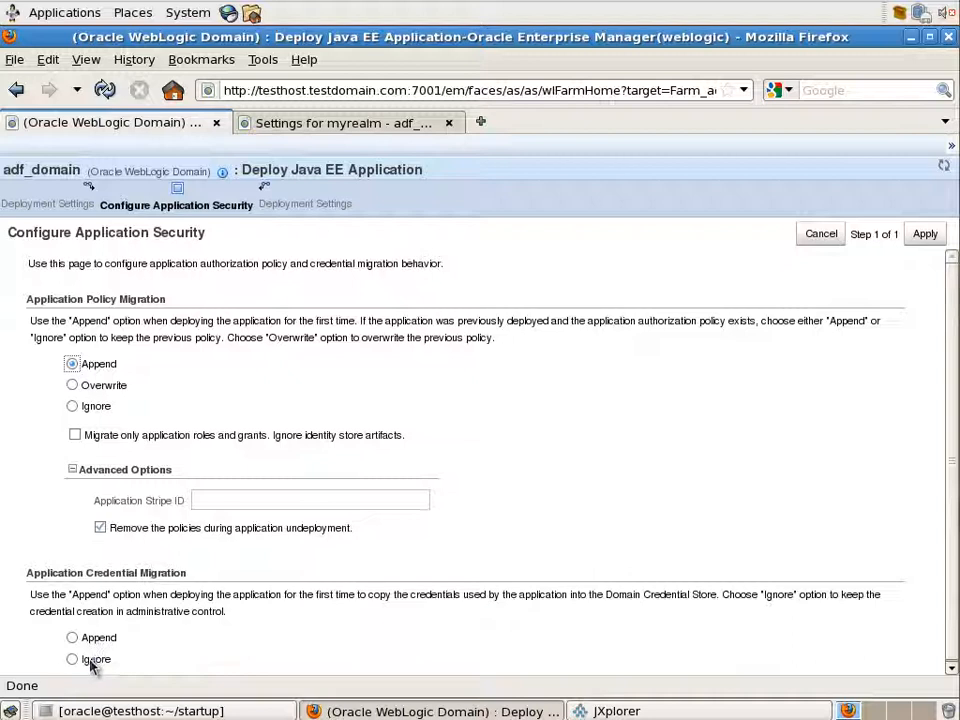
pyautogui.moveTo(76, 656)
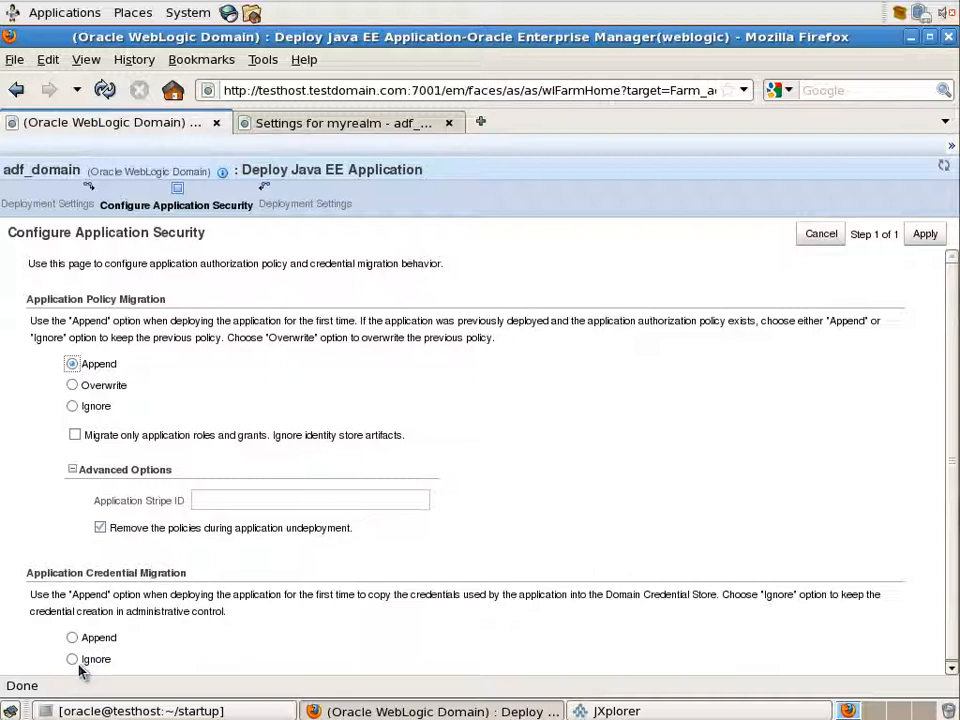
pyautogui.click(72, 658)
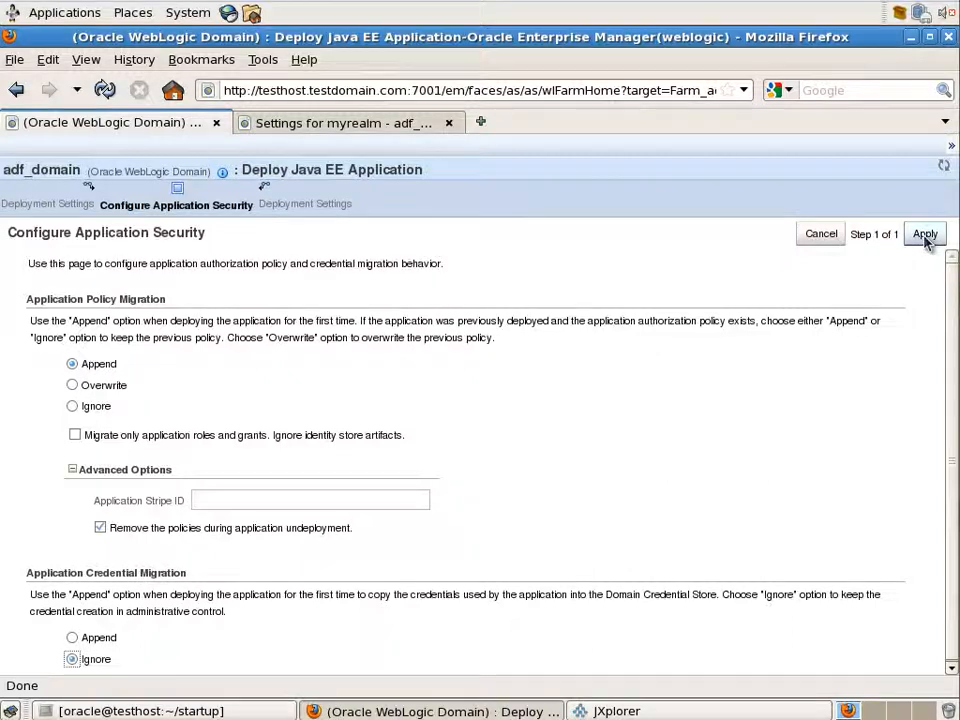
pyautogui.click(932, 232)
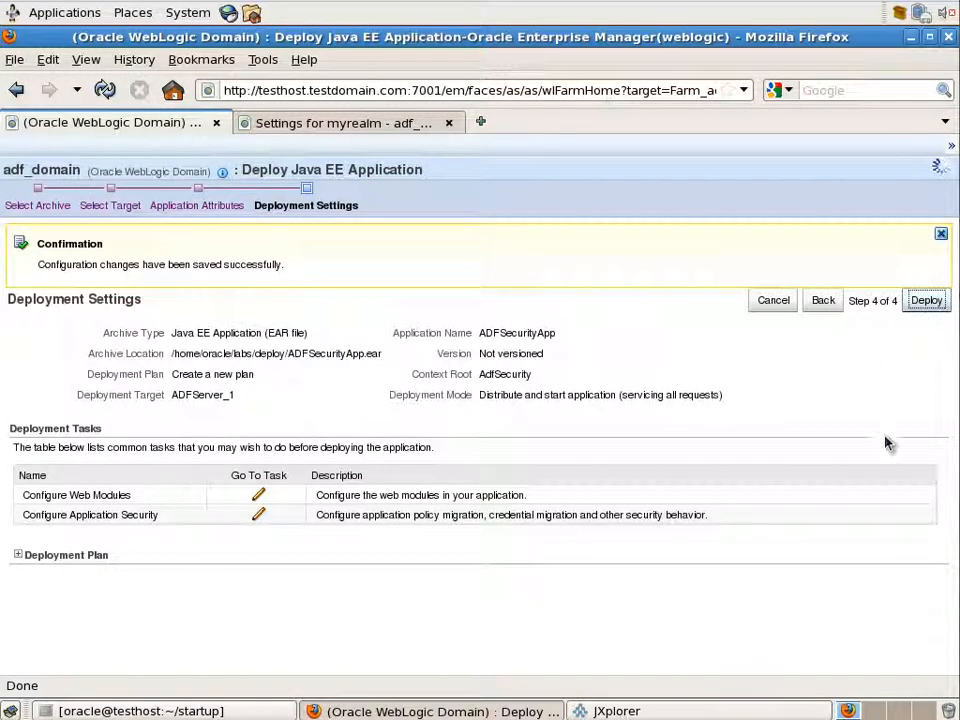
pyautogui.click(928, 300)
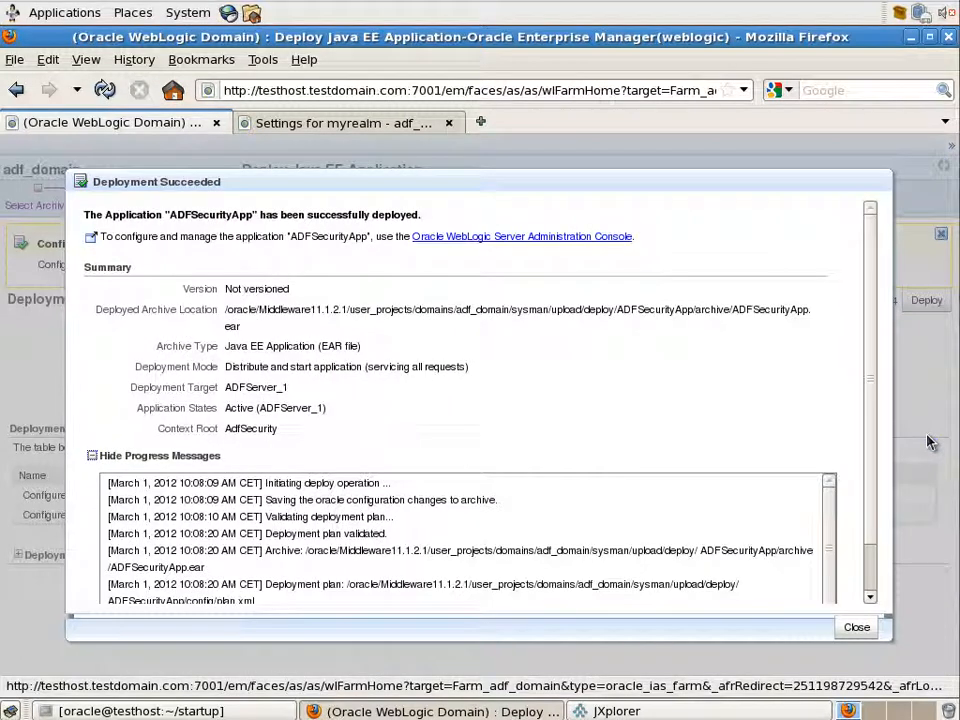
pyautogui.moveTo(872, 452)
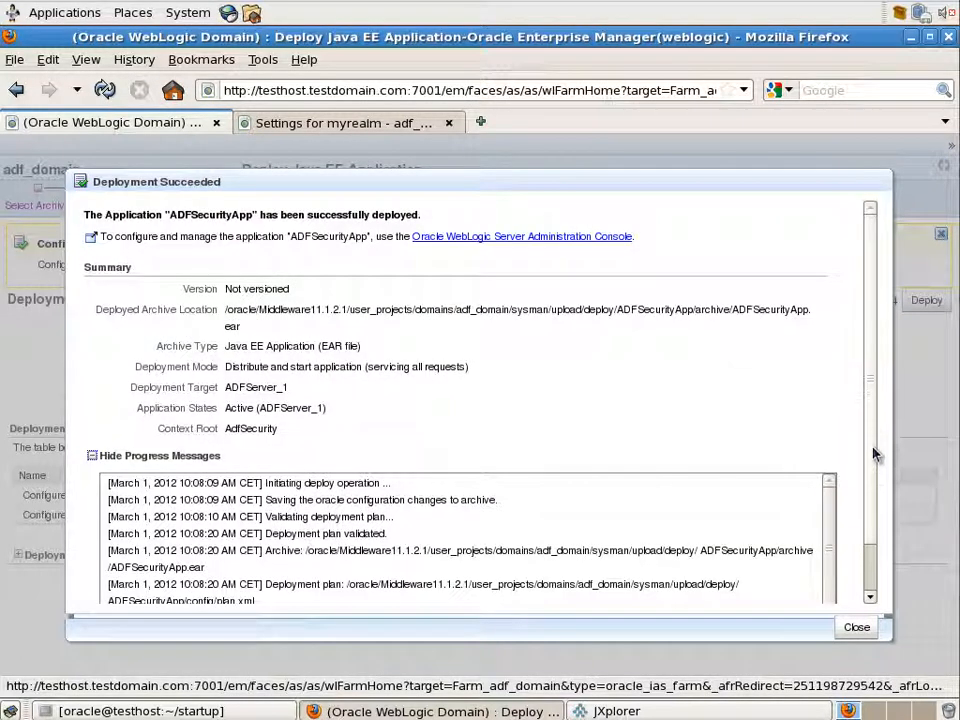
# - Review the Deployment Succeeded progress messages and close the report
pyautogui.scroll(-3)
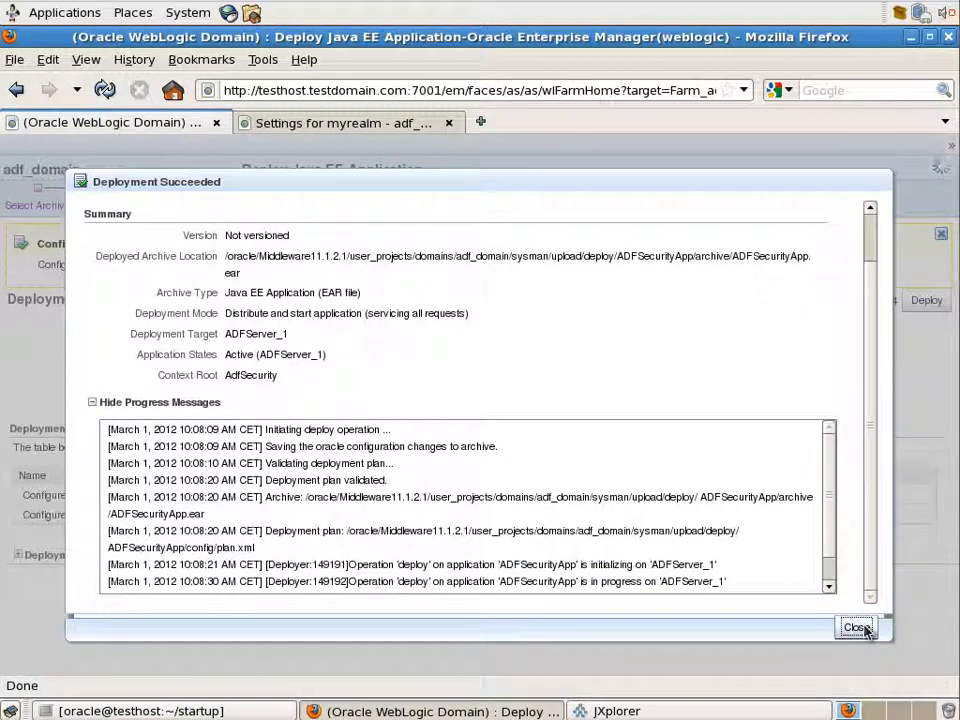
pyautogui.click(856, 628)
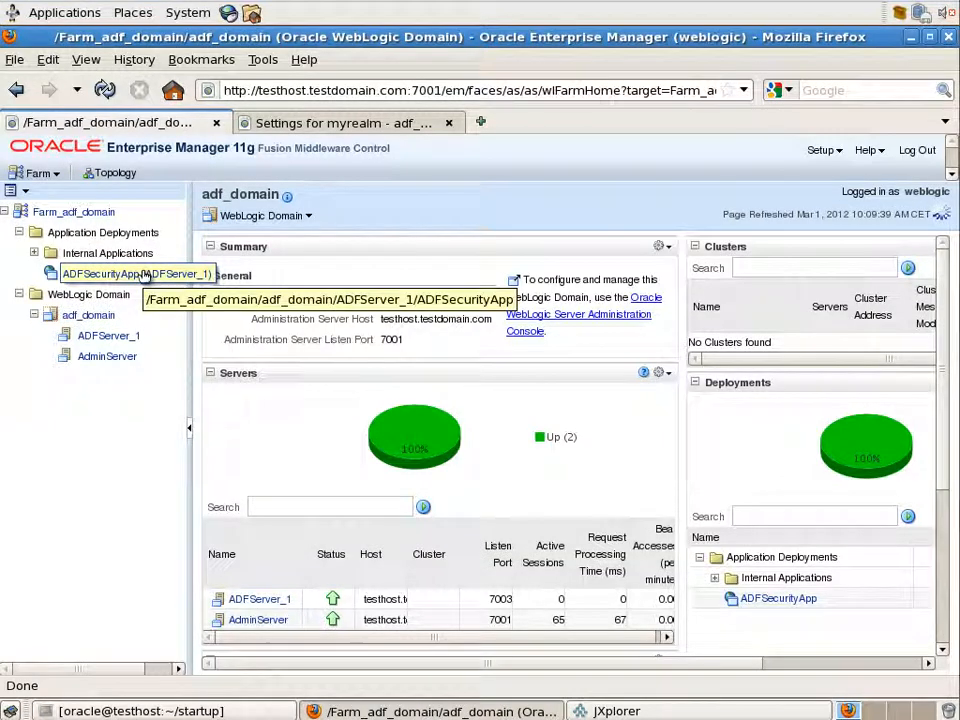
# - Show ADFSecurityApp's home page, Active on ADFServer_1 with web module AdfSecurity
pyautogui.click(112, 272)
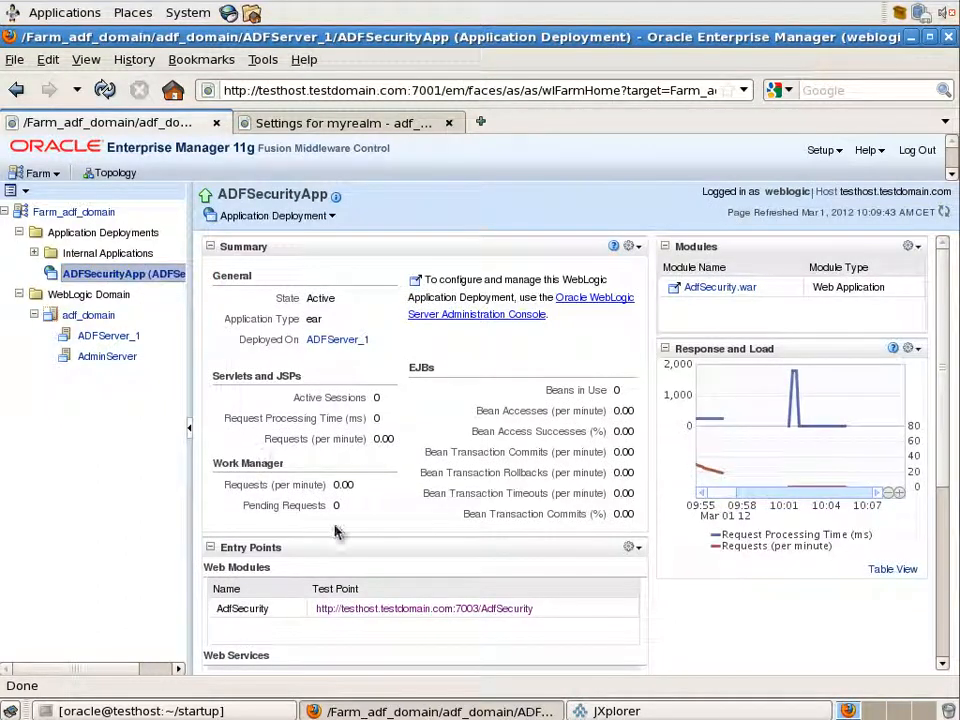
pyautogui.moveTo(490, 172)
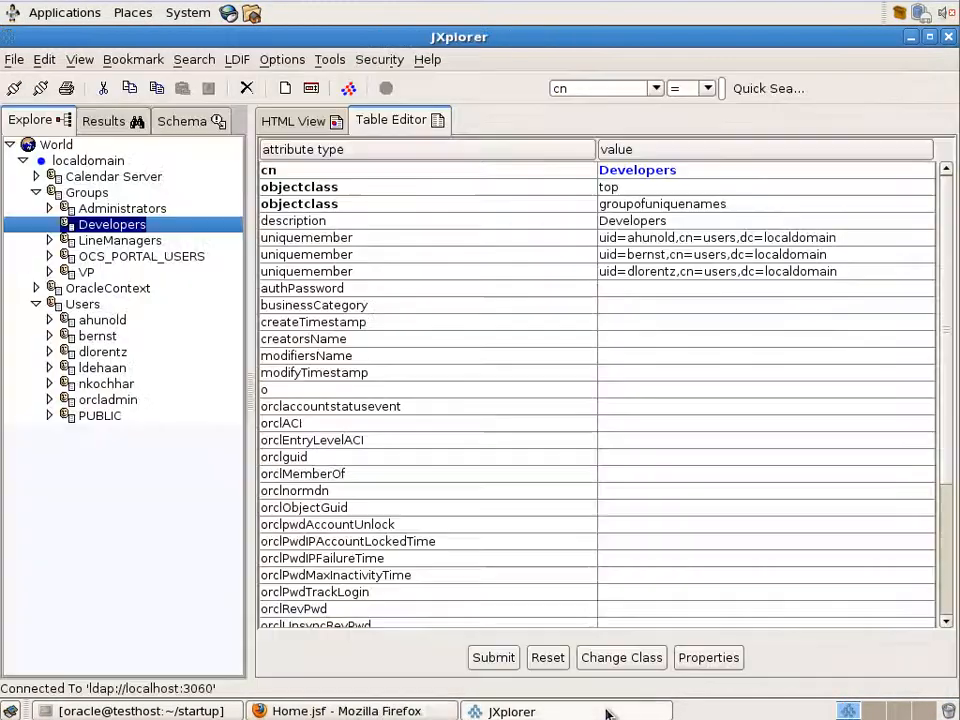
pyautogui.moveTo(120, 264)
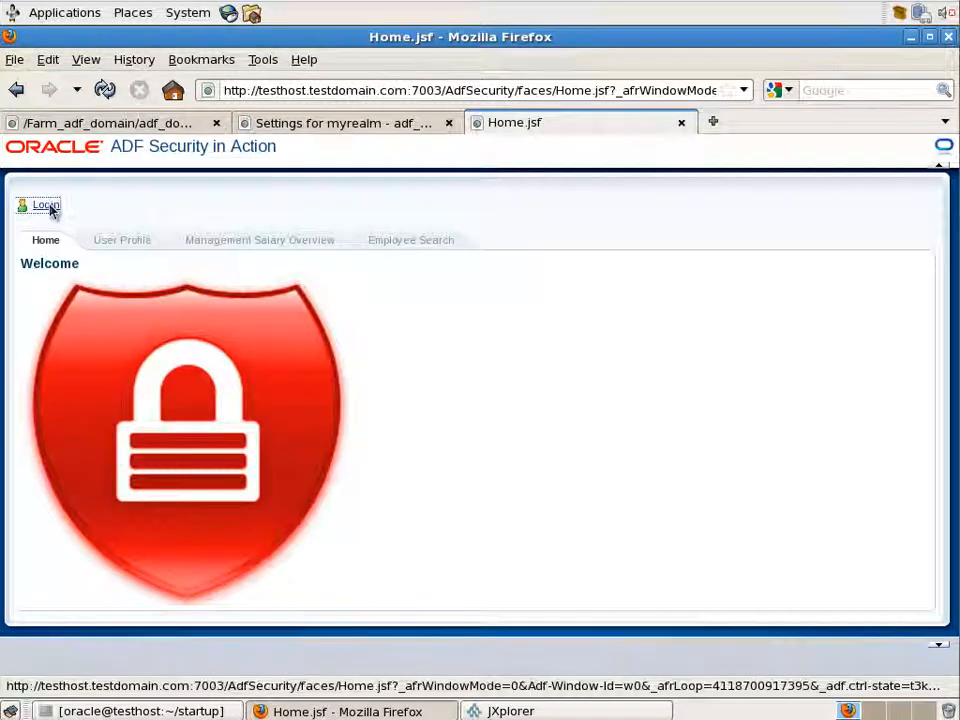
# - Log in as OID user ahunold (welcomed as Alexander Hunold) and view the User Profile page
pyautogui.click(46, 204)
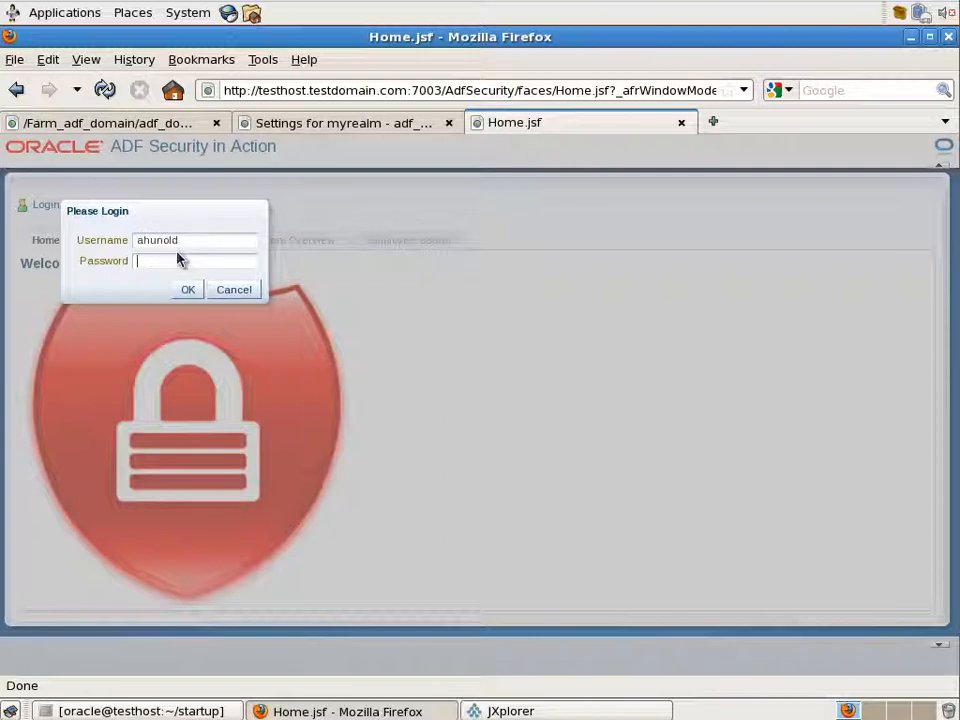
pyautogui.write('password')
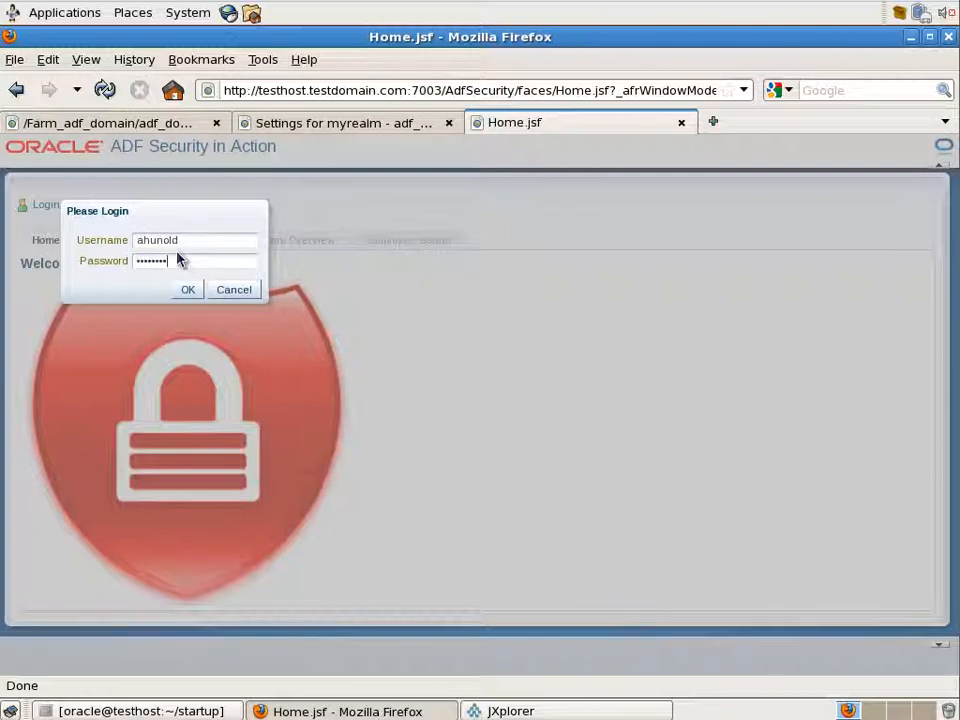
pyautogui.click(186, 288)
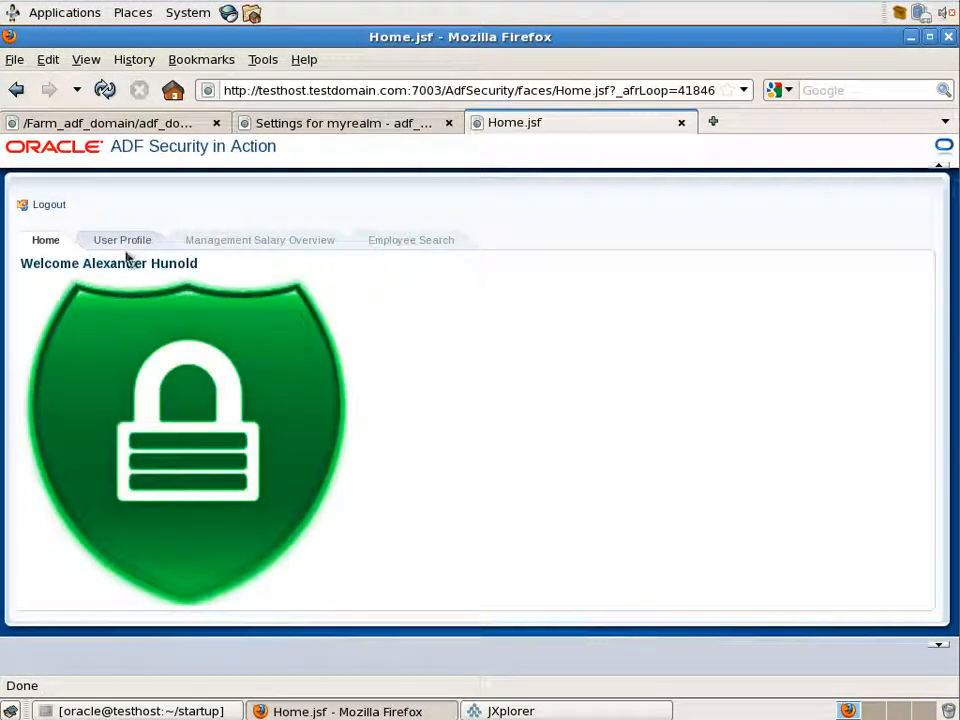
pyautogui.click(122, 240)
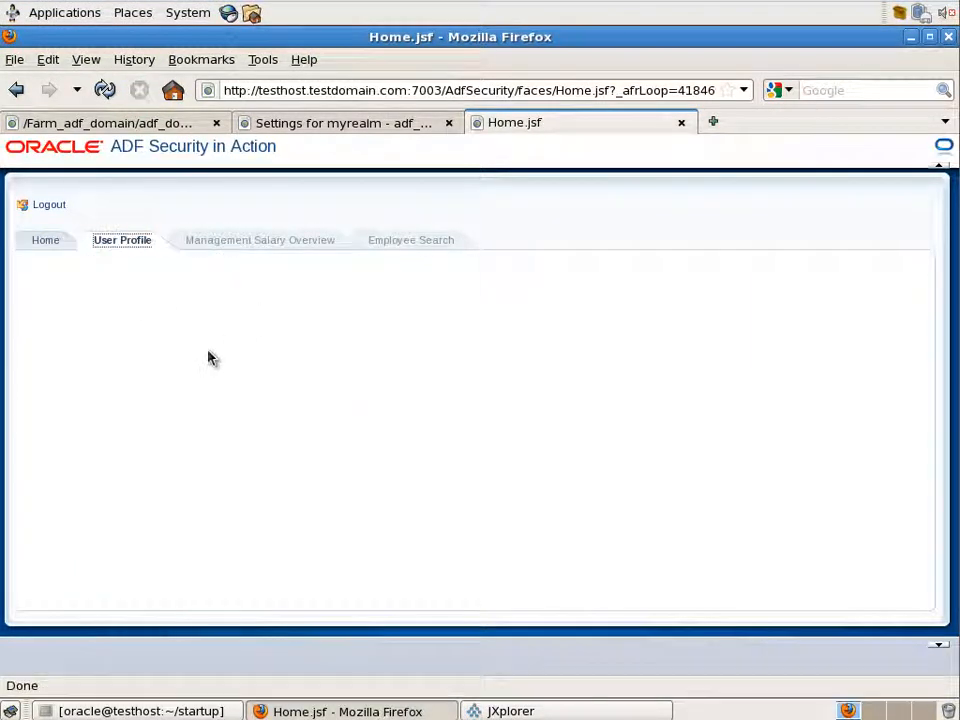
pyautogui.moveTo(192, 356)
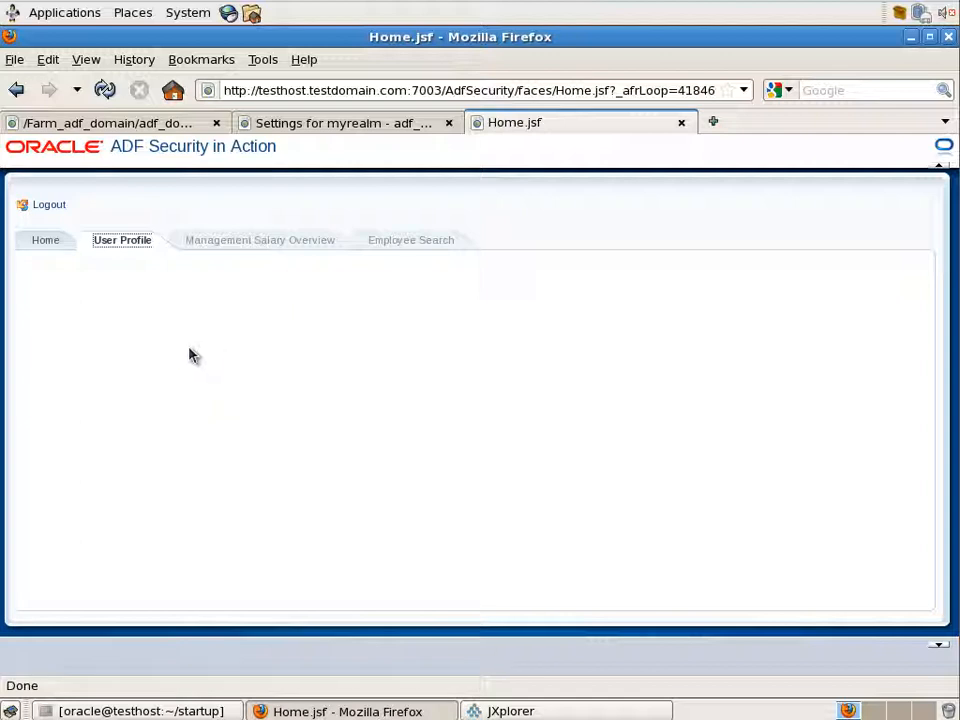
pyautogui.moveTo(144, 340)
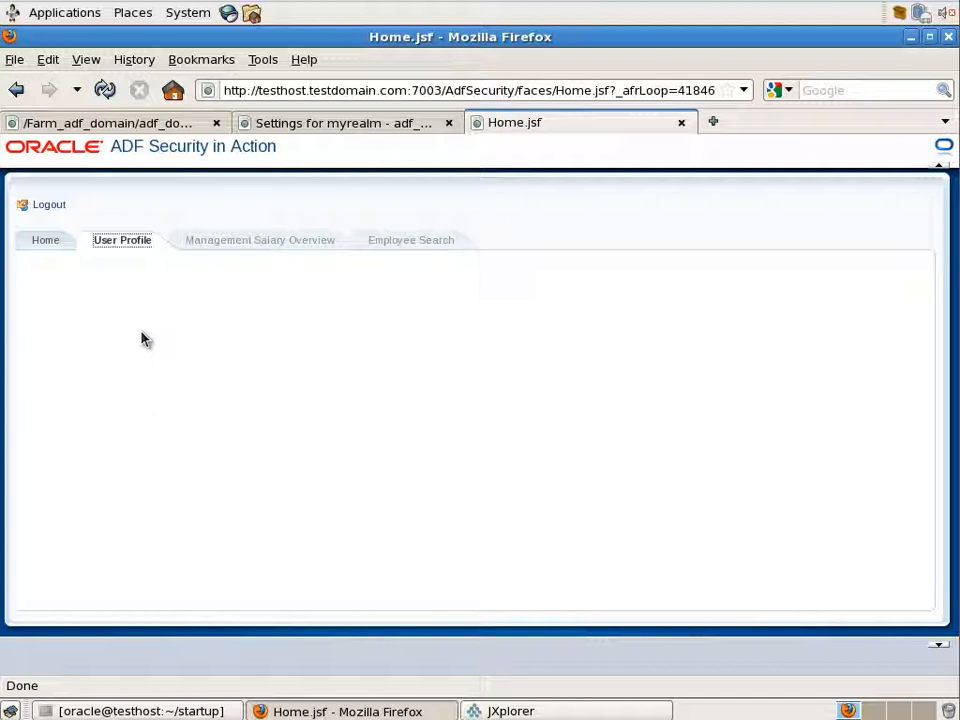
pyautogui.moveTo(84, 304)
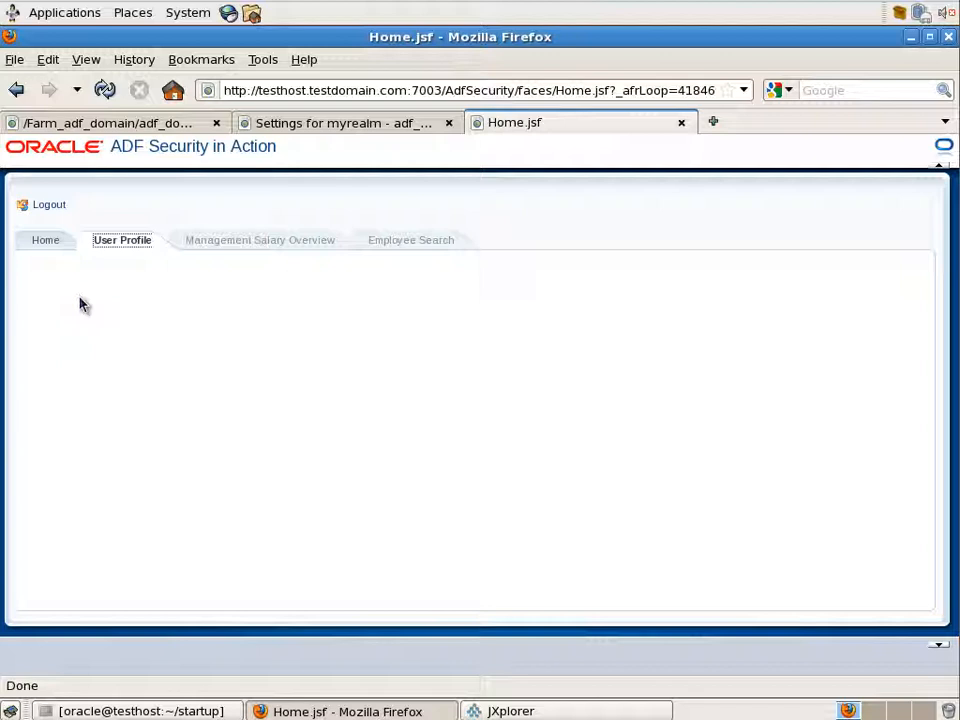
pyautogui.moveTo(80, 296)
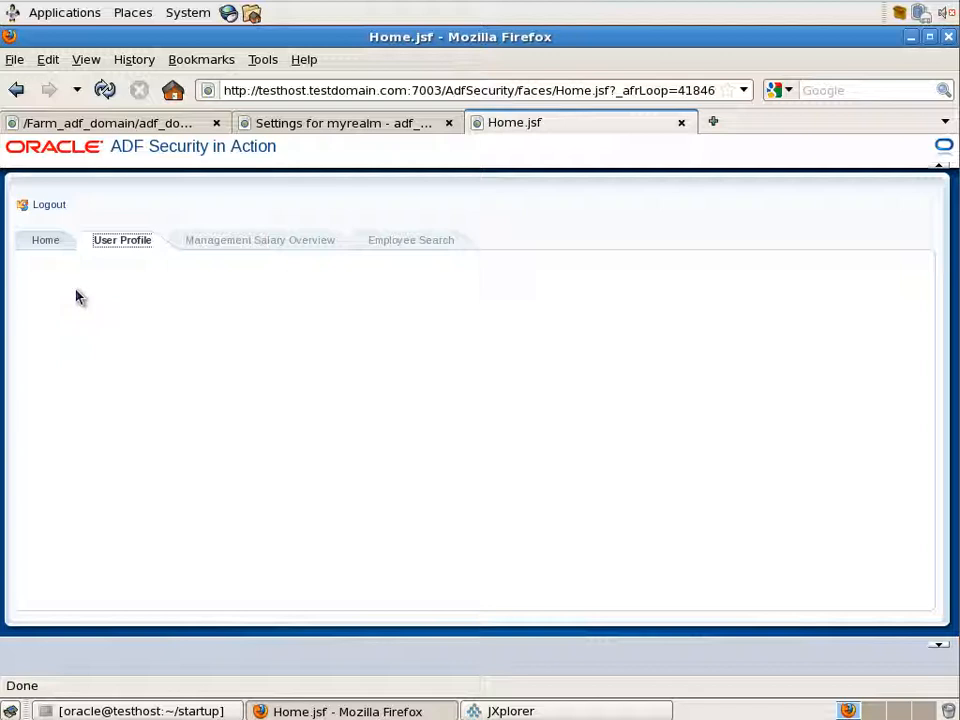